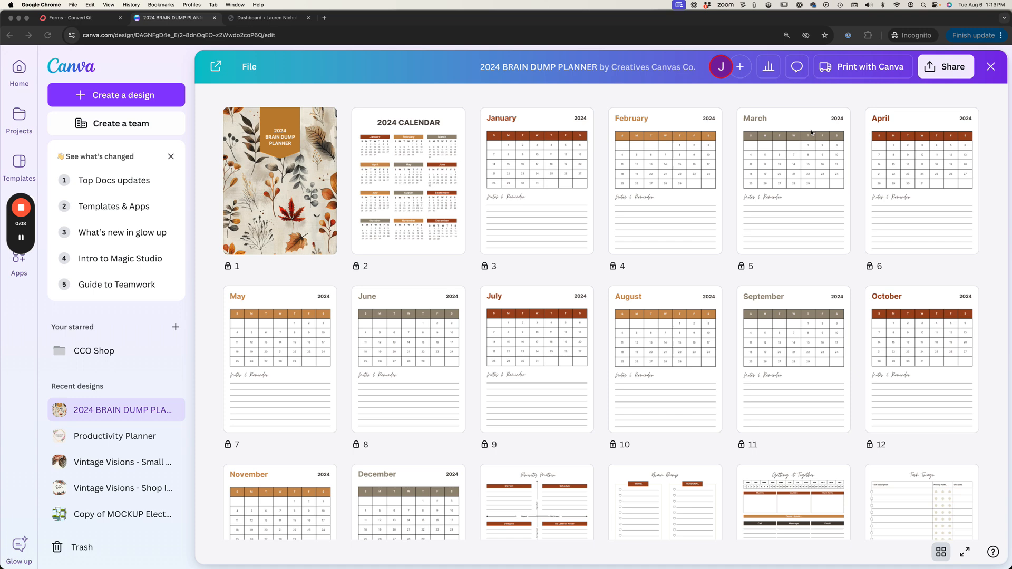
pyautogui.moveTo(365, 66)
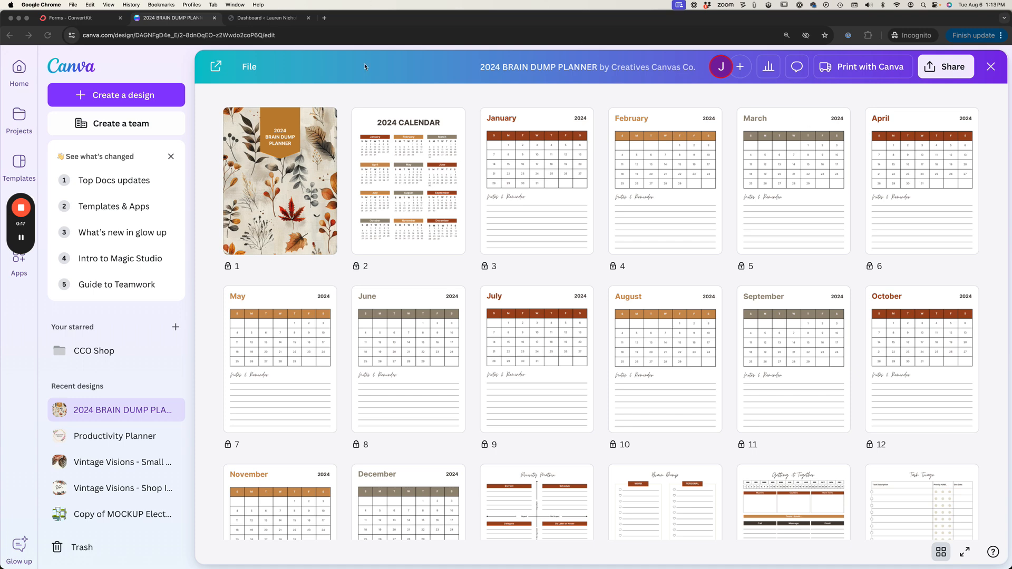
pyautogui.moveTo(427, 96)
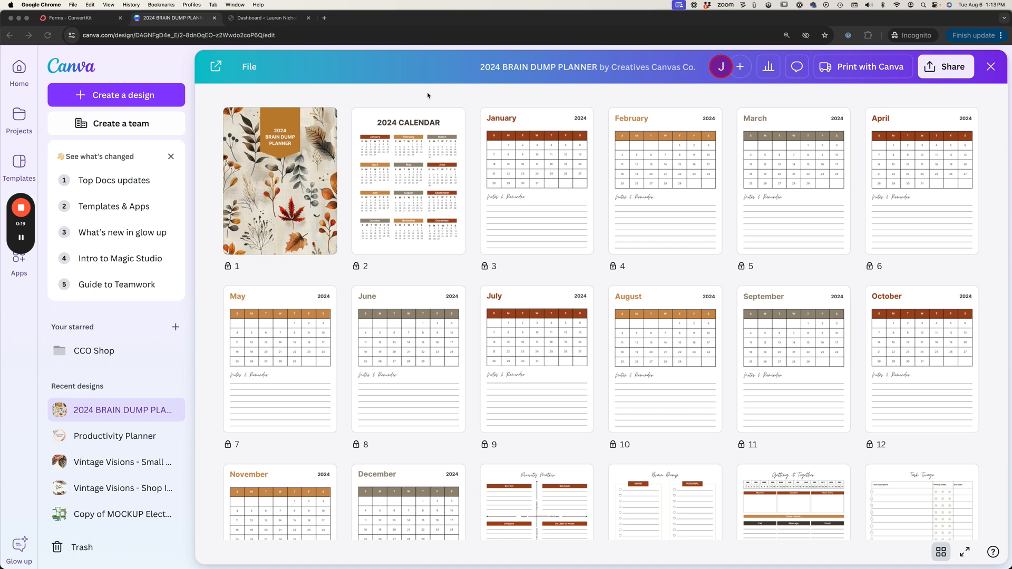
pyautogui.moveTo(431, 90)
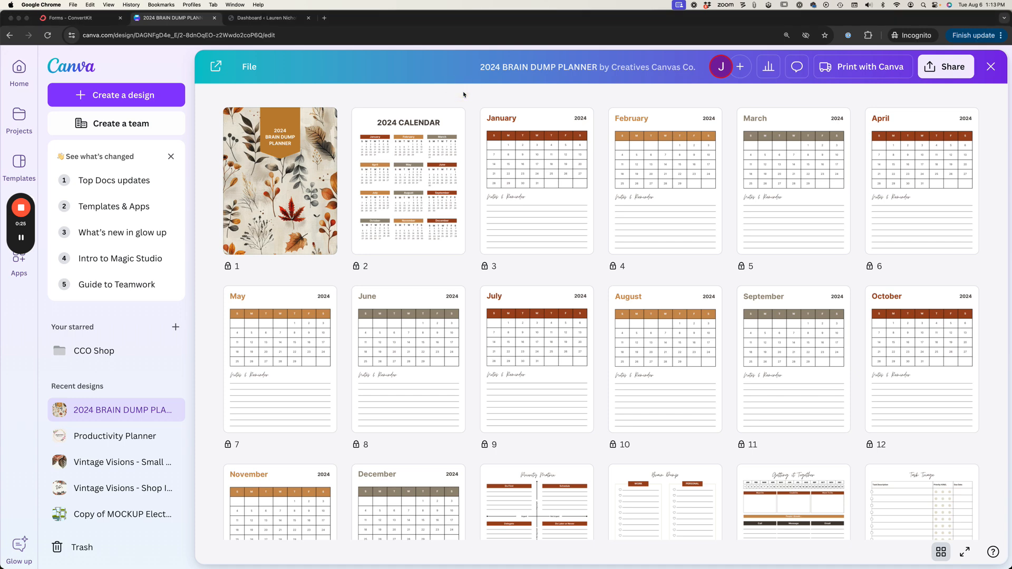
pyautogui.moveTo(832, 93)
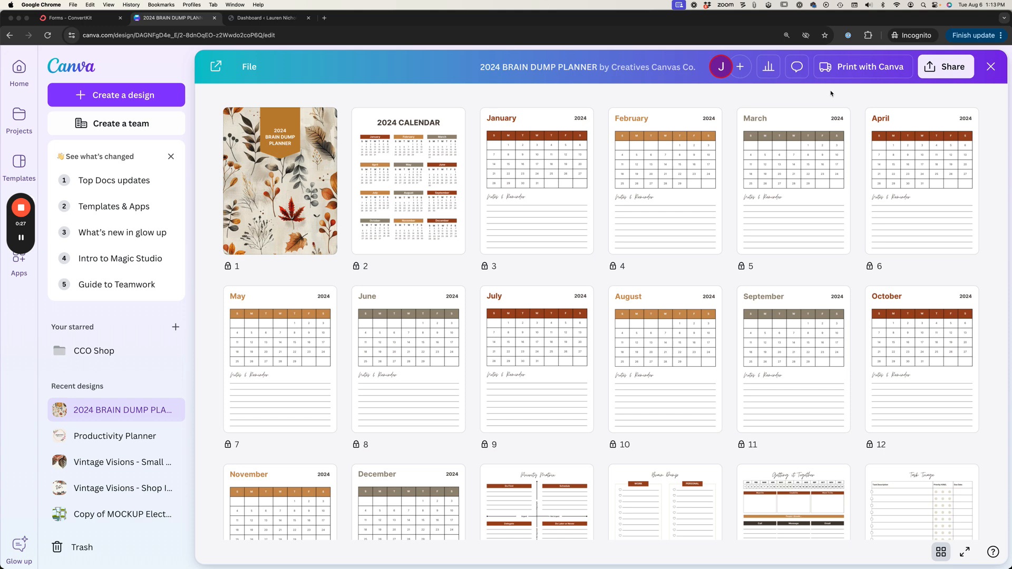
# Download all 26 planner pages from Canva as a PDF Print file
pyautogui.click(945, 66)
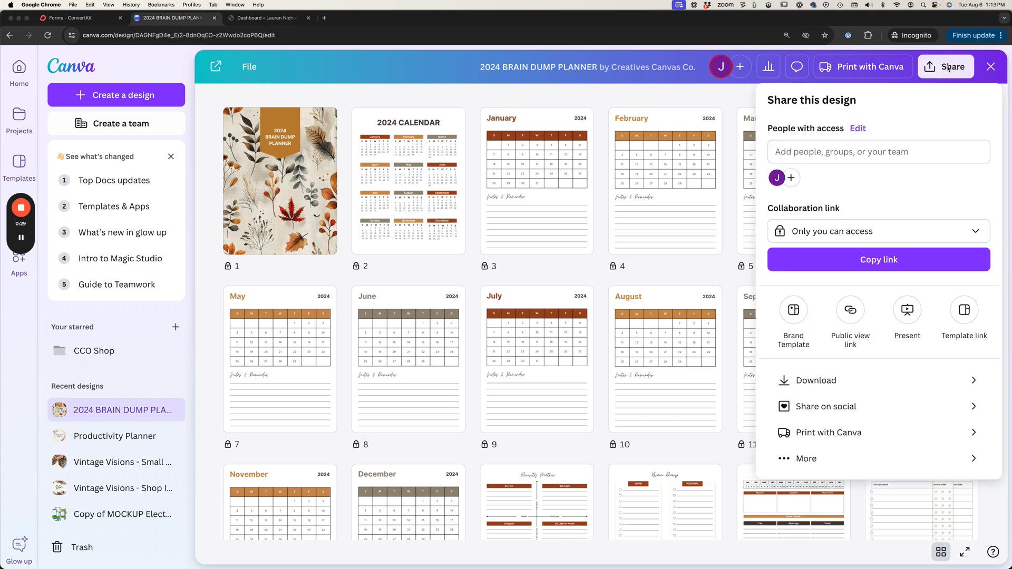
pyautogui.click(816, 381)
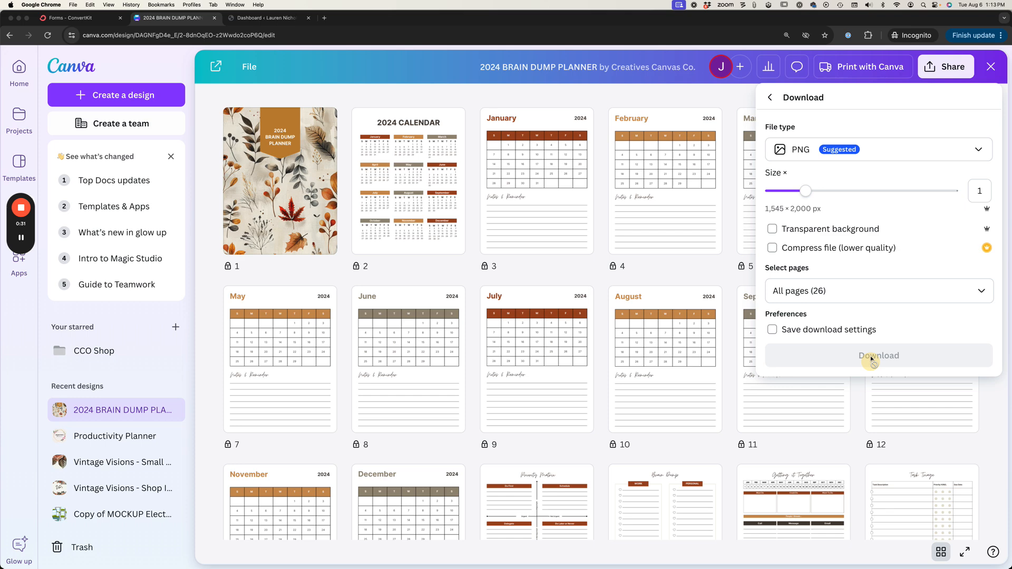
pyautogui.click(878, 149)
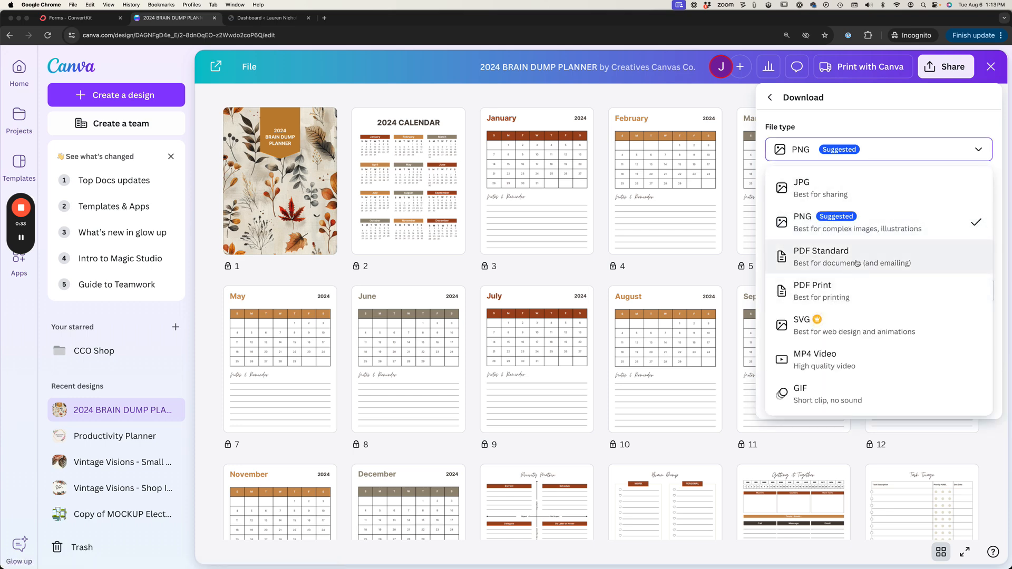
pyautogui.moveTo(829, 291)
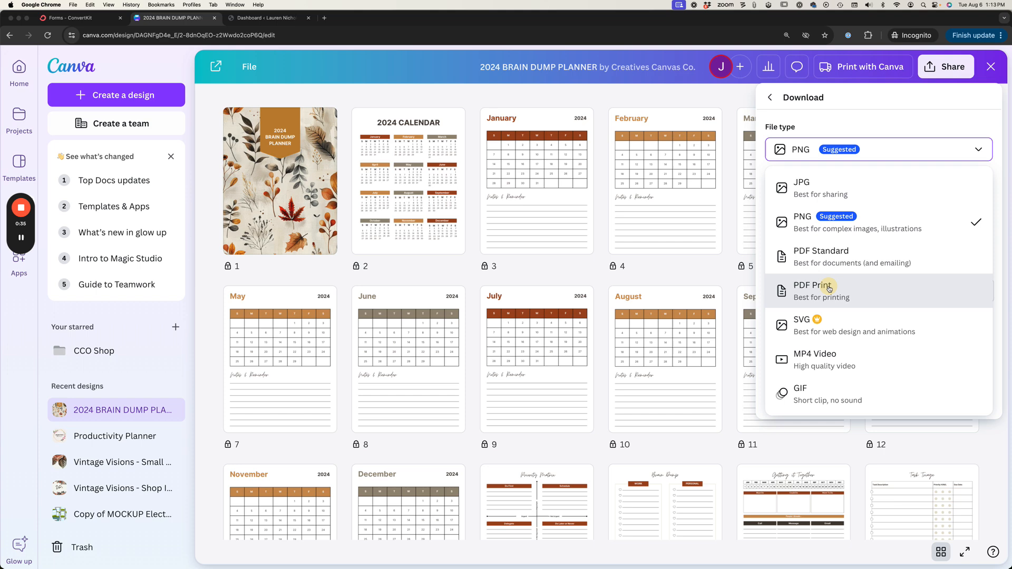
pyautogui.click(812, 292)
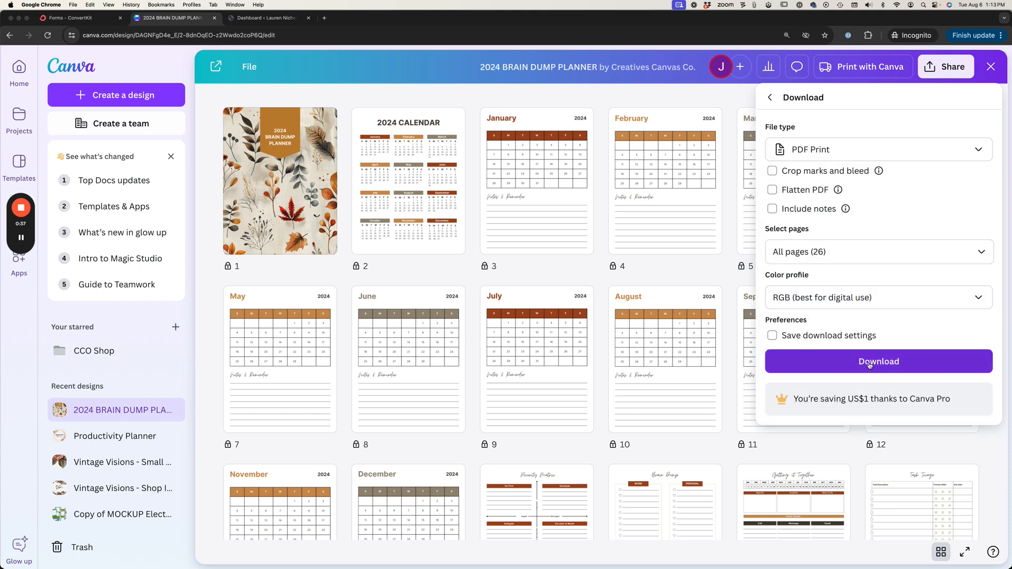
pyautogui.click(878, 361)
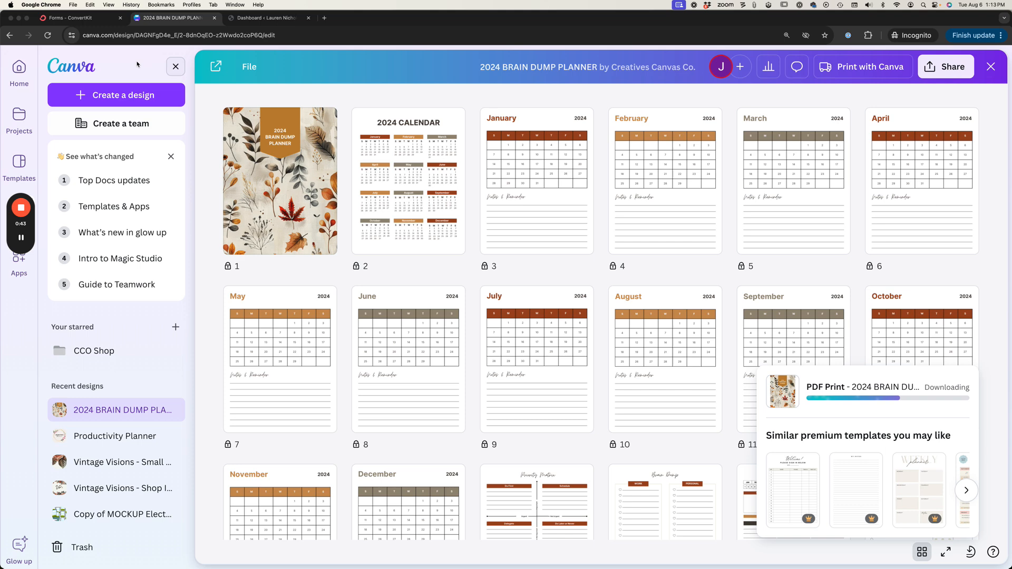
pyautogui.moveTo(79, 18)
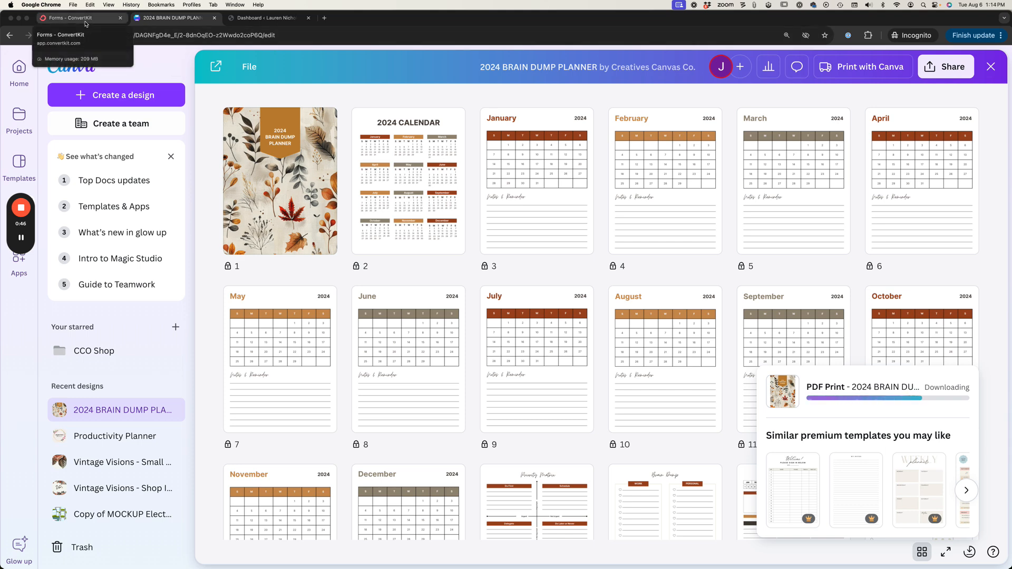
# Save the planner PDF to the desktop and return to ConvertKit's Landing Pages & Forms area
pyautogui.click(71, 18)
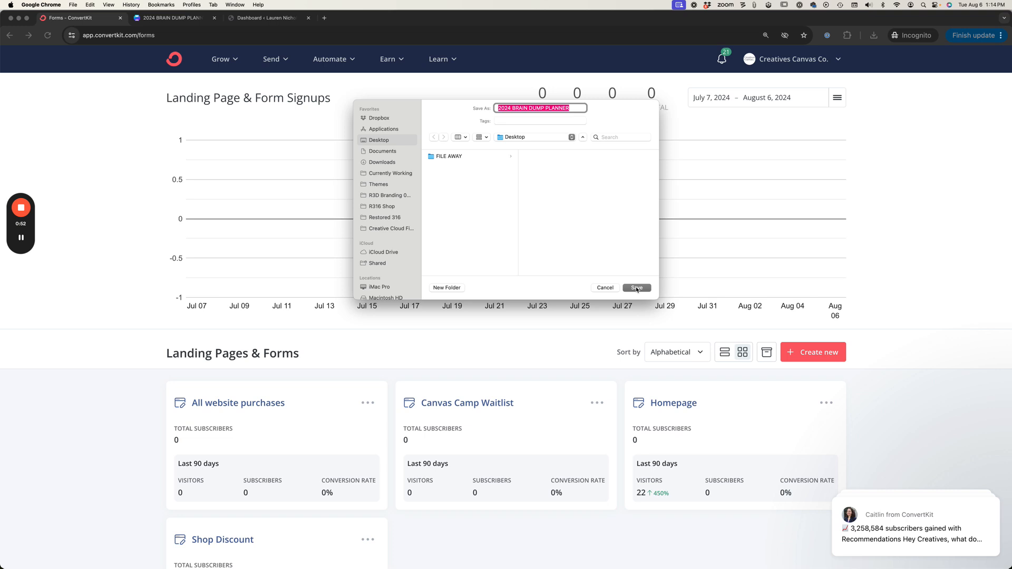
pyautogui.click(636, 287)
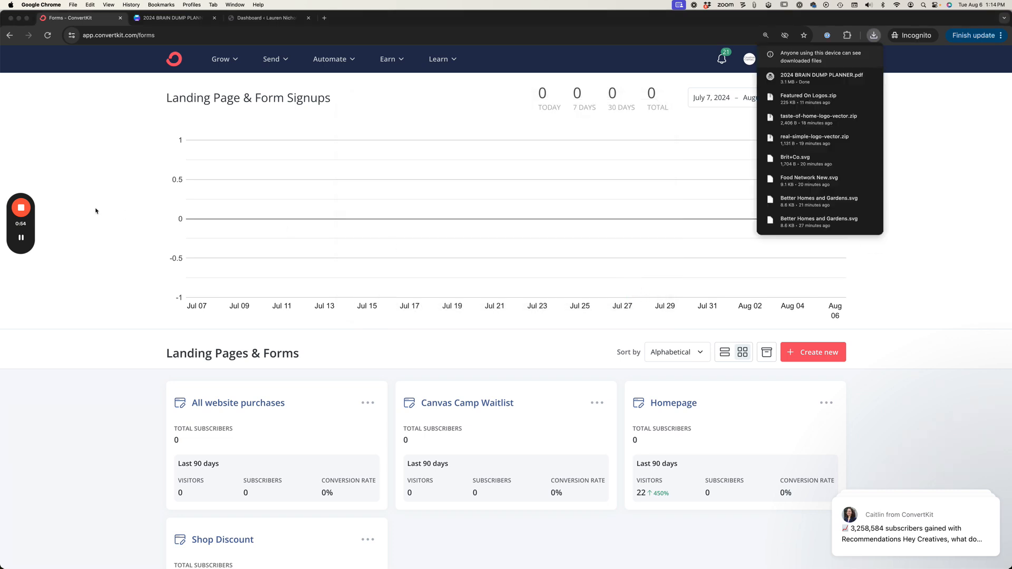
pyautogui.click(122, 197)
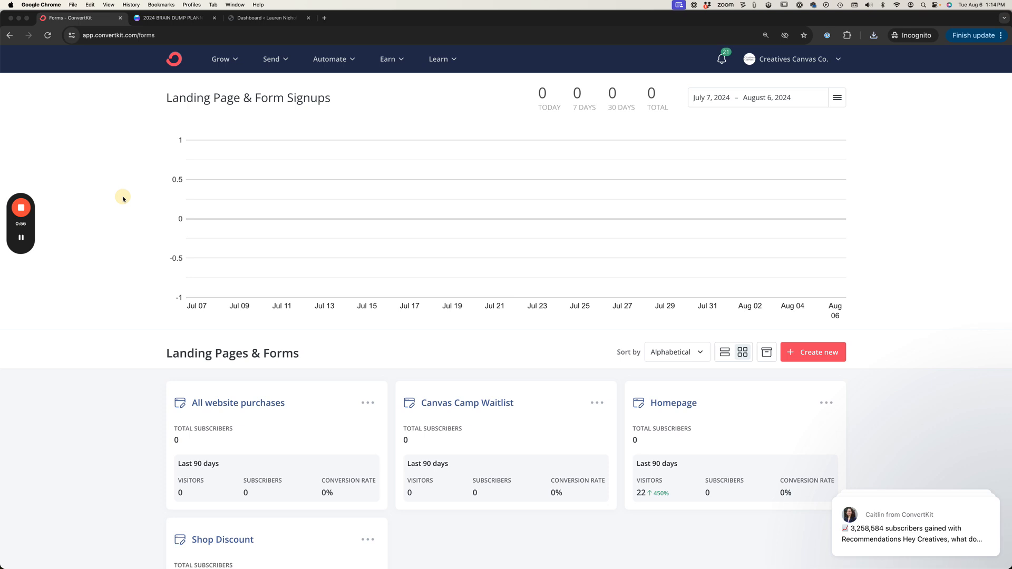
pyautogui.moveTo(223, 60)
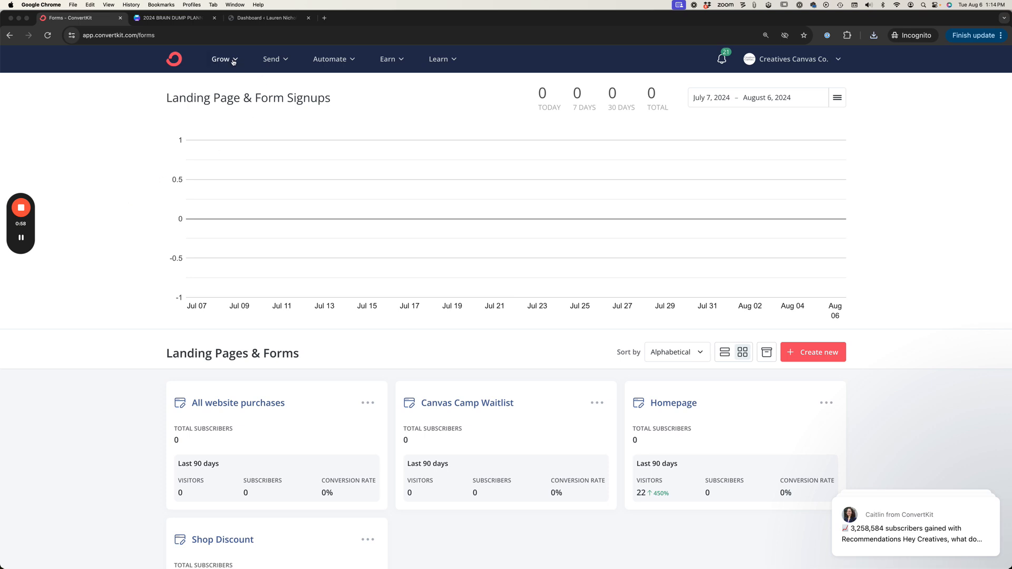
pyautogui.click(222, 59)
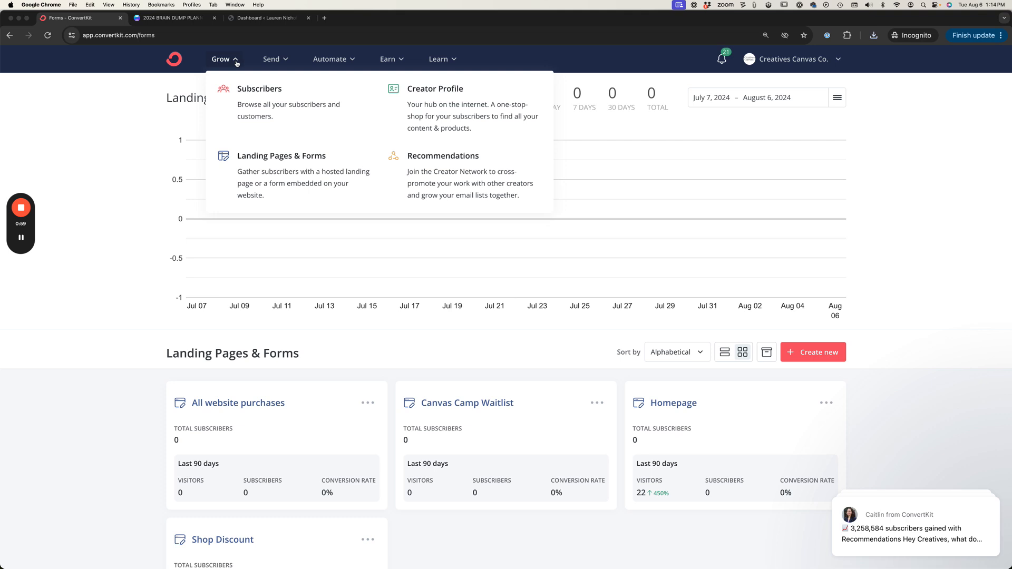
pyautogui.moveTo(281, 175)
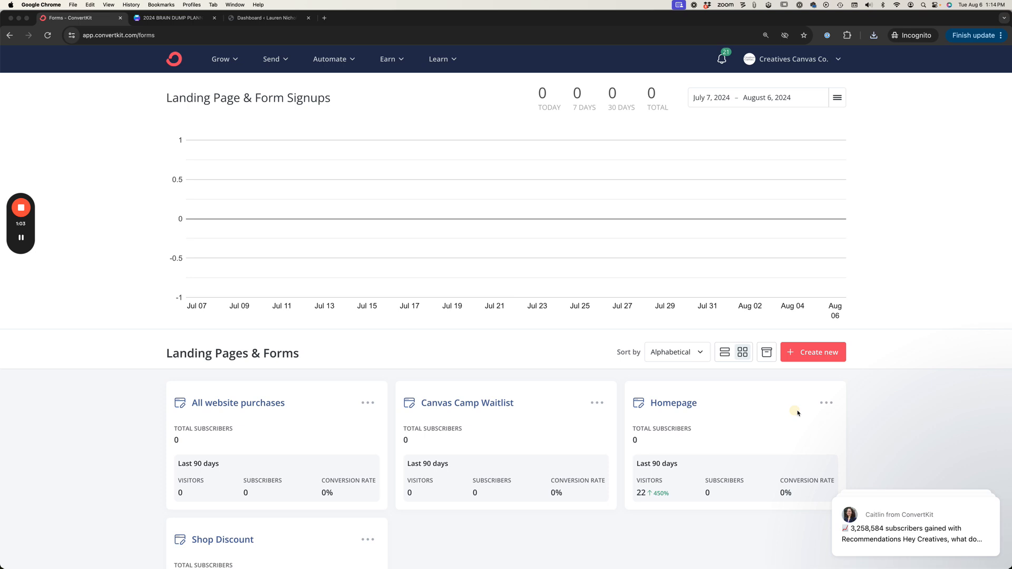
# Start a new form with the Inline display format to reach the template gallery
pyautogui.scroll(-3)
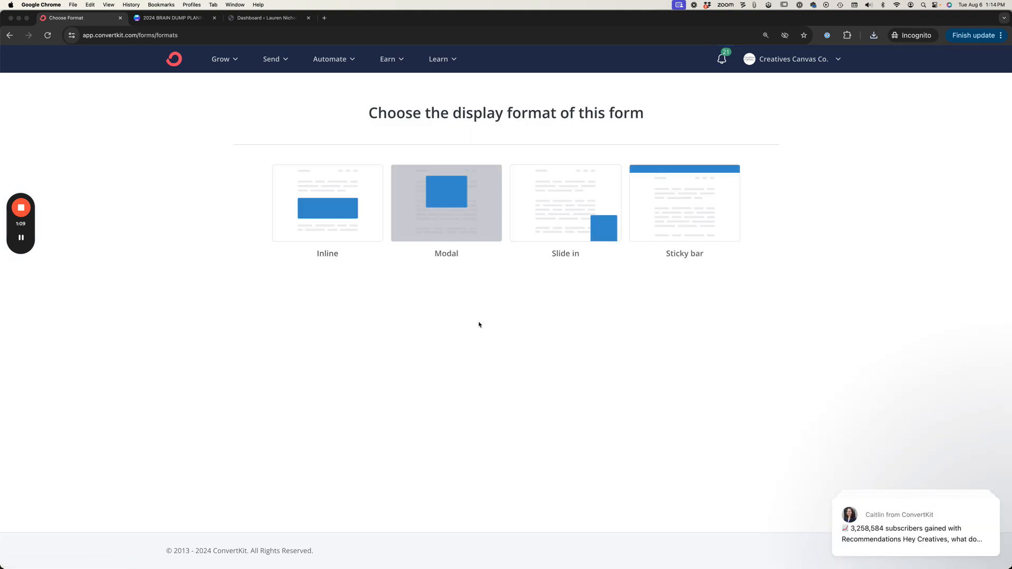
pyautogui.click(327, 203)
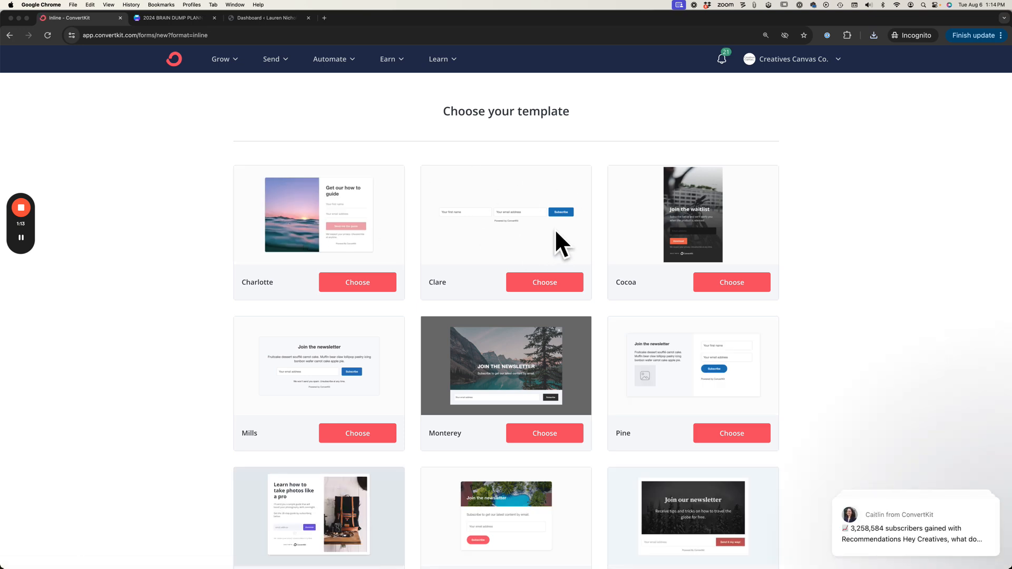
pyautogui.moveTo(457, 240)
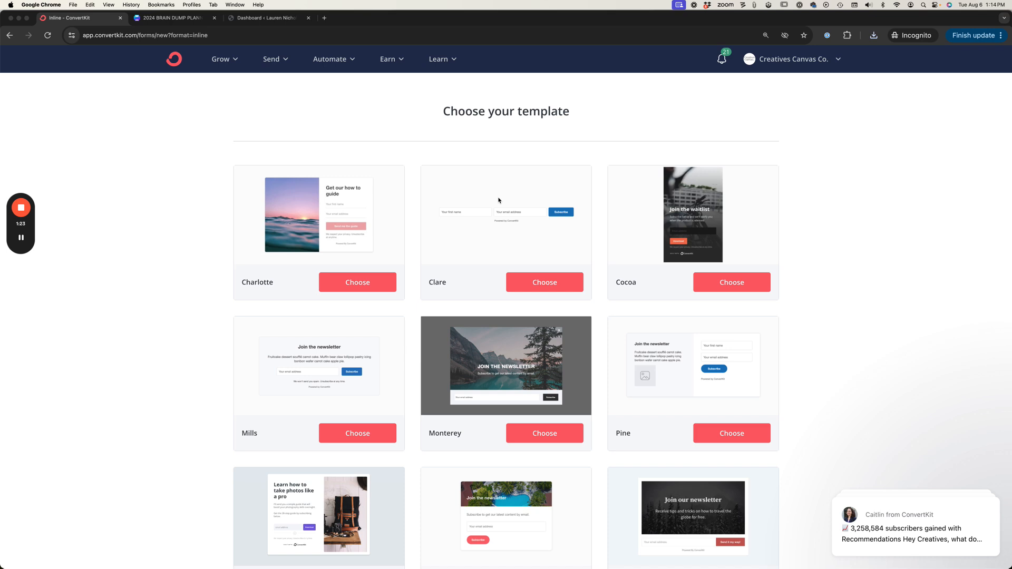
pyautogui.moveTo(465, 188)
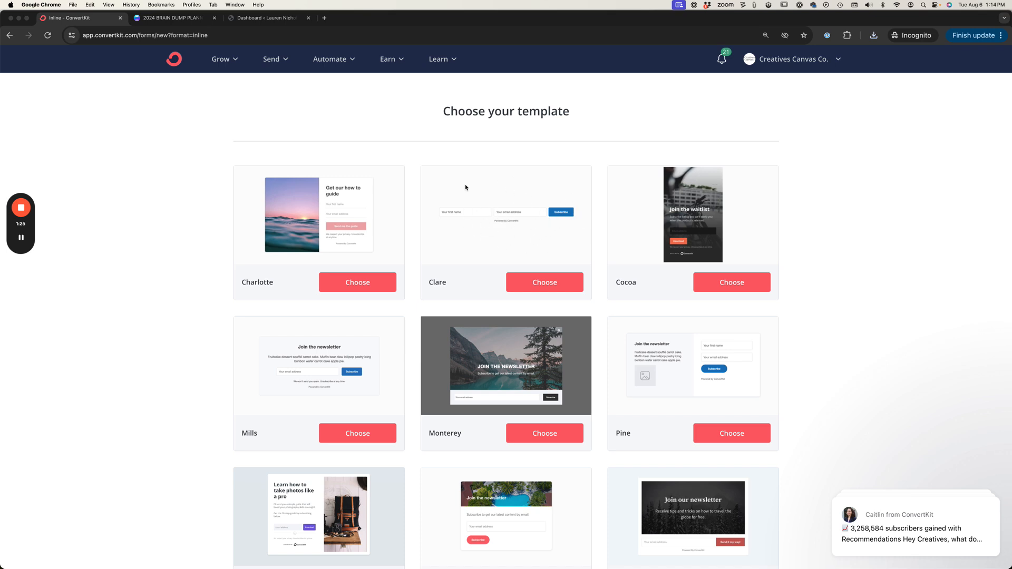
pyautogui.moveTo(523, 215)
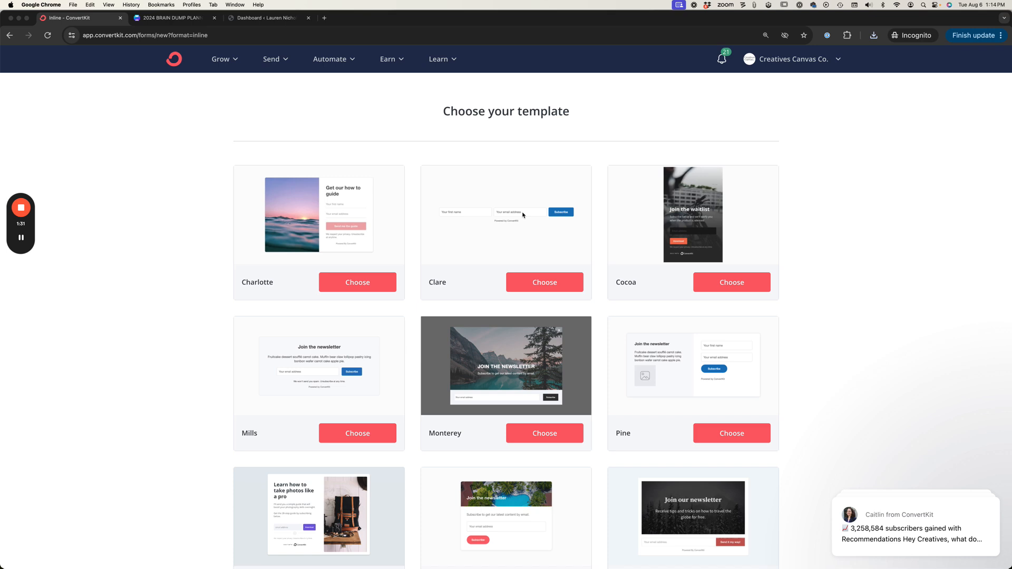
pyautogui.moveTo(457, 268)
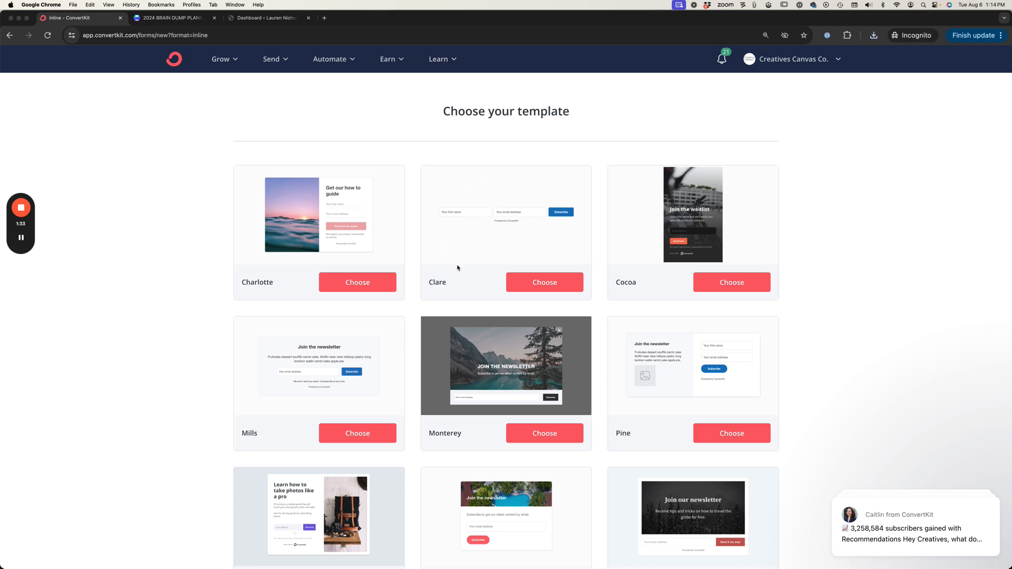
# Create a Clare-template inline form and rename it 'FREEBIE - 2024 Brain Dump Planner'
pyautogui.click(544, 283)
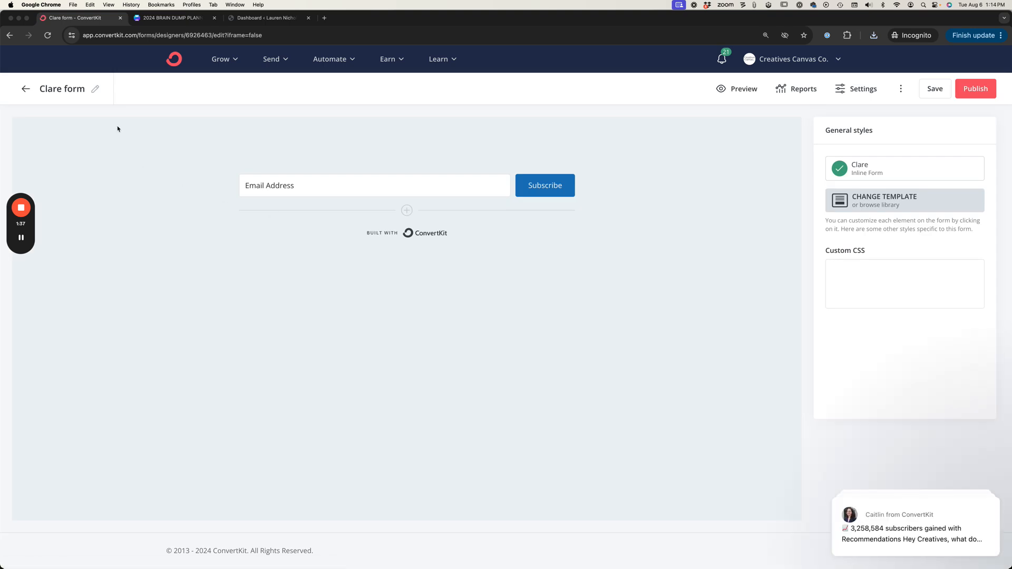
pyautogui.doubleClick(62, 89)
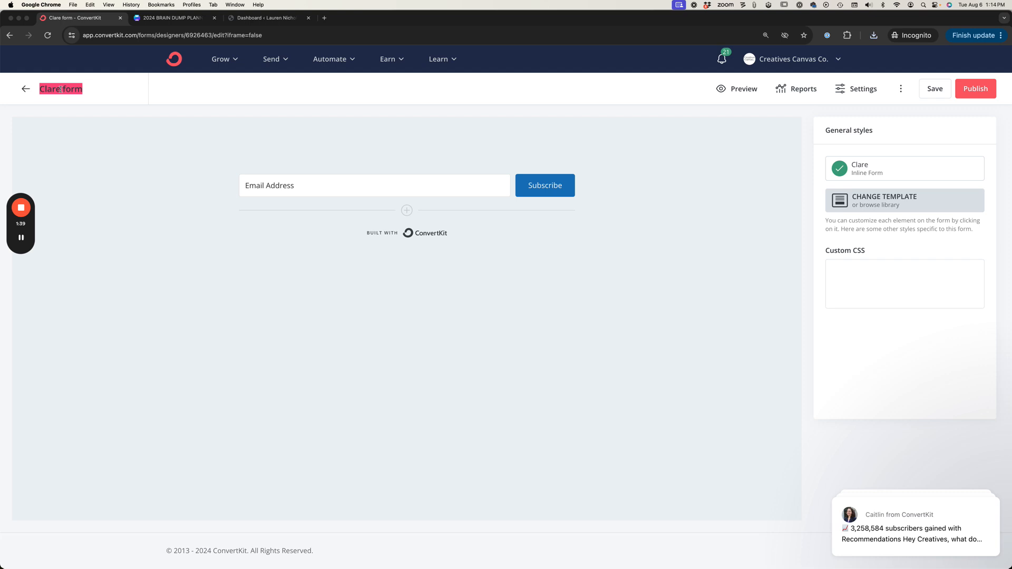
pyautogui.write('20')
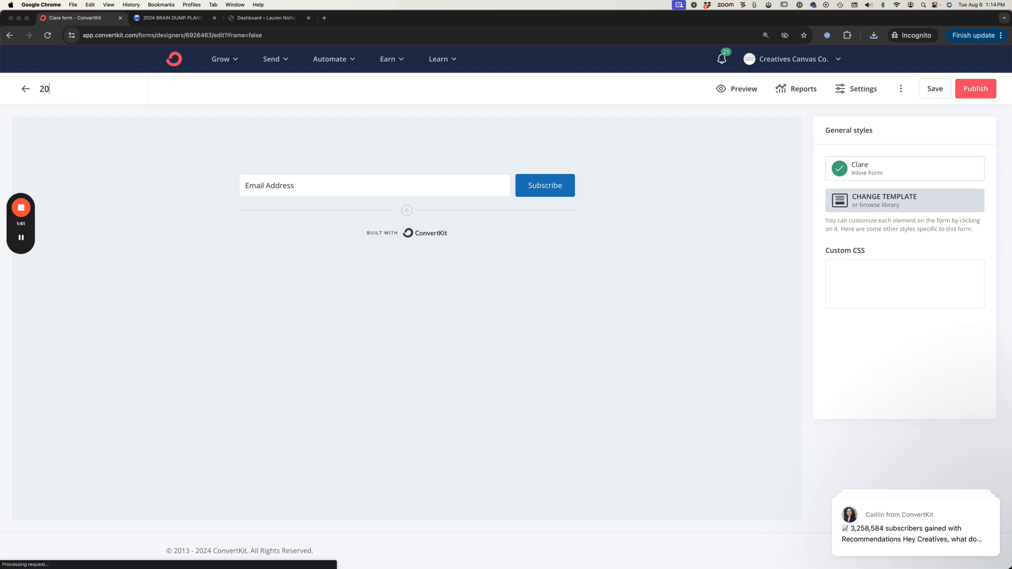
pyautogui.write('2024 Bran')
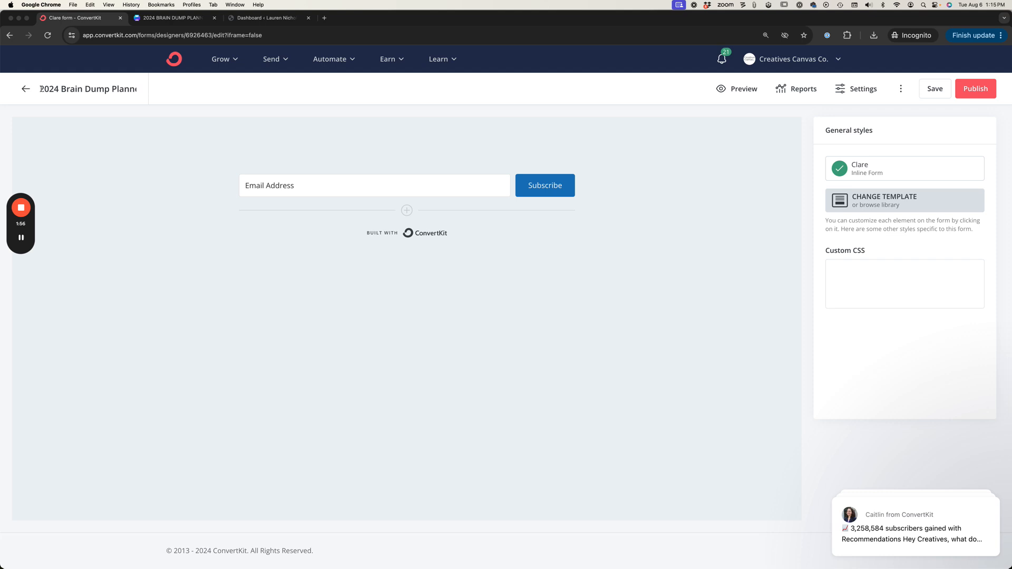
pyautogui.write('FREEBIE -')
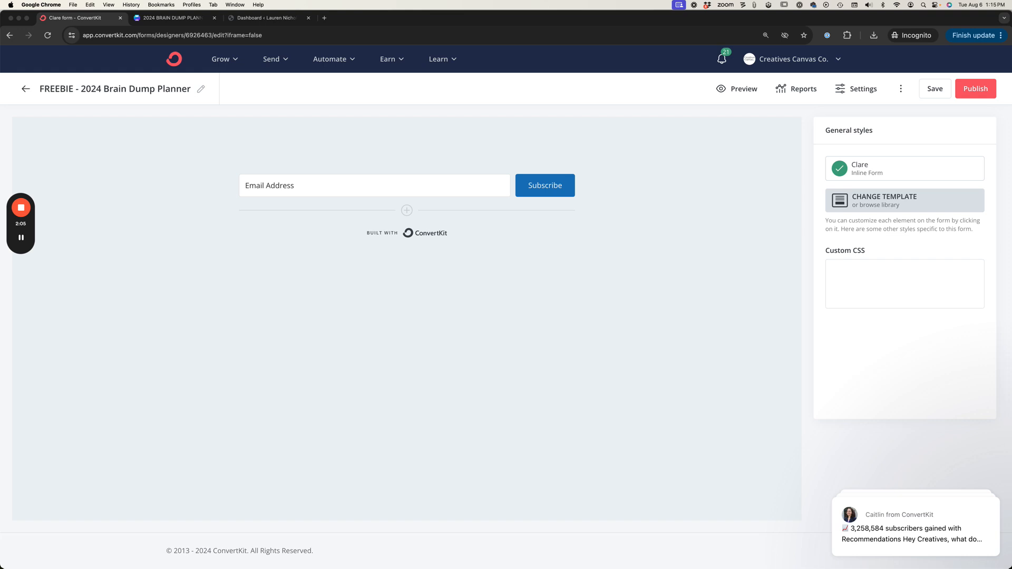
pyautogui.moveTo(181, 98)
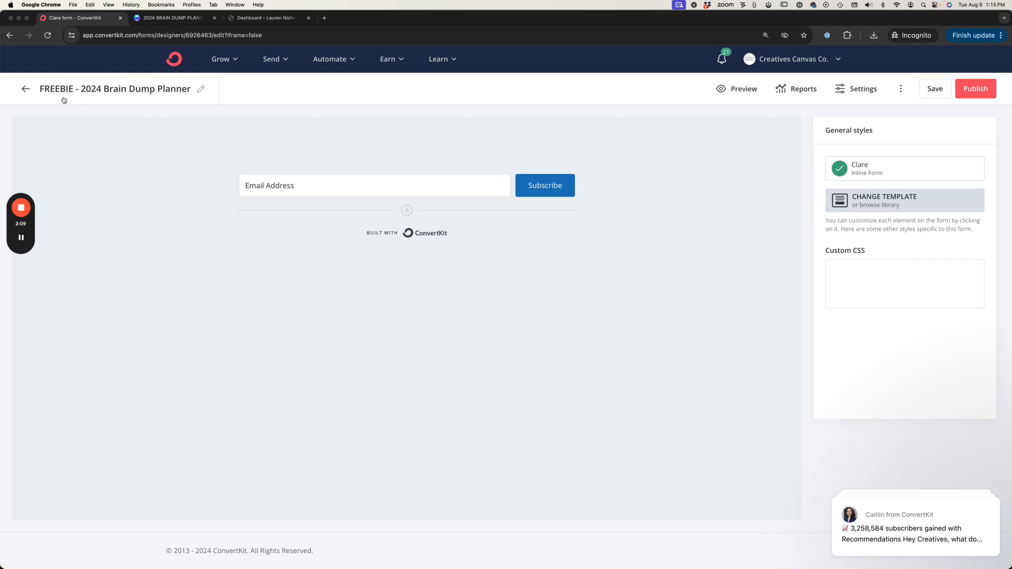
pyautogui.moveTo(172, 101)
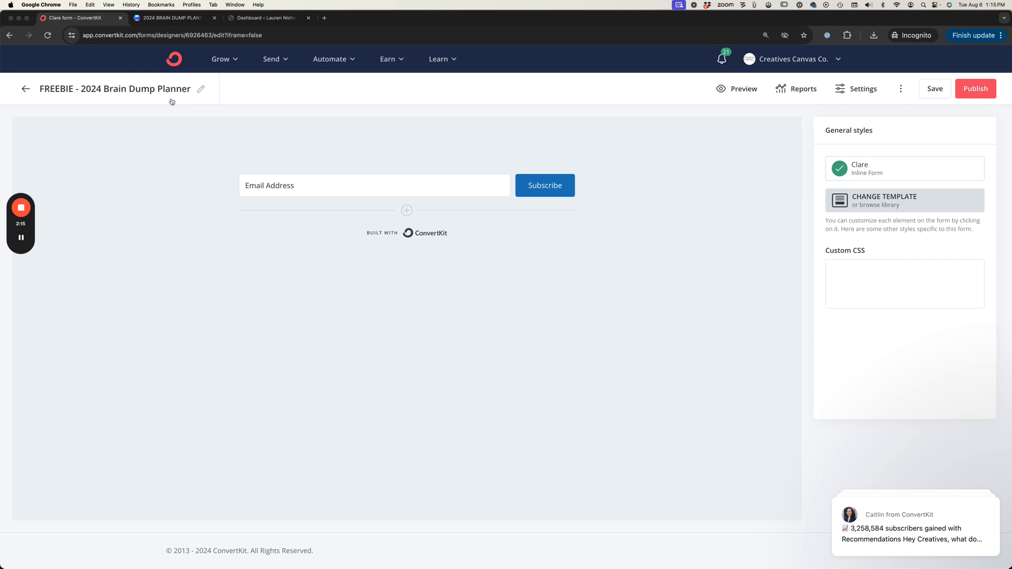
# Give the Subscribe button the saved brown background #5B4D35 with 0 border radius
pyautogui.click(373, 185)
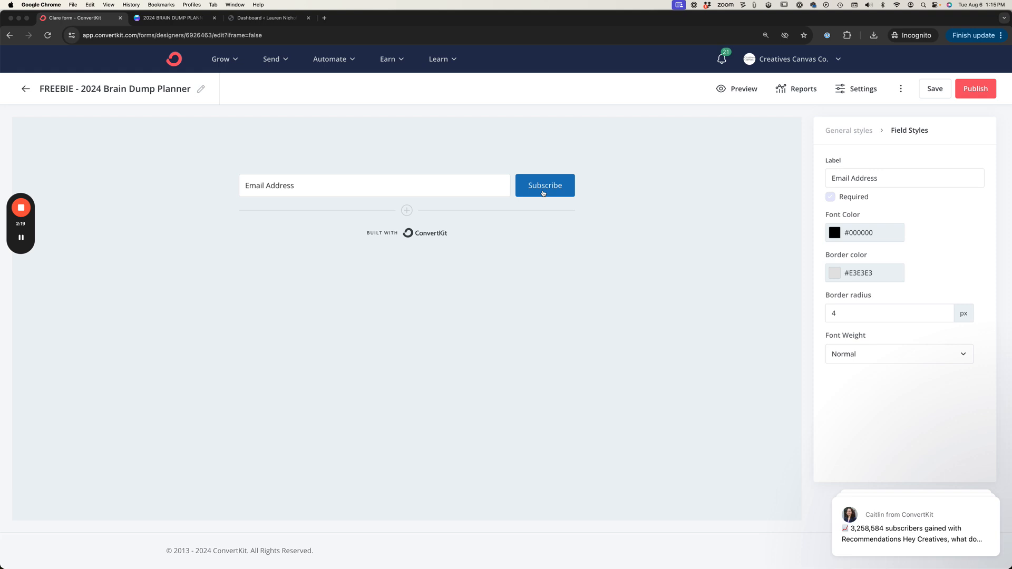
pyautogui.click(544, 185)
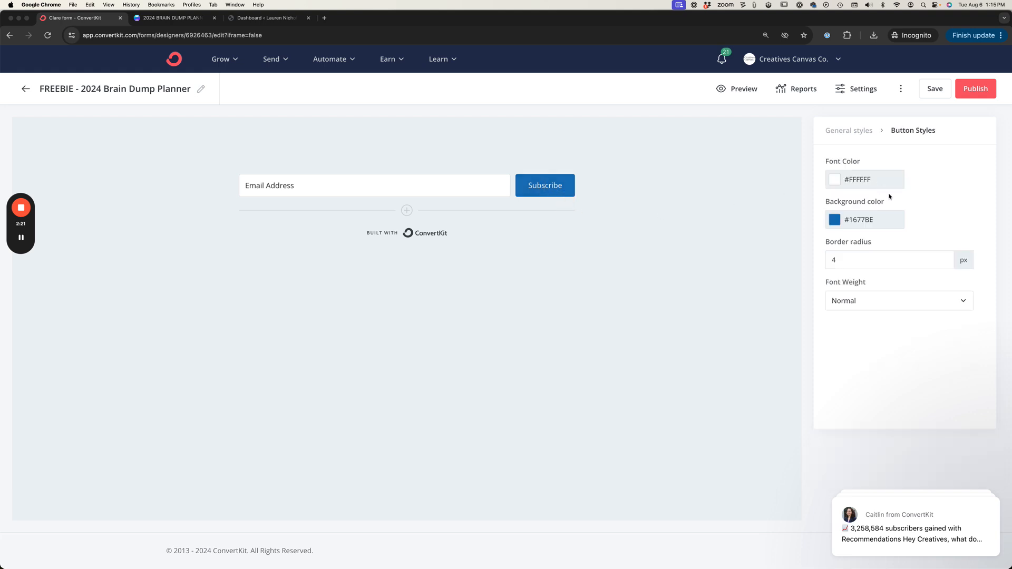
pyautogui.click(835, 220)
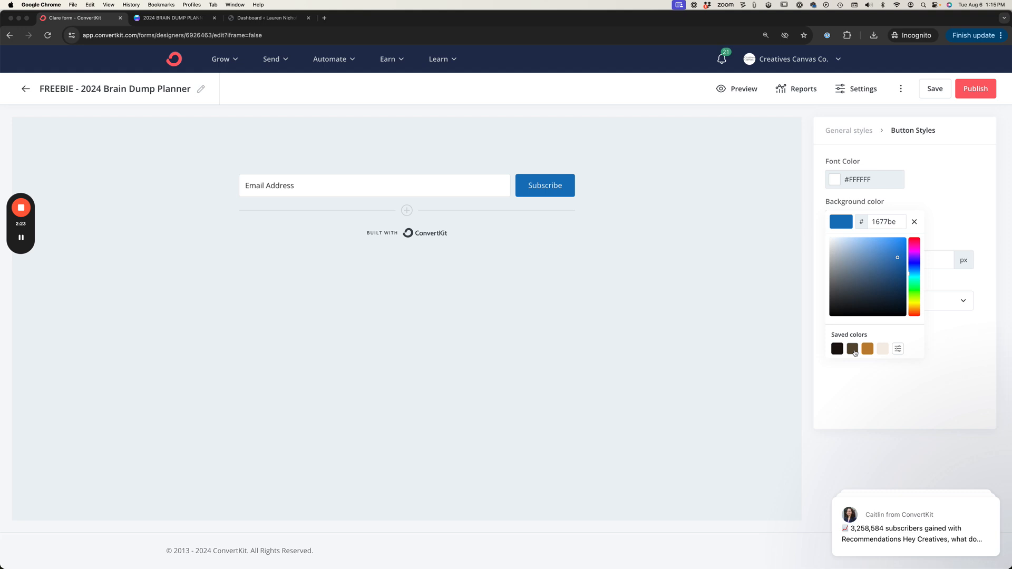
pyautogui.click(852, 349)
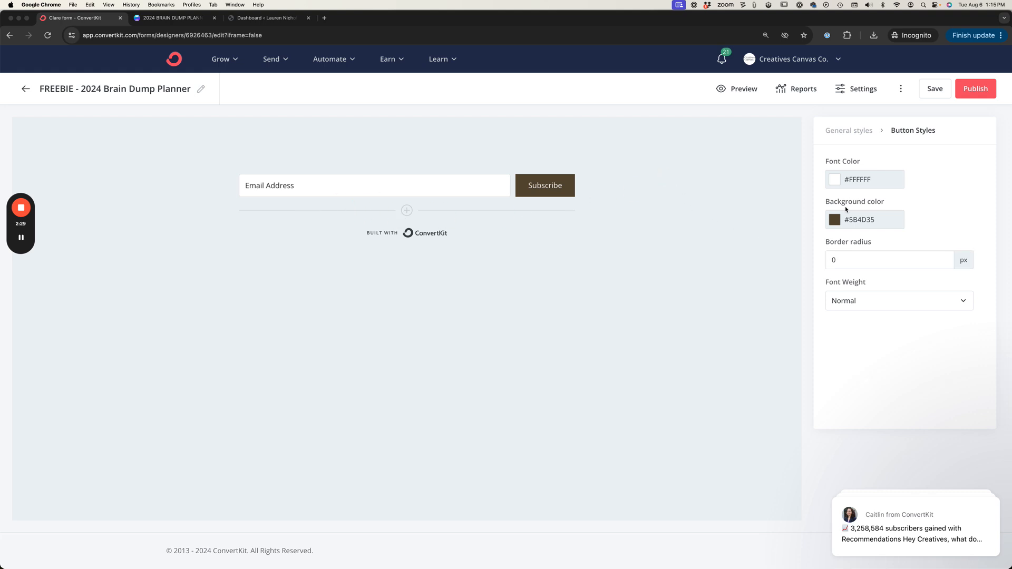
pyautogui.click(374, 186)
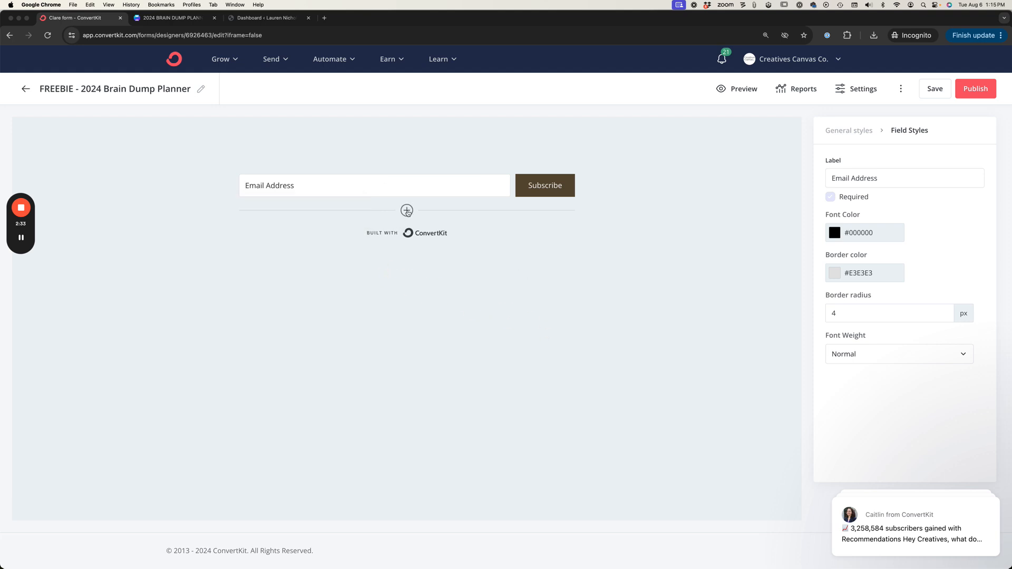
# Add a new custom field set to First Name before the email address field
pyautogui.click(407, 211)
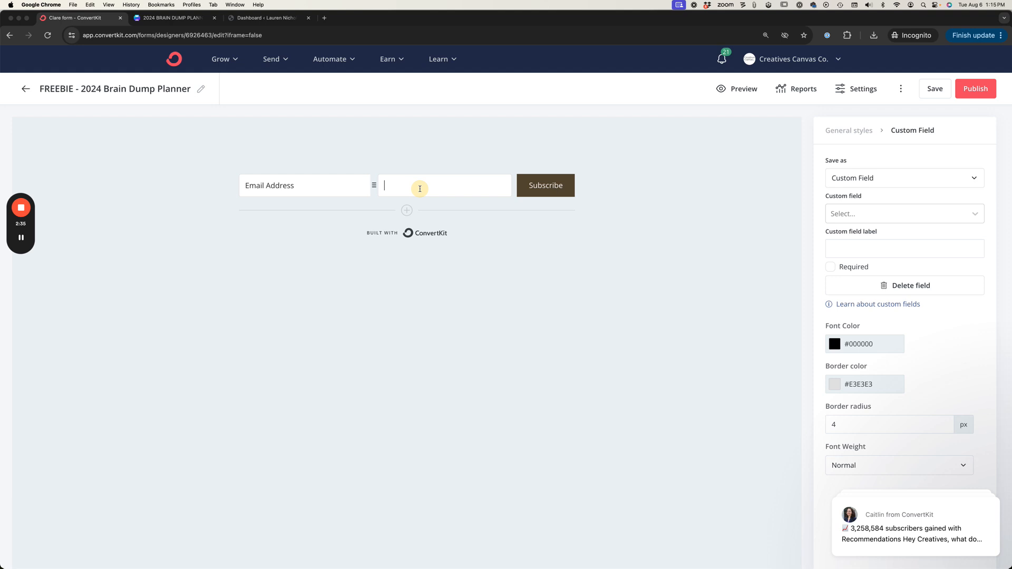
pyautogui.click(903, 179)
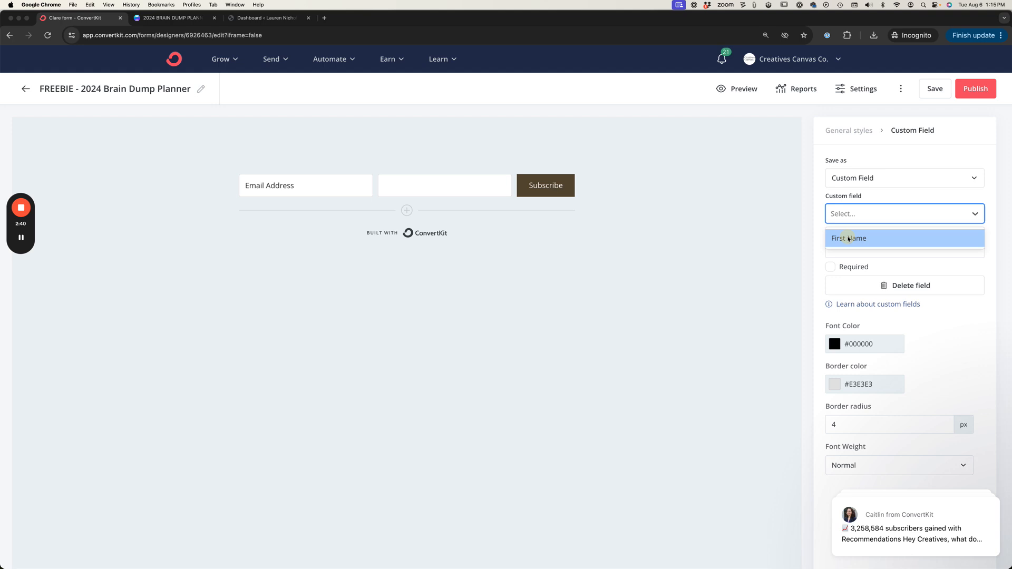
pyautogui.click(848, 238)
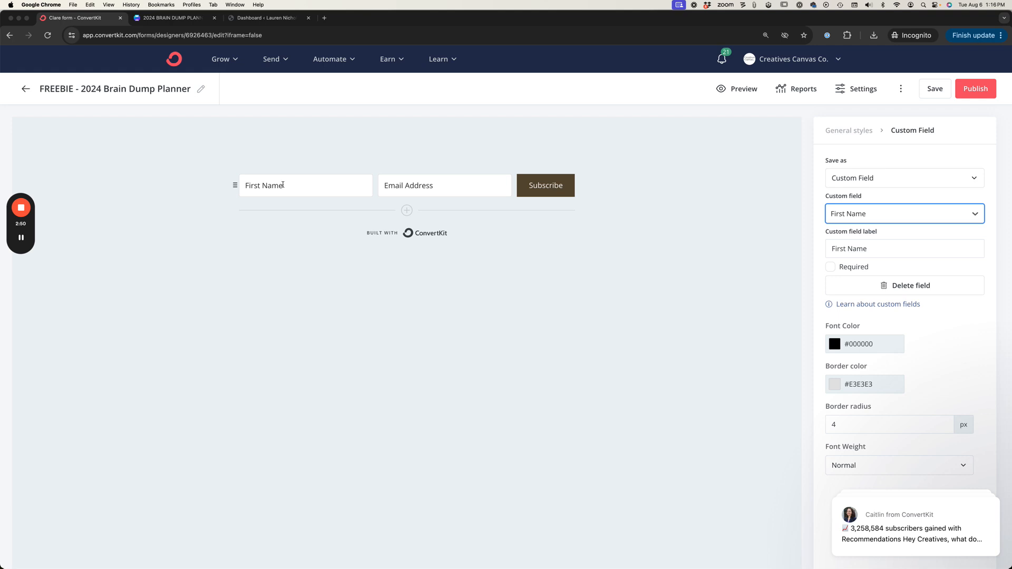
pyautogui.moveTo(717, 259)
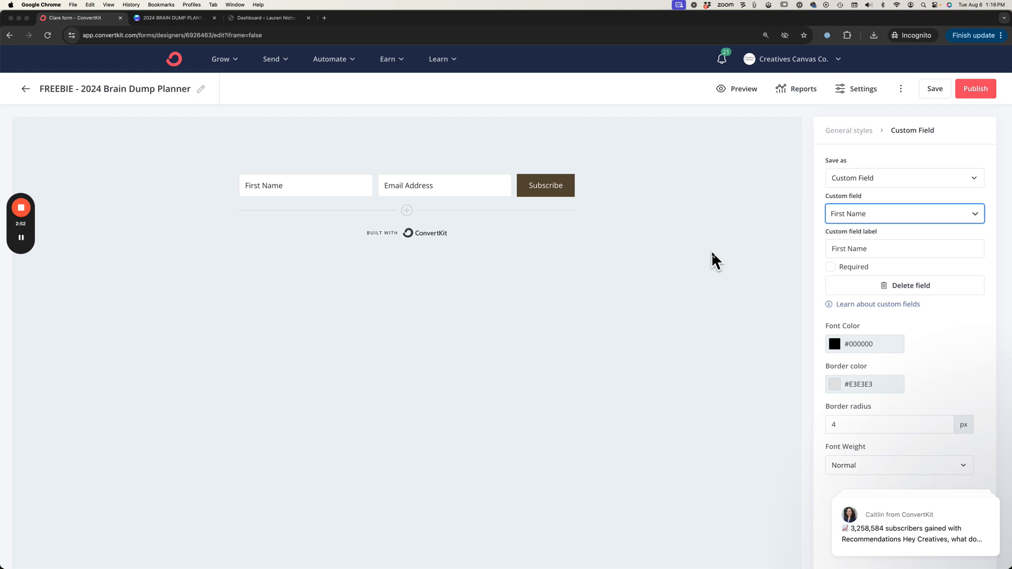
# Try hiding the Built with ConvertKit badge, then save the form
pyautogui.click(425, 234)
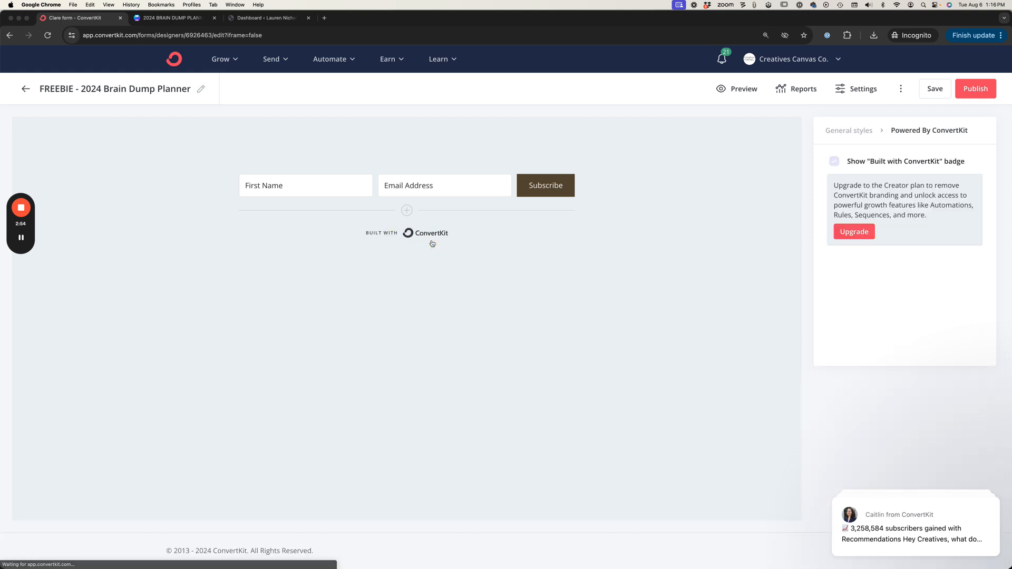
pyautogui.moveTo(459, 243)
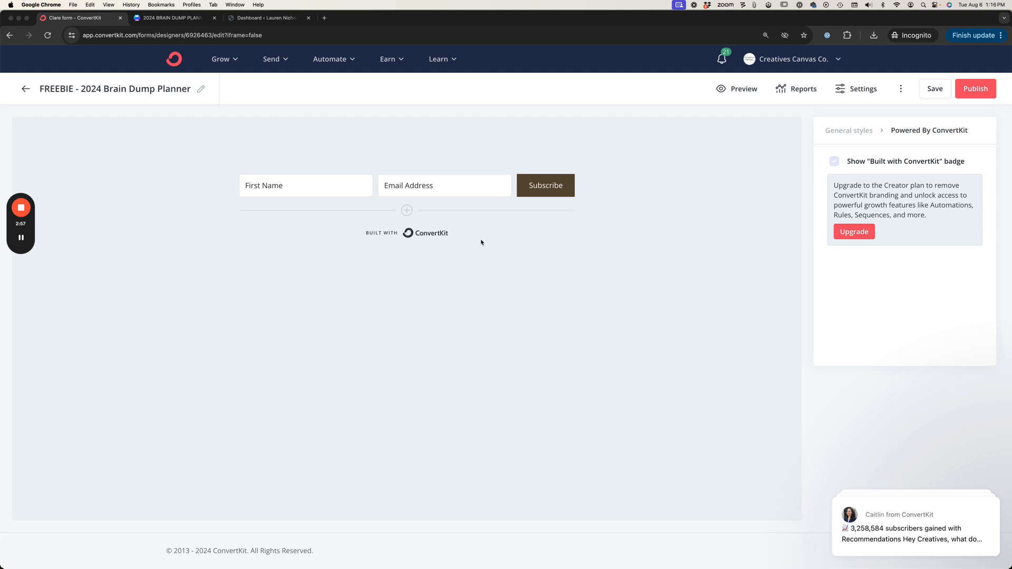
pyautogui.moveTo(389, 234)
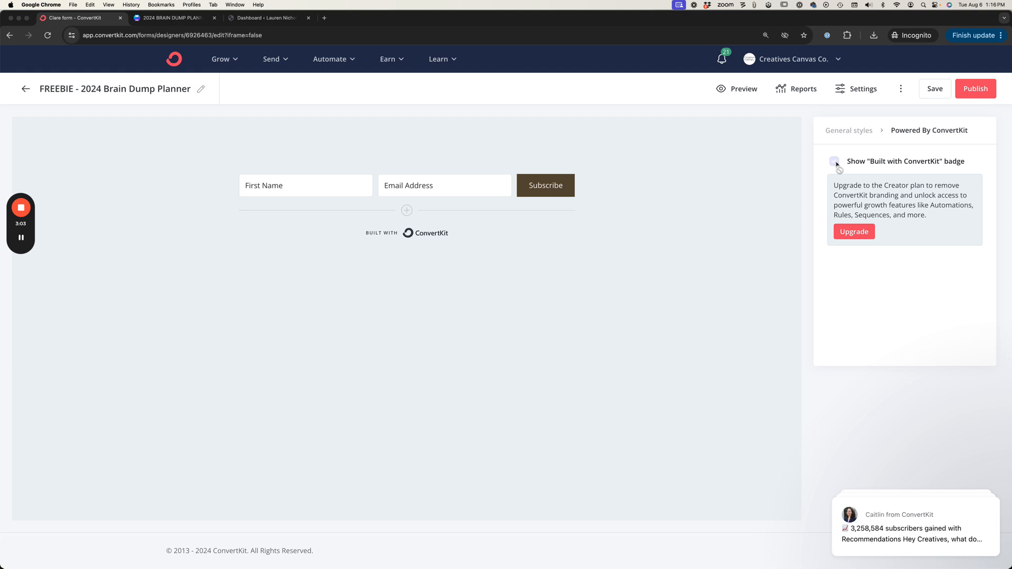
pyautogui.moveTo(837, 167)
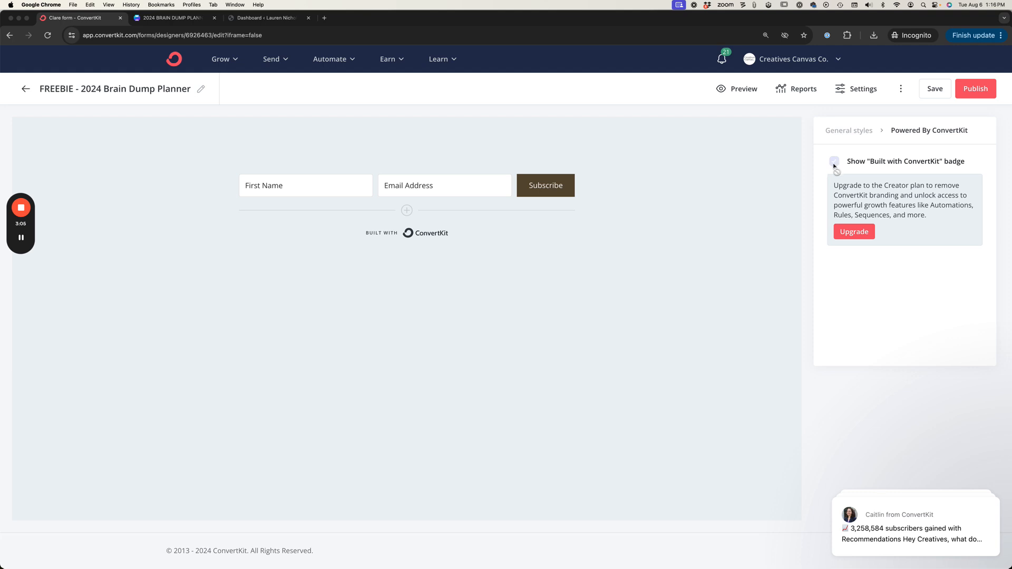
pyautogui.click(834, 160)
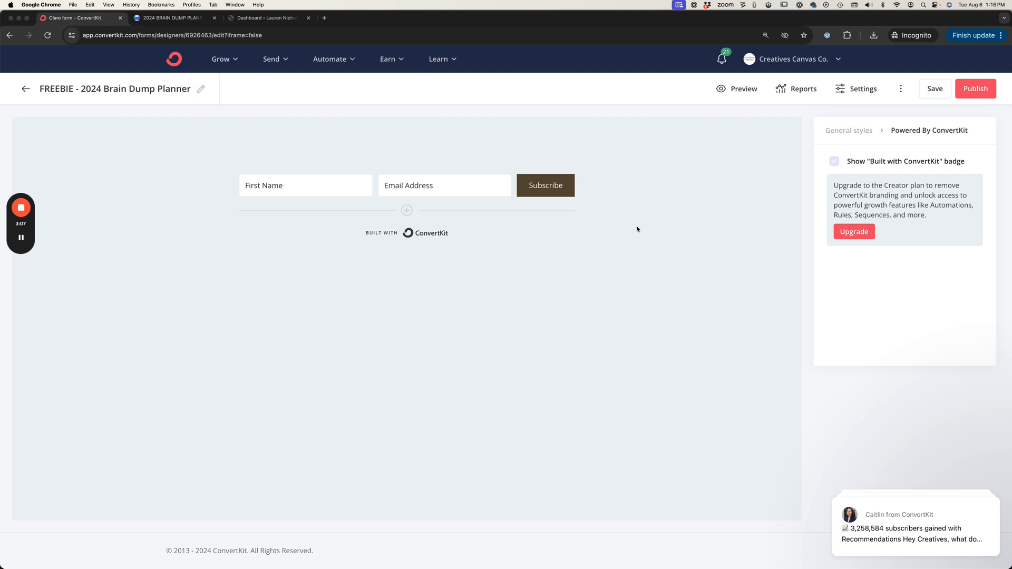
pyautogui.moveTo(873, 125)
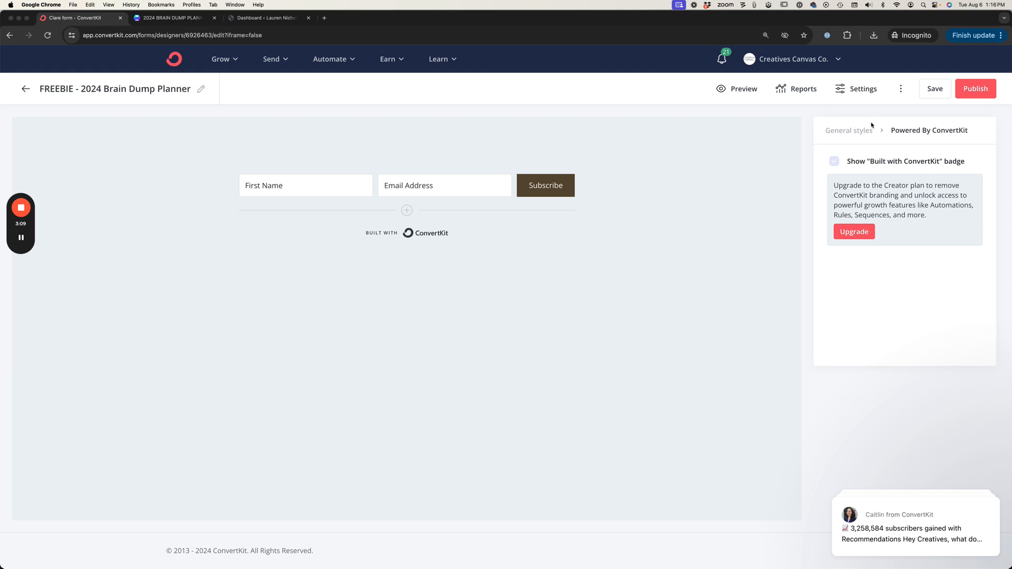
pyautogui.click(934, 89)
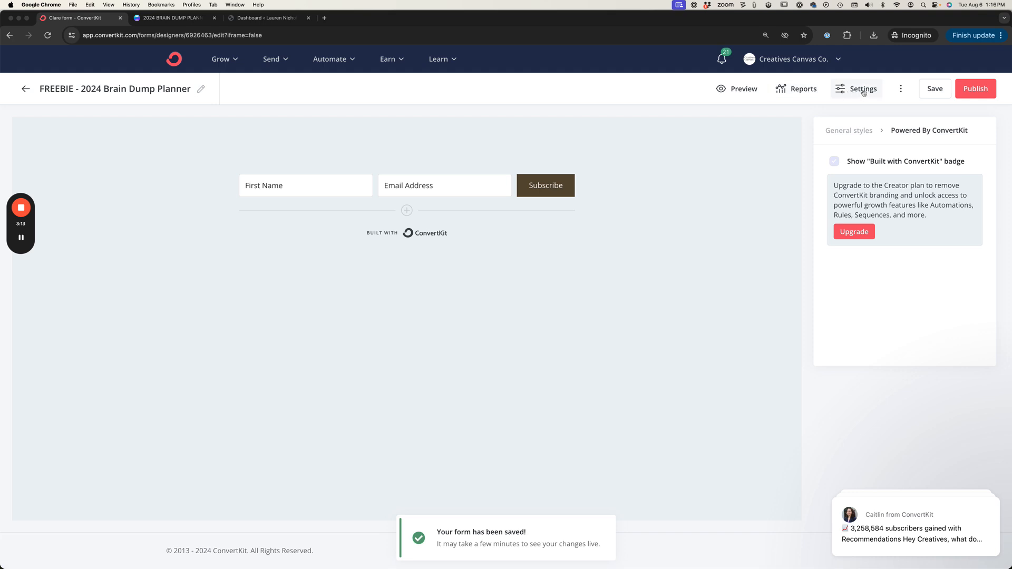
# Open Form Settings and keep 'Show a success message' selected for new subscribers
pyautogui.click(862, 89)
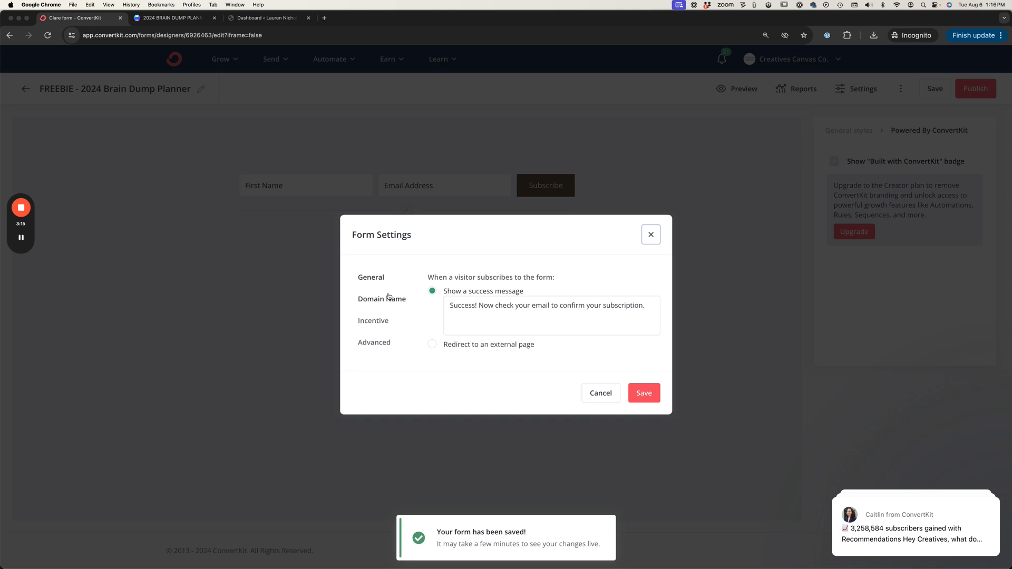
pyautogui.moveTo(426, 294)
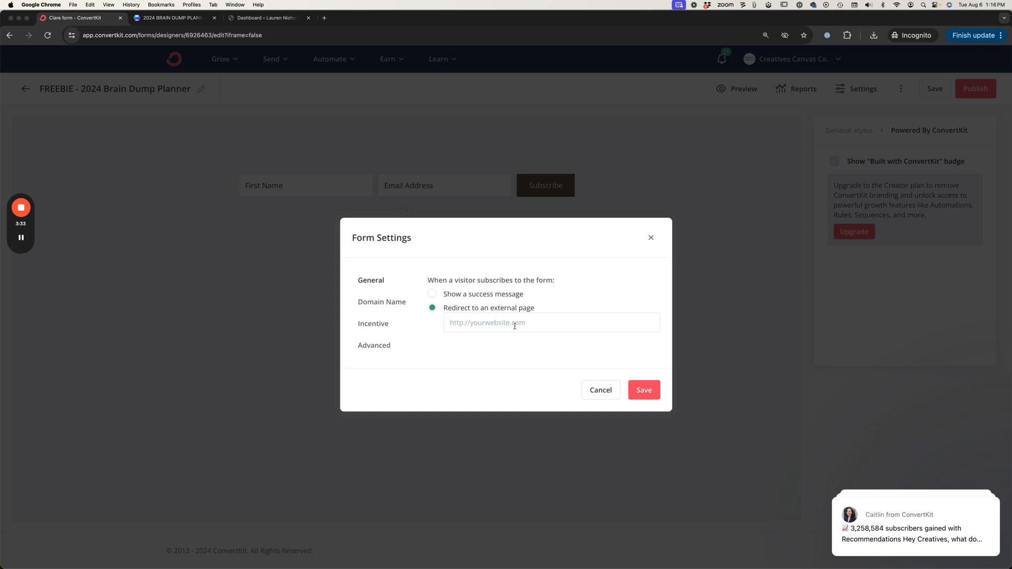
pyautogui.moveTo(544, 339)
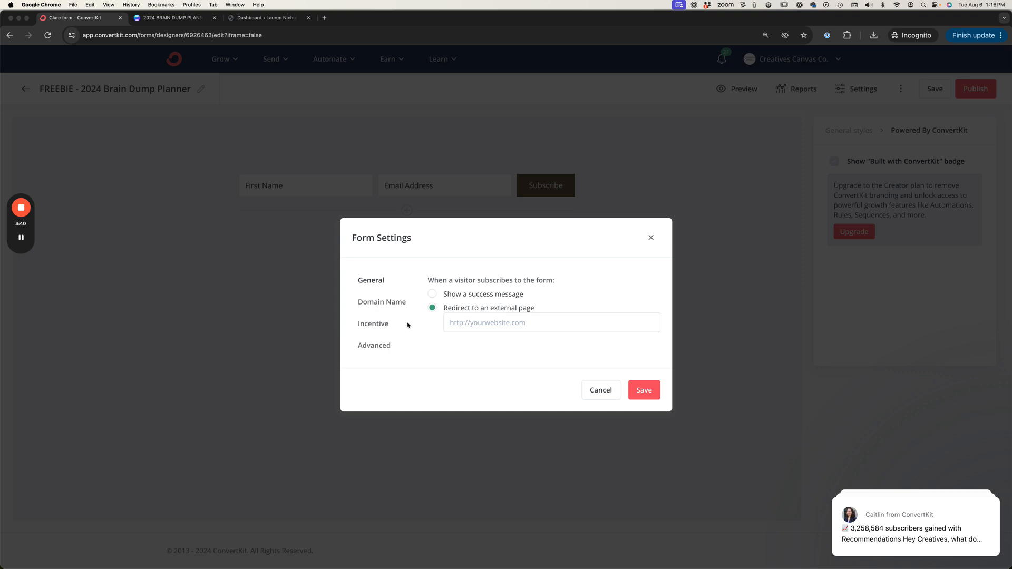
pyautogui.click(432, 294)
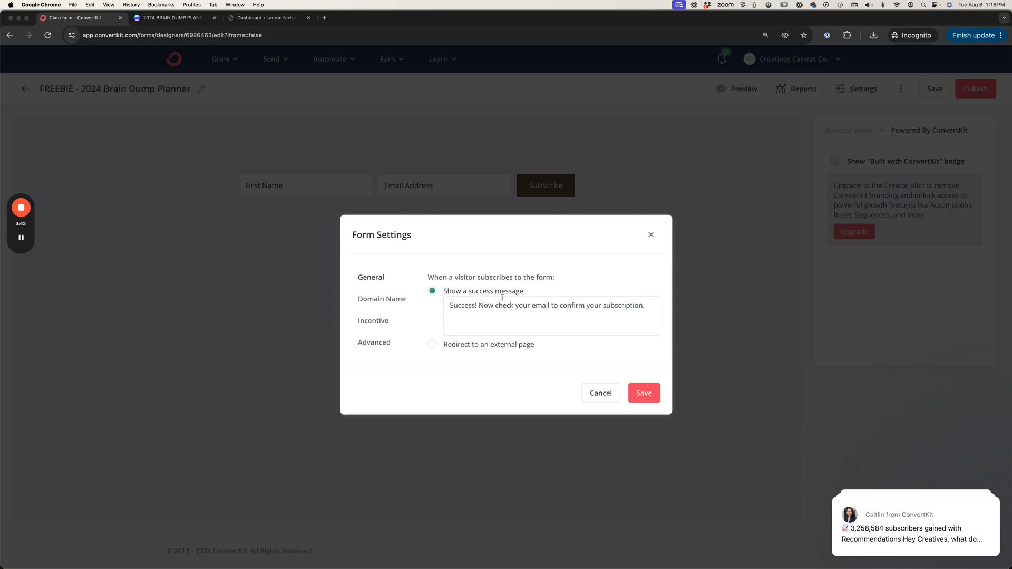
pyautogui.moveTo(397, 305)
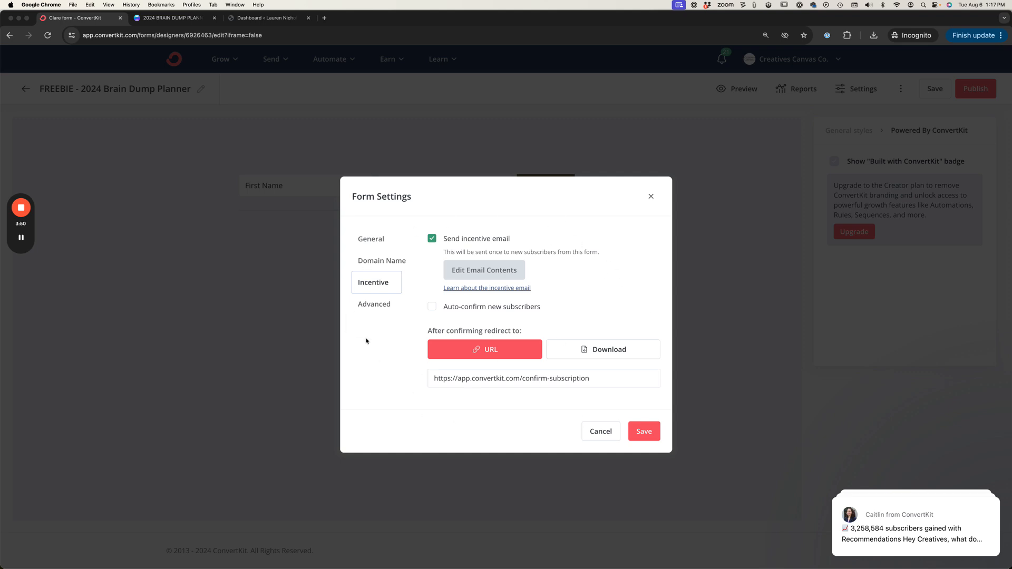
pyautogui.moveTo(464, 246)
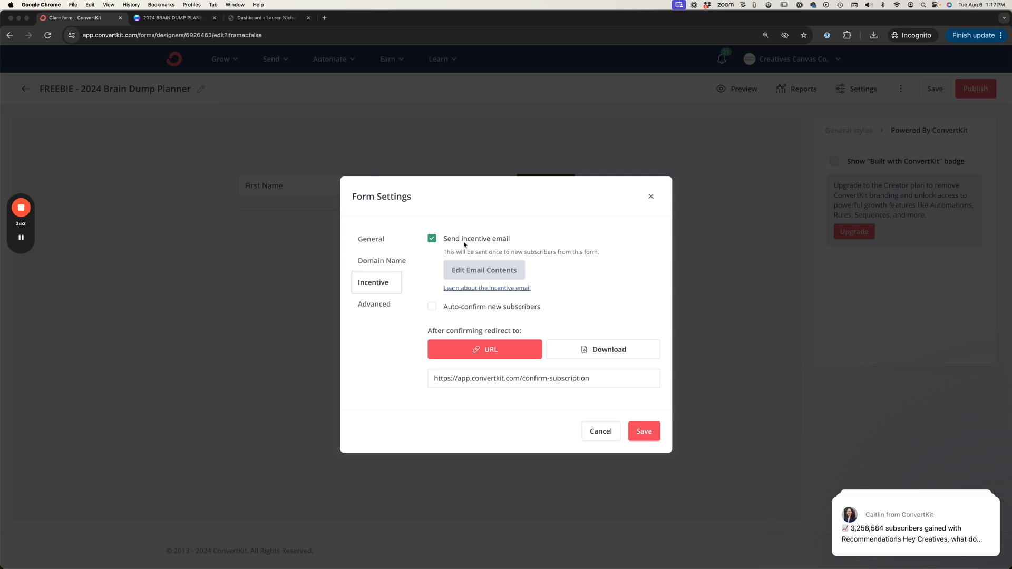
# Review the incentive email contents and select the existing confirmation redirect URL
pyautogui.click(484, 270)
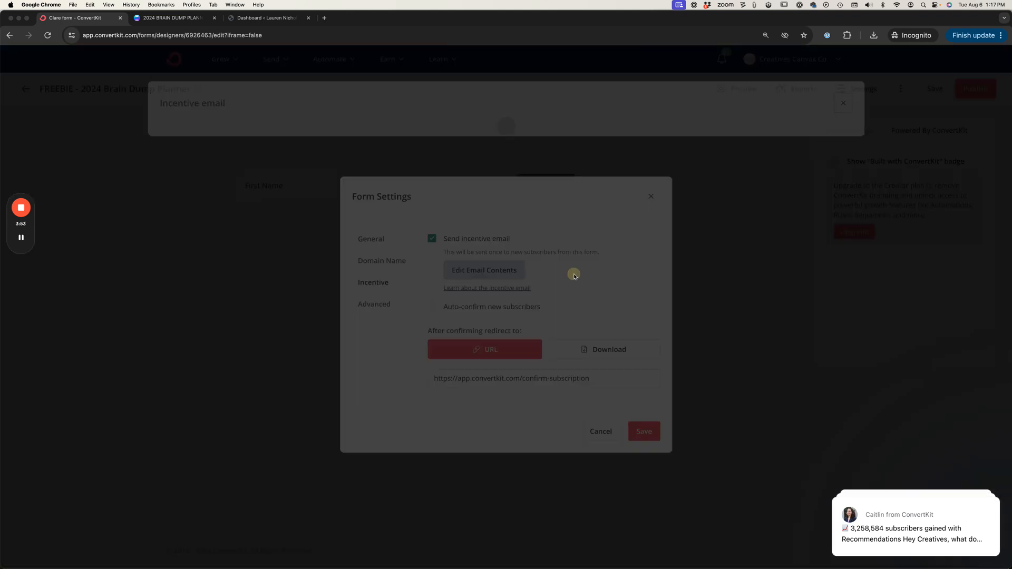
pyautogui.click(484, 270)
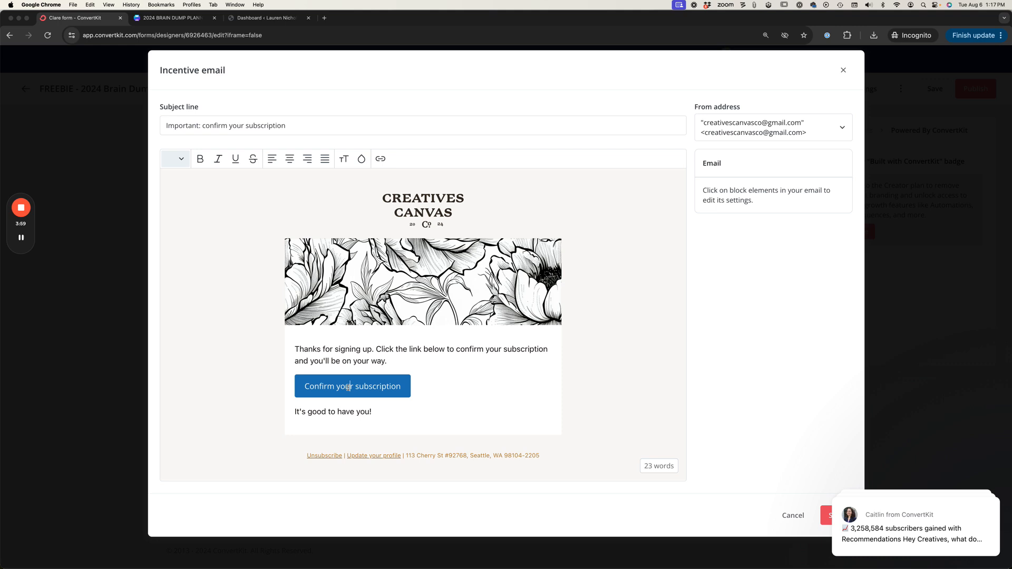
pyautogui.click(352, 386)
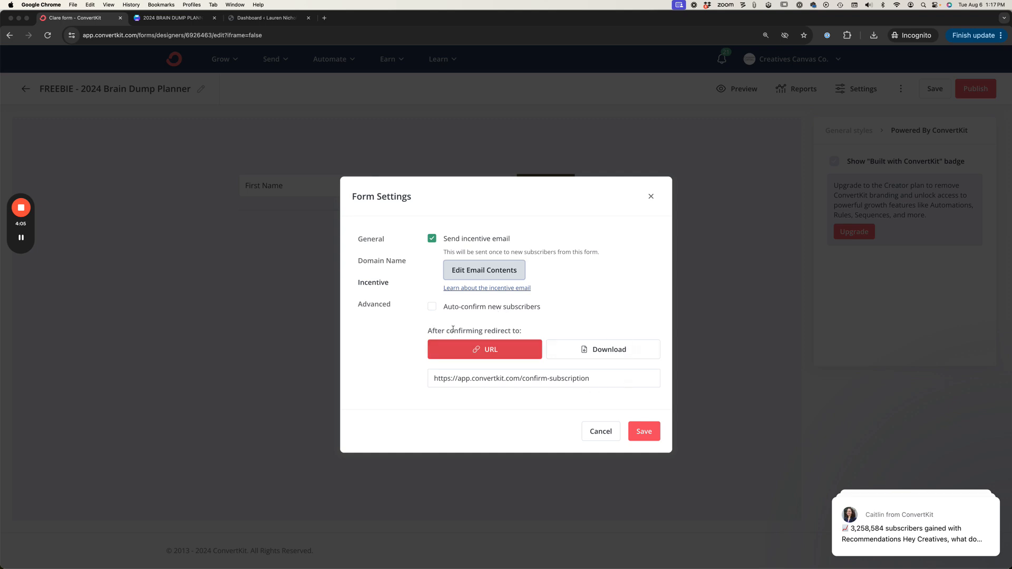
pyautogui.moveTo(495, 401)
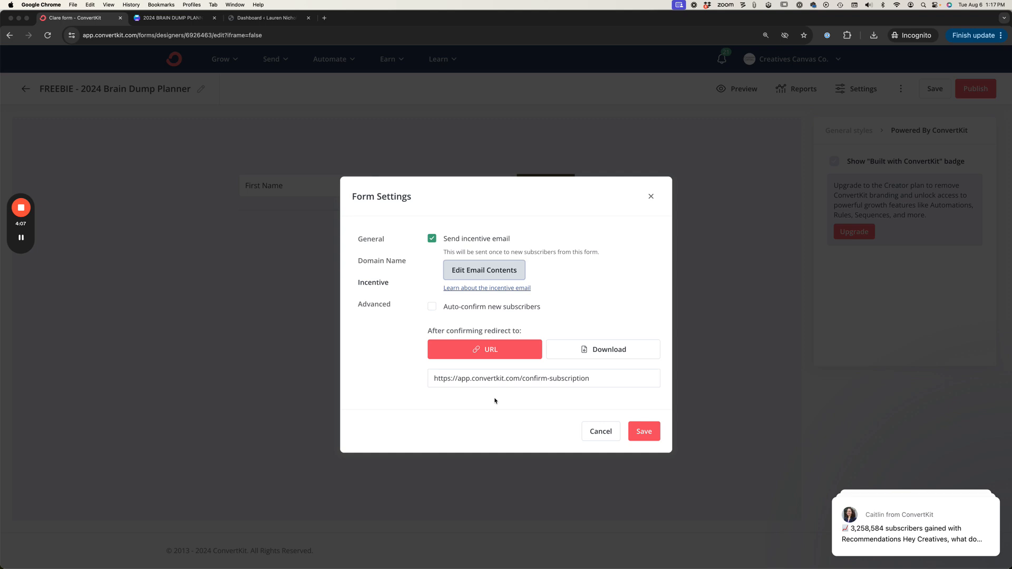
pyautogui.moveTo(477, 282)
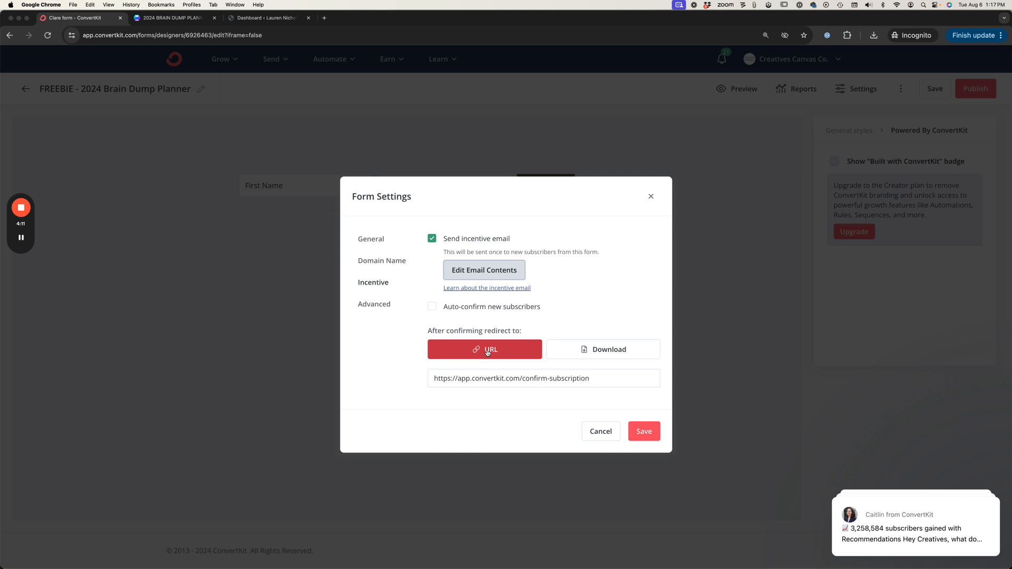
pyautogui.tripleClick(510, 379)
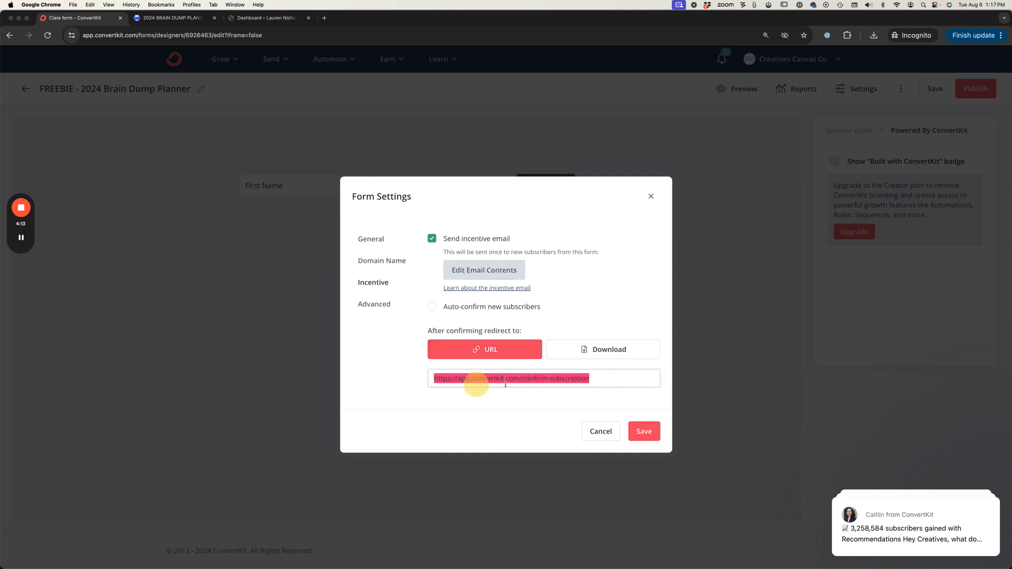
pyautogui.click(605, 379)
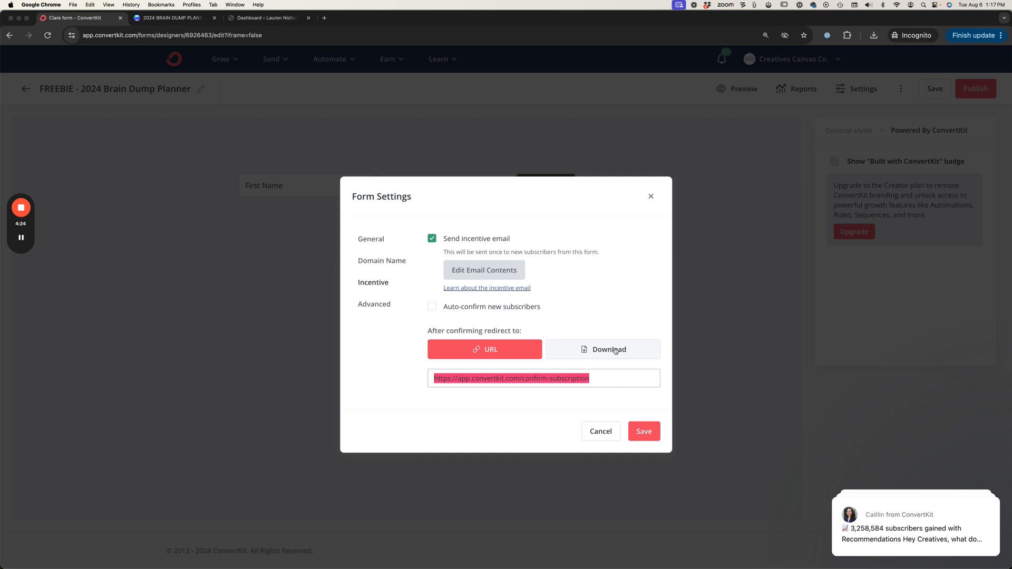
# Switch the after-confirm action to Download and attach the 2024 BRAIN DUMP PLANNER PDF
pyautogui.click(603, 349)
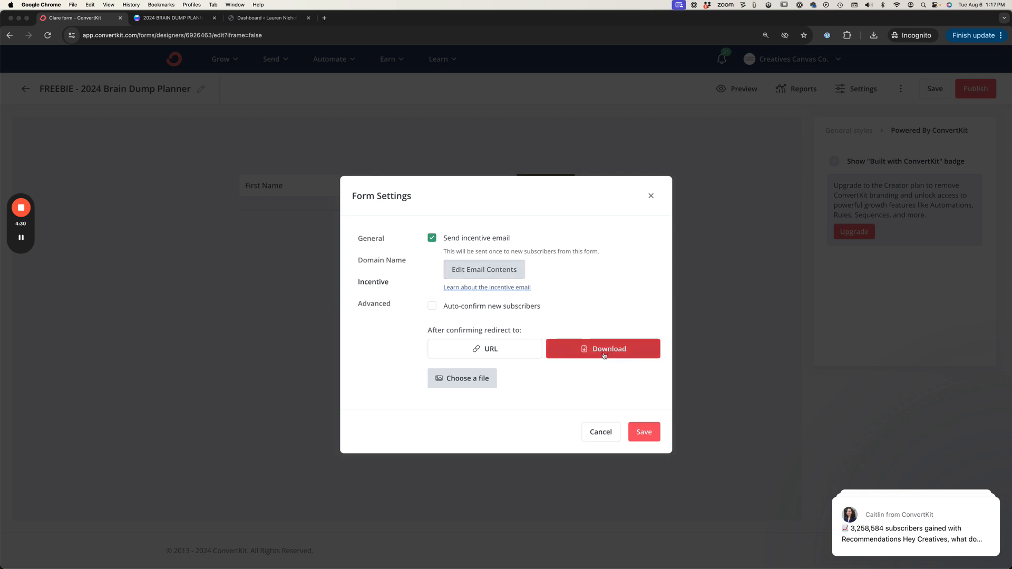
pyautogui.click(465, 379)
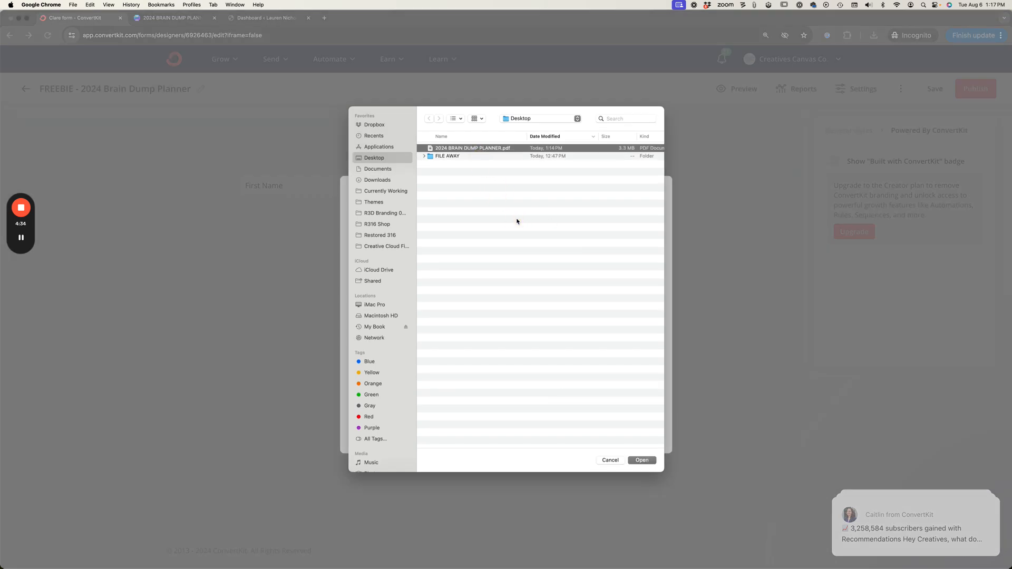
pyautogui.moveTo(568, 322)
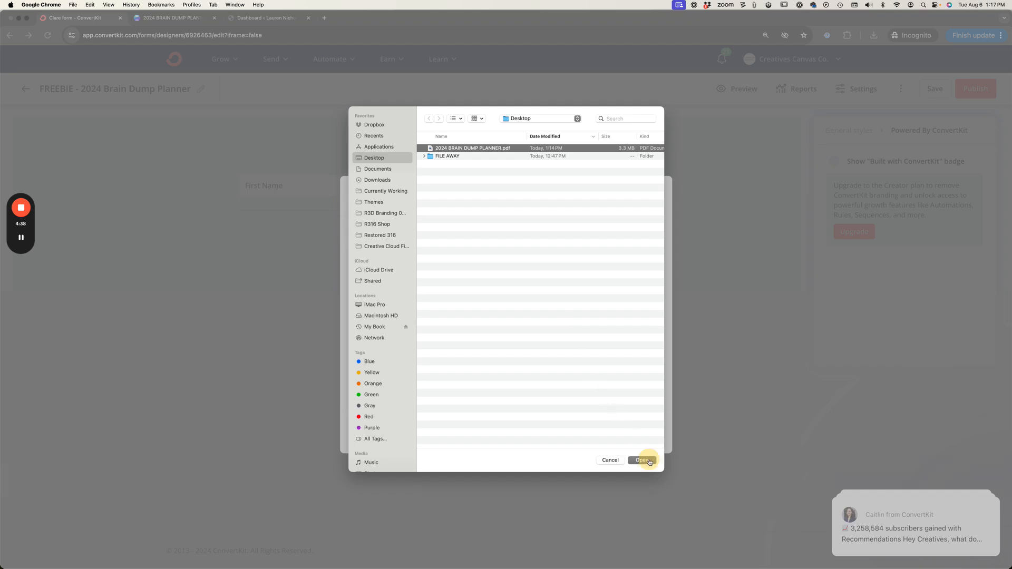
pyautogui.click(643, 461)
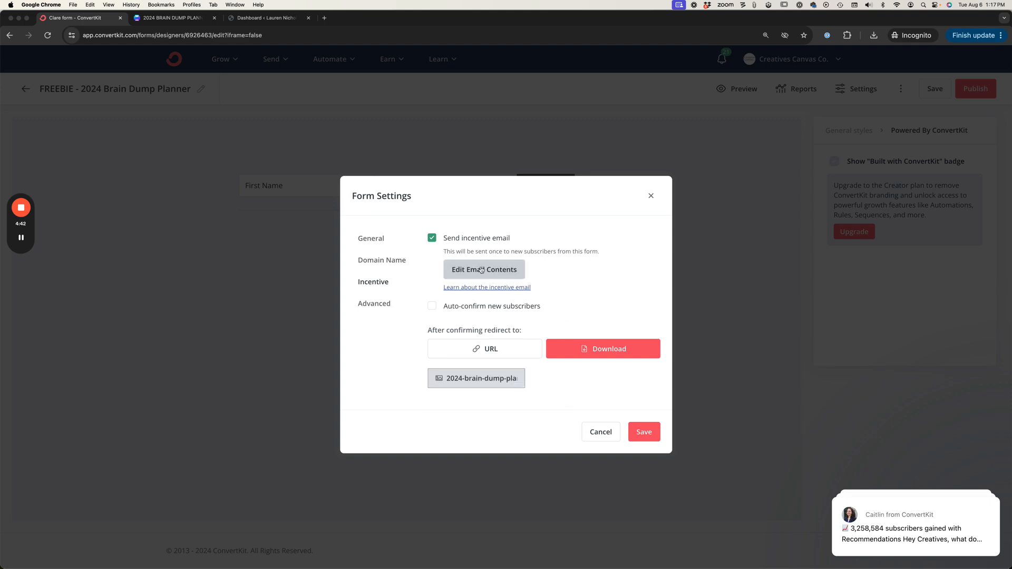
# Change the incentive email's confirmation button to 'Download your freebie now!' and save the email
pyautogui.click(484, 269)
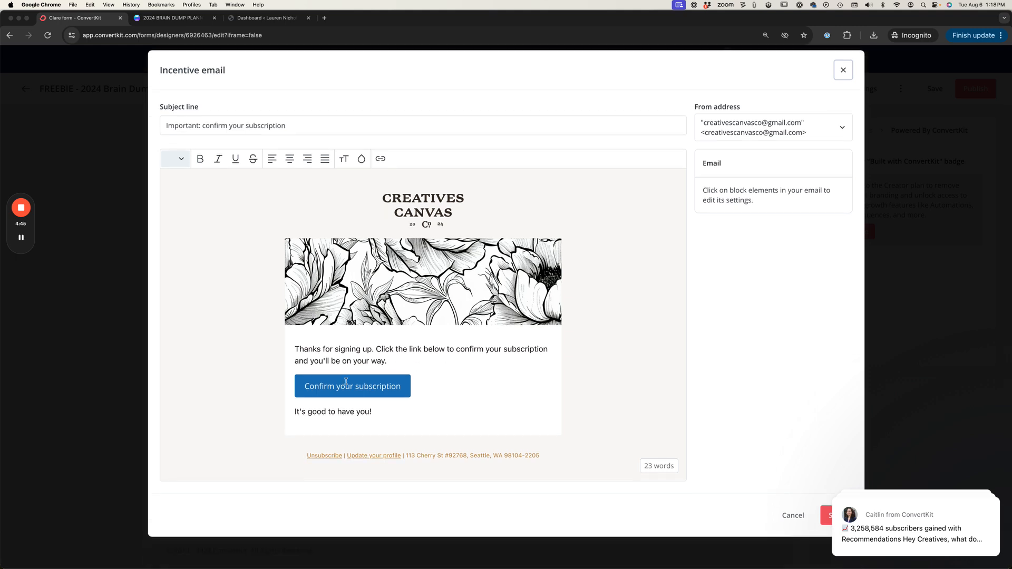
pyautogui.click(352, 386)
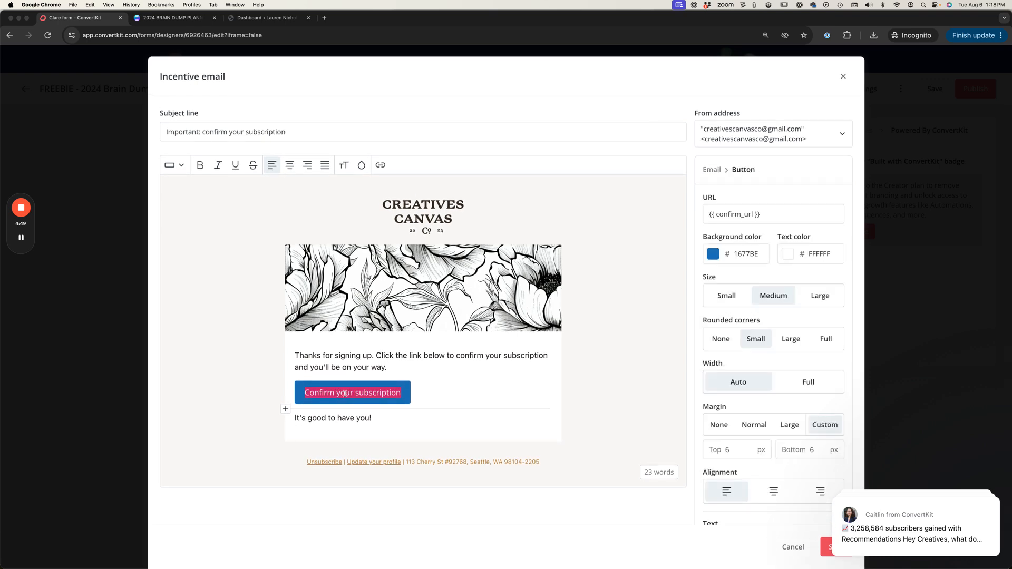
pyautogui.write('Download your f')
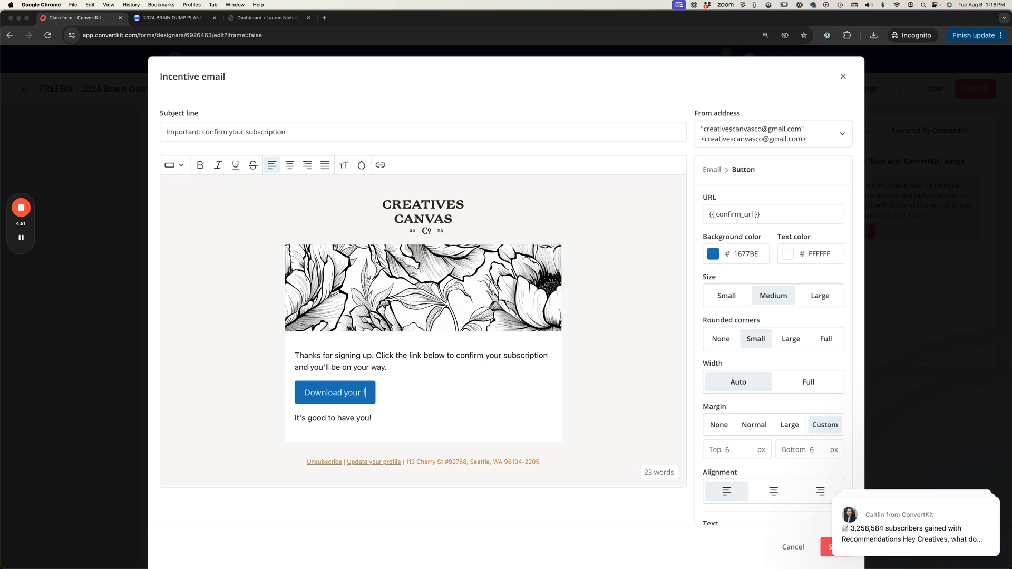
pyautogui.write('reebie now!')
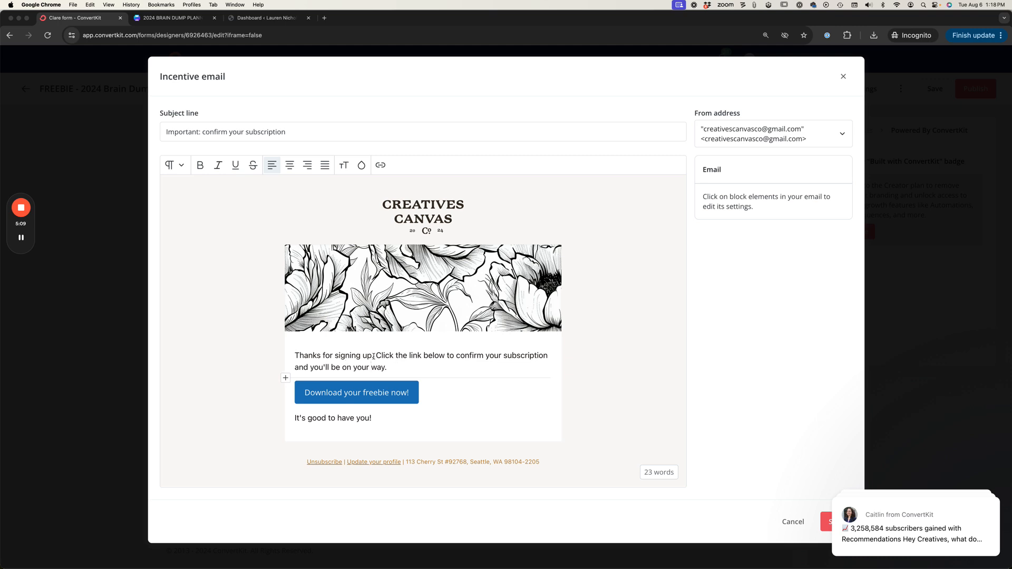
pyautogui.moveTo(390, 374)
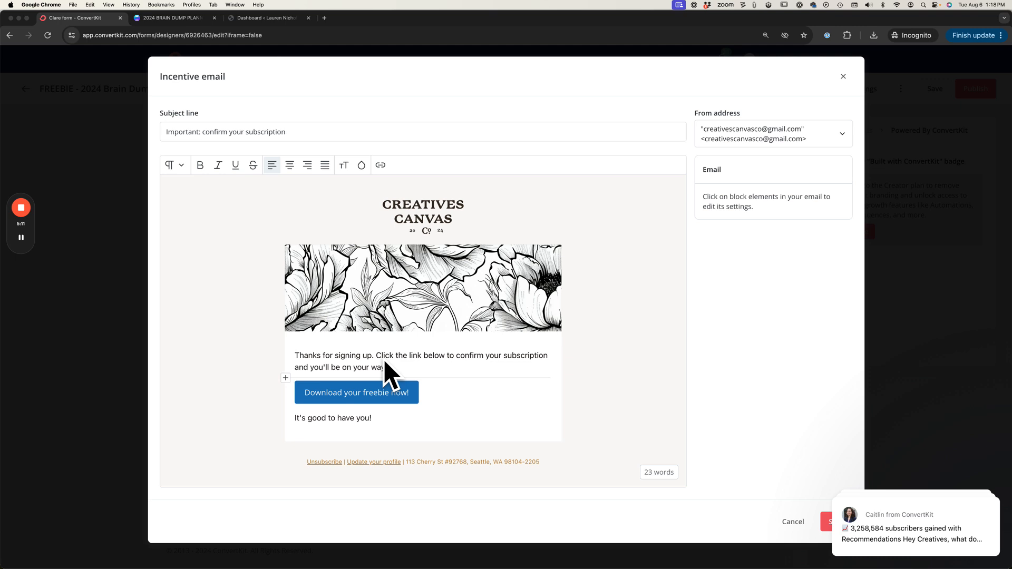
pyautogui.moveTo(441, 345)
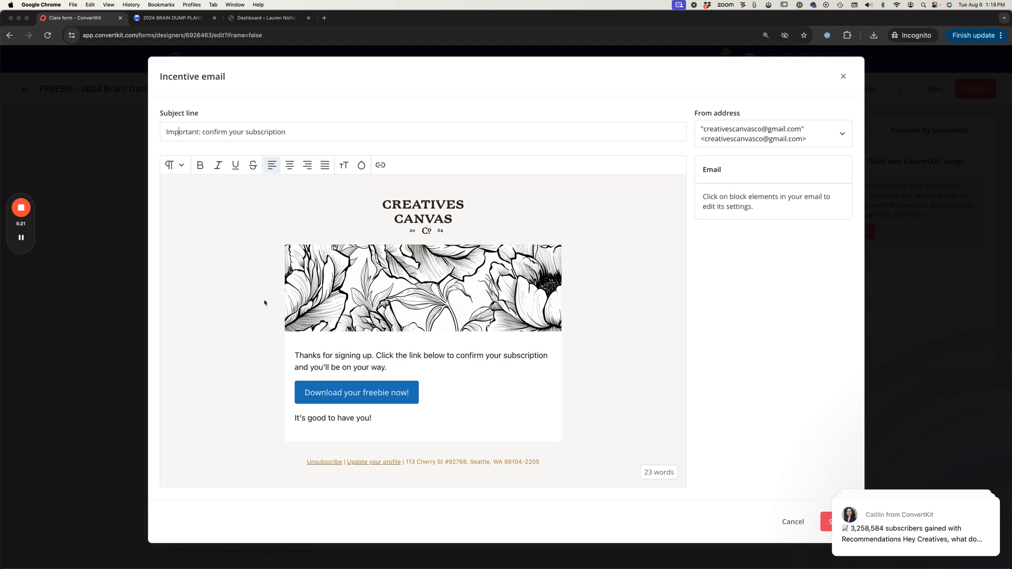
pyautogui.moveTo(424, 368)
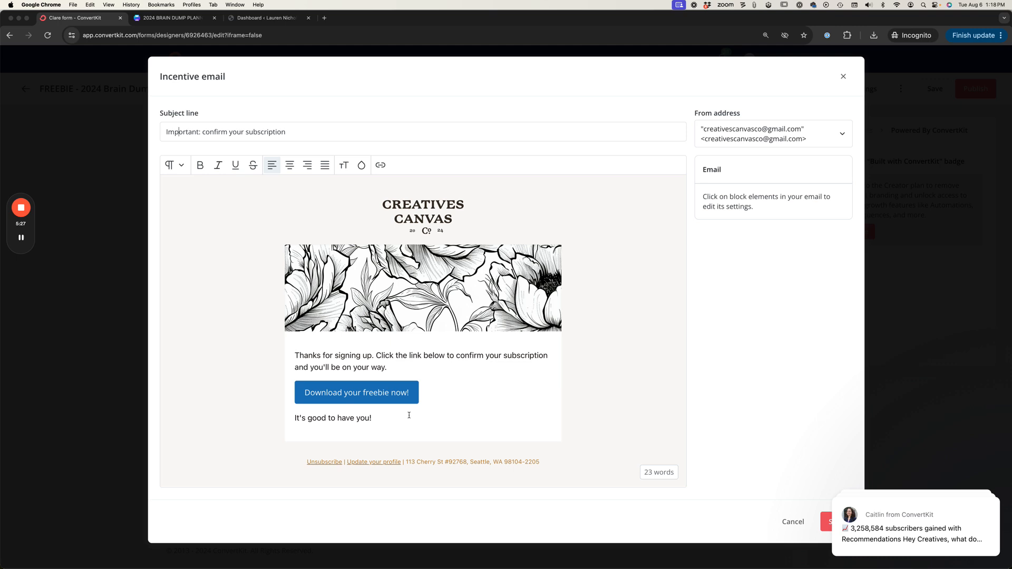
pyautogui.moveTo(519, 402)
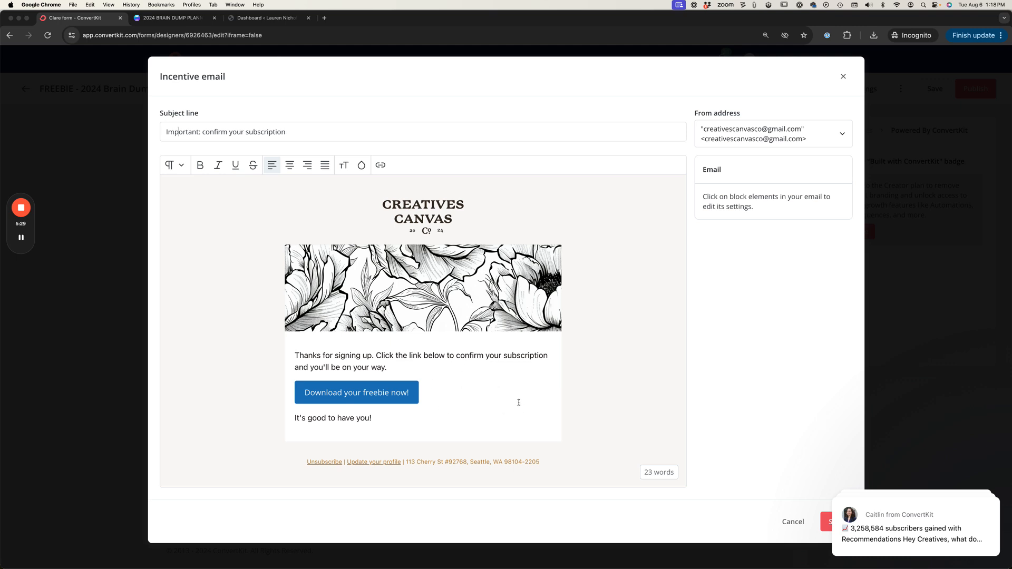
pyautogui.click(356, 393)
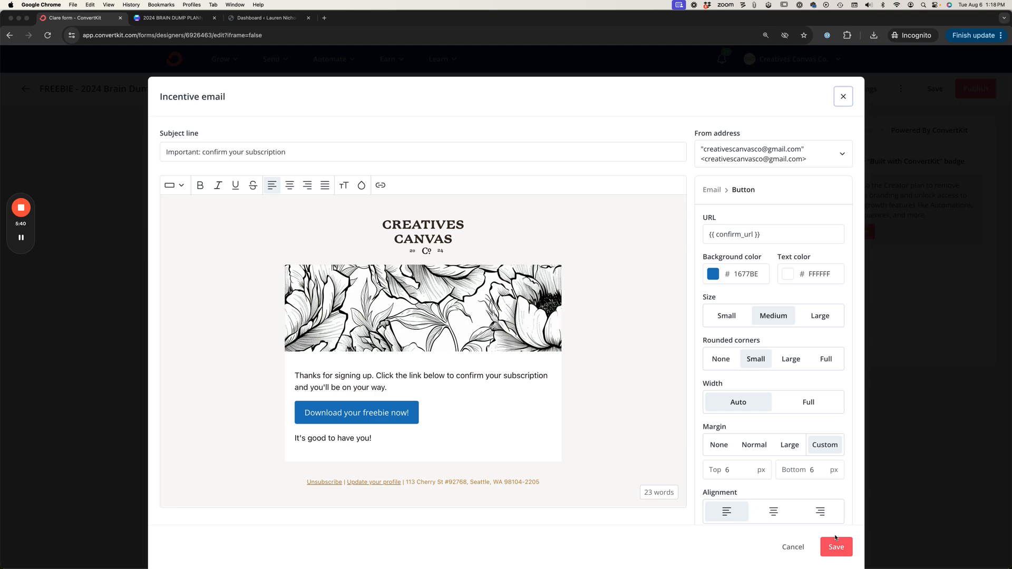
pyautogui.click(835, 547)
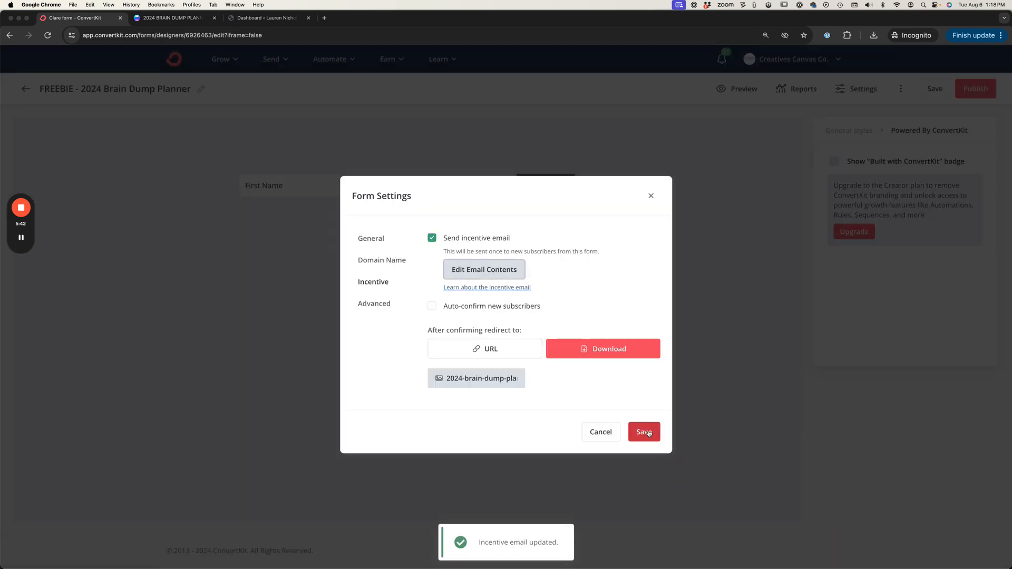
# Save the form's incentive settings, publish the freebie form, dismiss the embed dialog and switch to WordPress
pyautogui.click(644, 432)
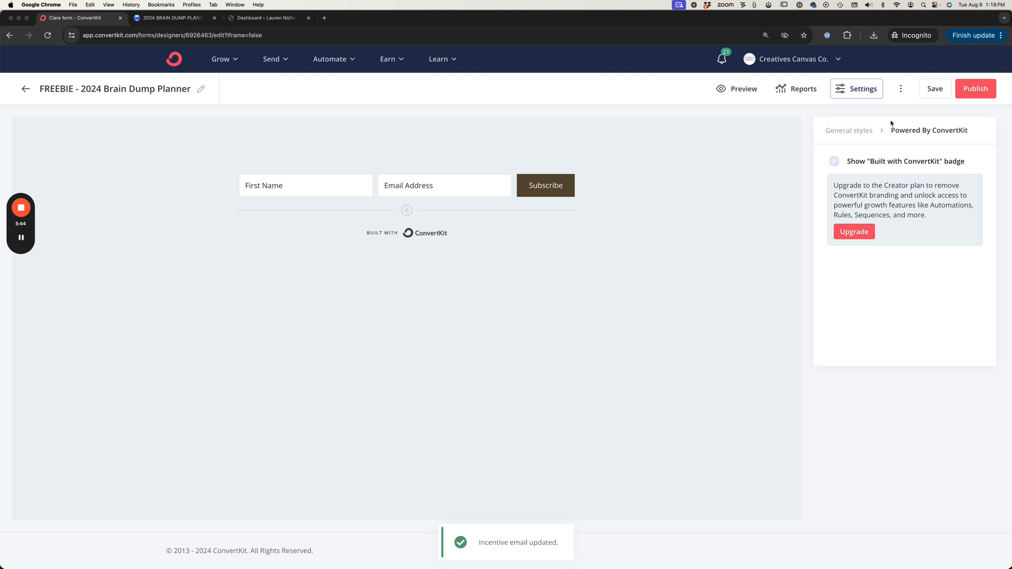
pyautogui.click(974, 88)
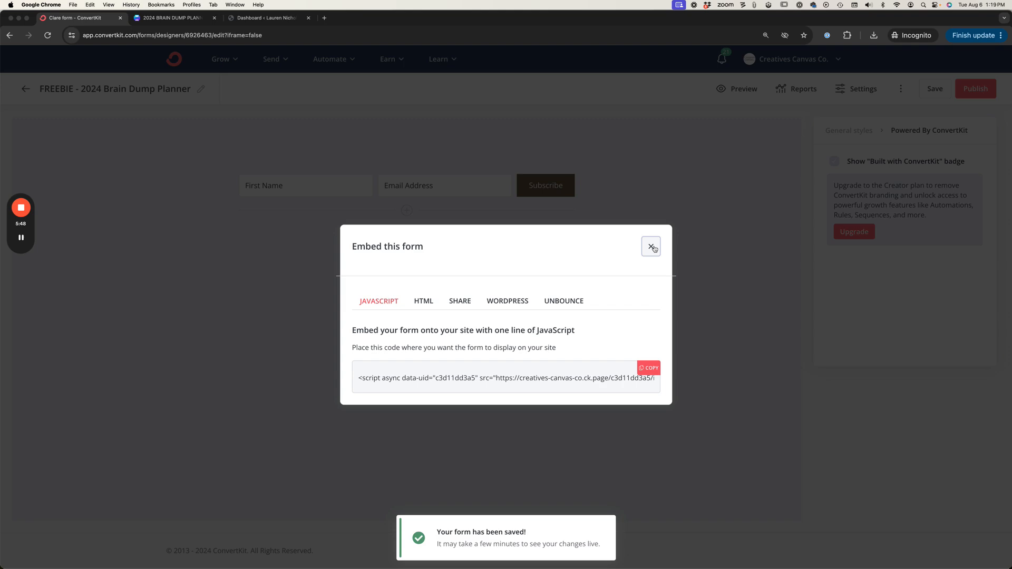
pyautogui.click(651, 246)
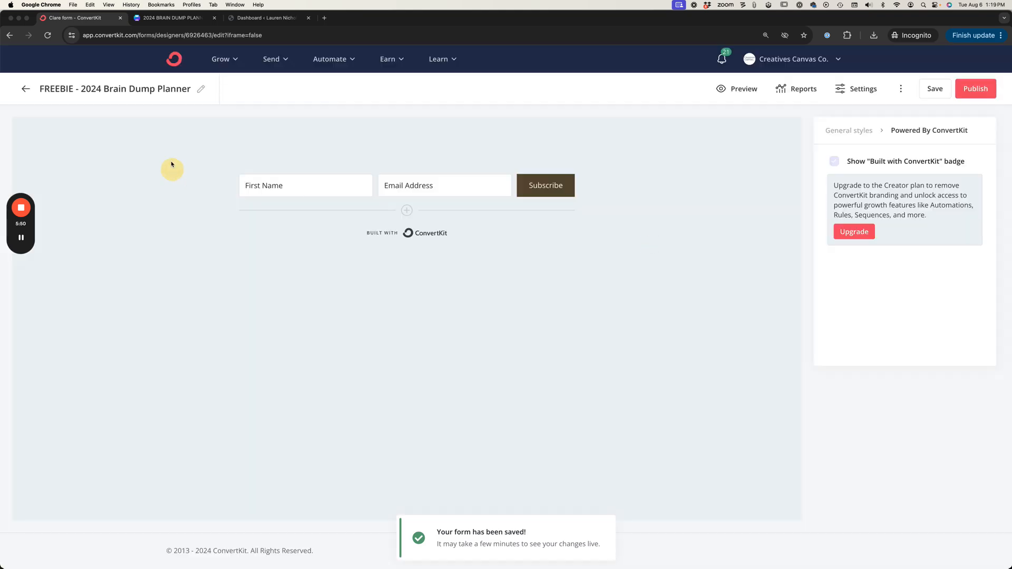
pyautogui.click(267, 18)
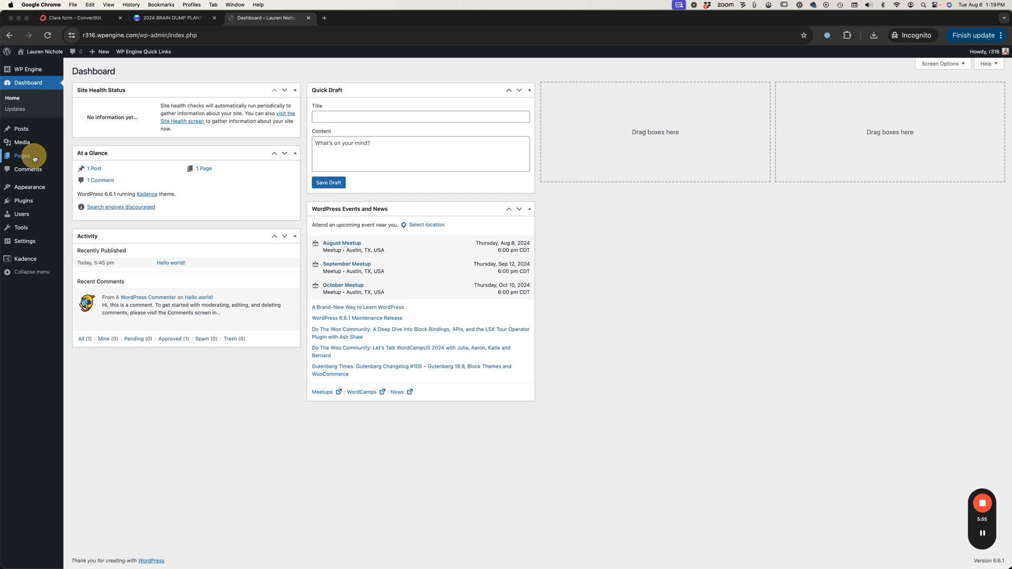
# Start a new blank page from the WordPress Pages screen
pyautogui.click(22, 156)
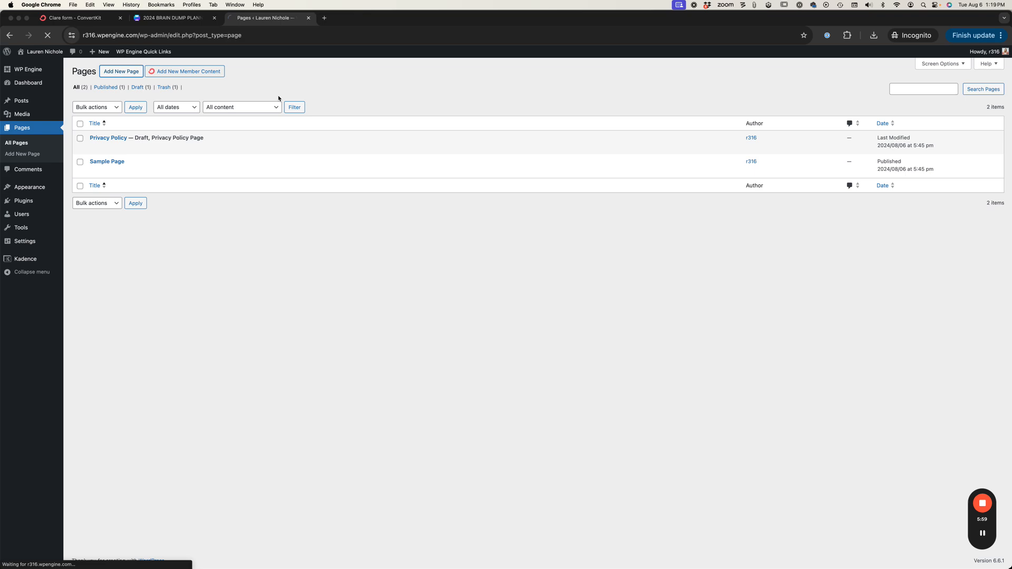
pyautogui.click(121, 71)
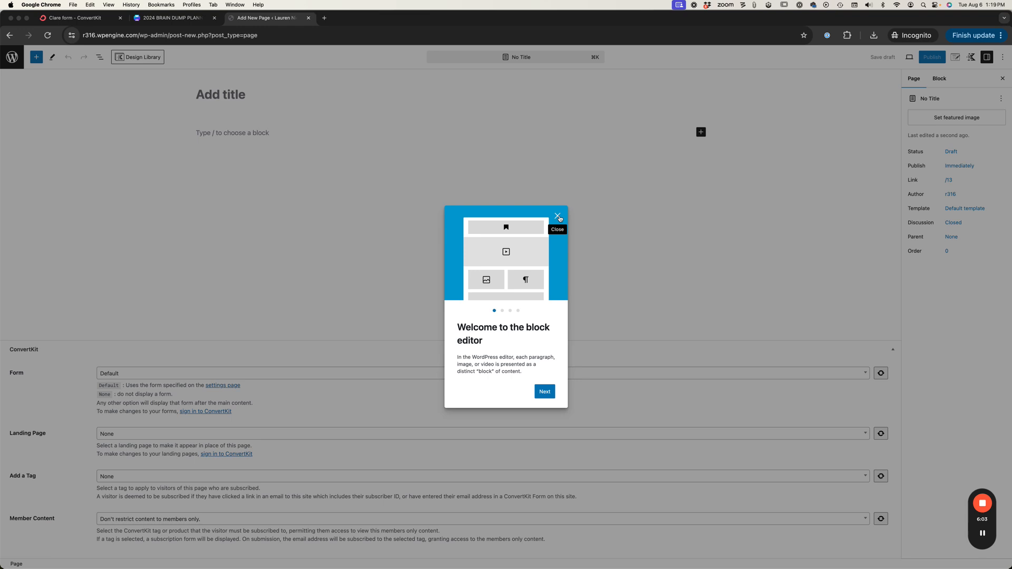
# Insert a Row Layout block with the Two: Right Heavy 33/66 column split
pyautogui.click(557, 216)
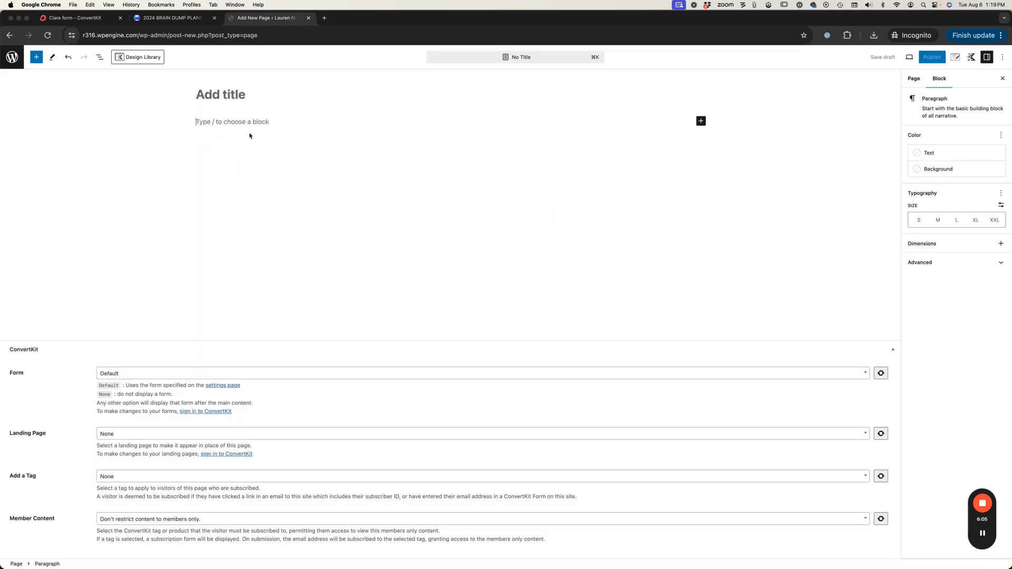
pyautogui.moveTo(700, 120)
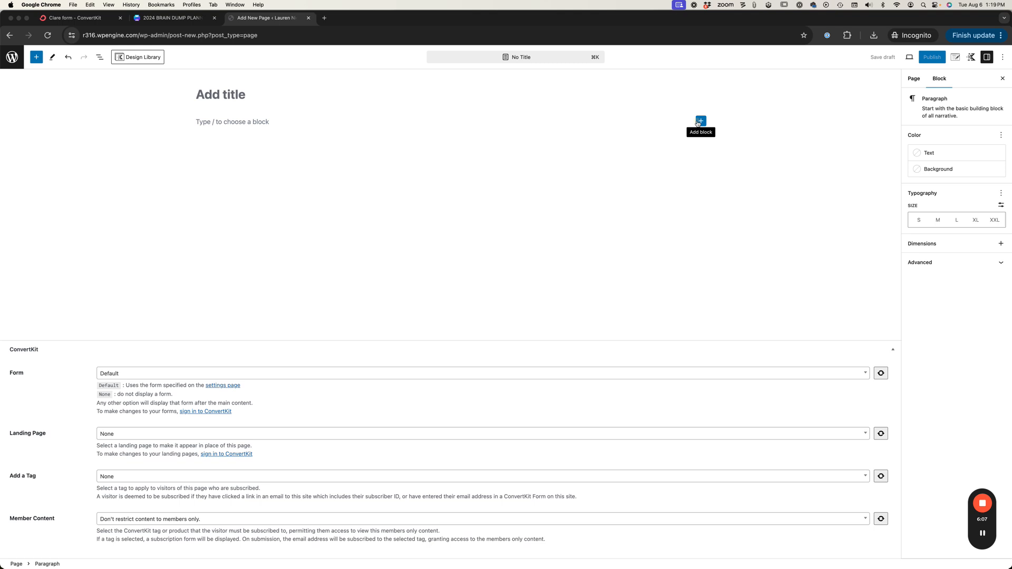
pyautogui.click(701, 120)
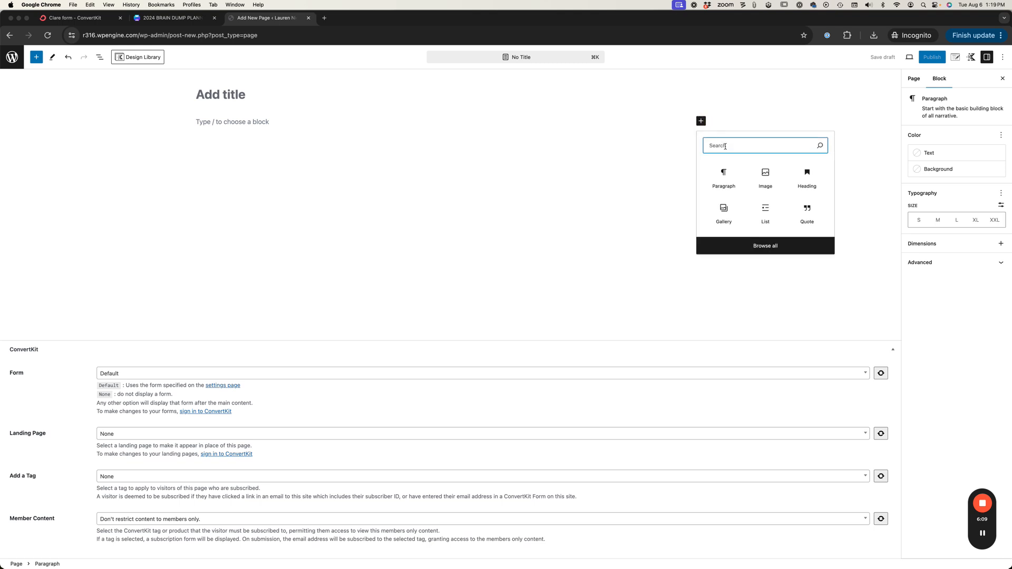
pyautogui.write('row')
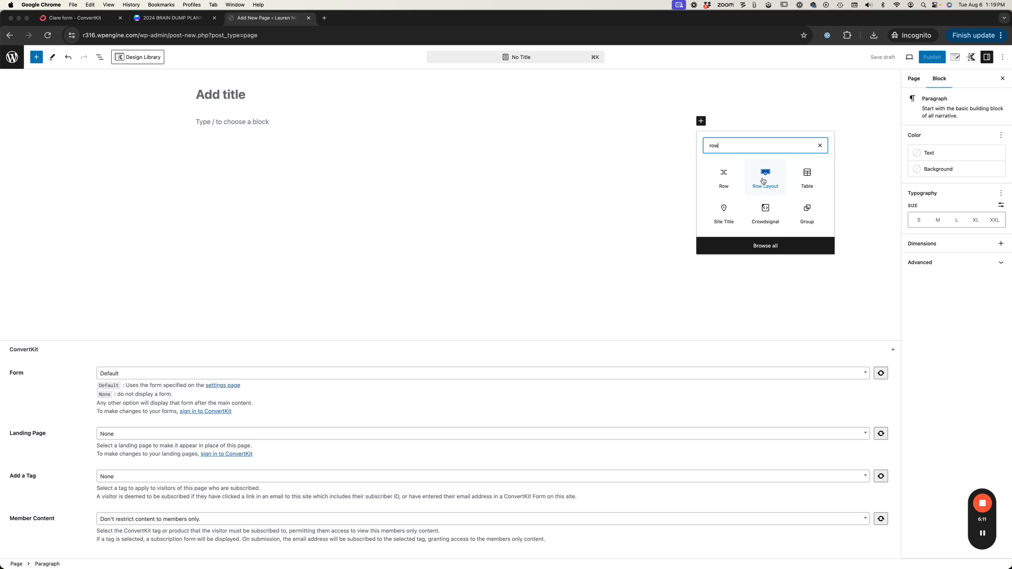
pyautogui.click(766, 178)
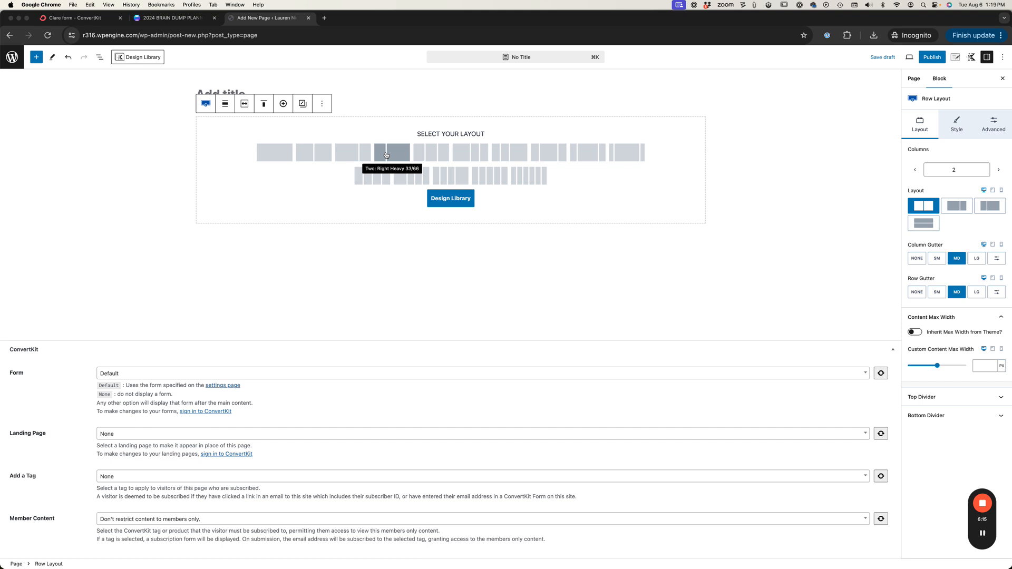
pyautogui.moveTo(380, 154)
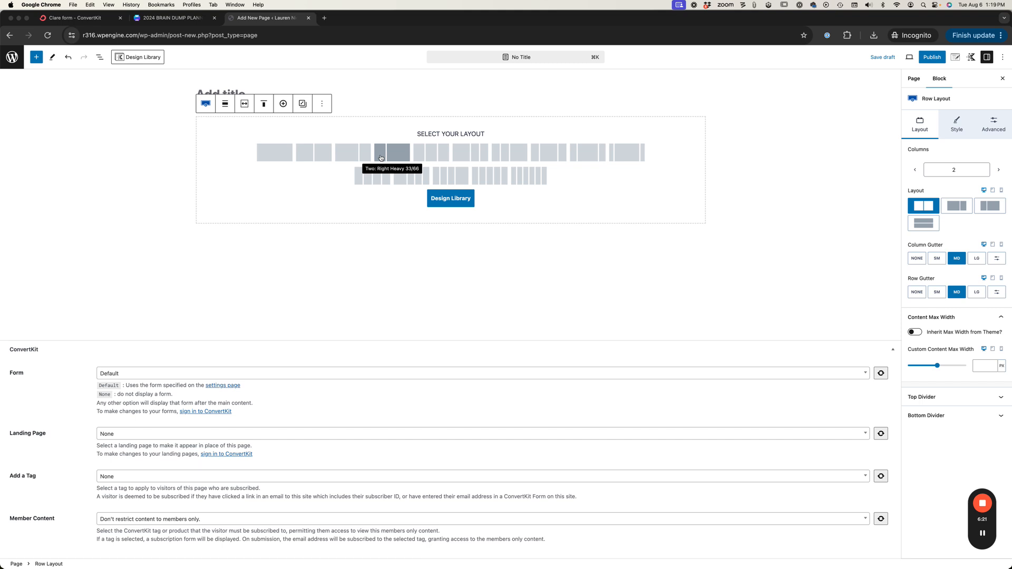
pyautogui.moveTo(398, 155)
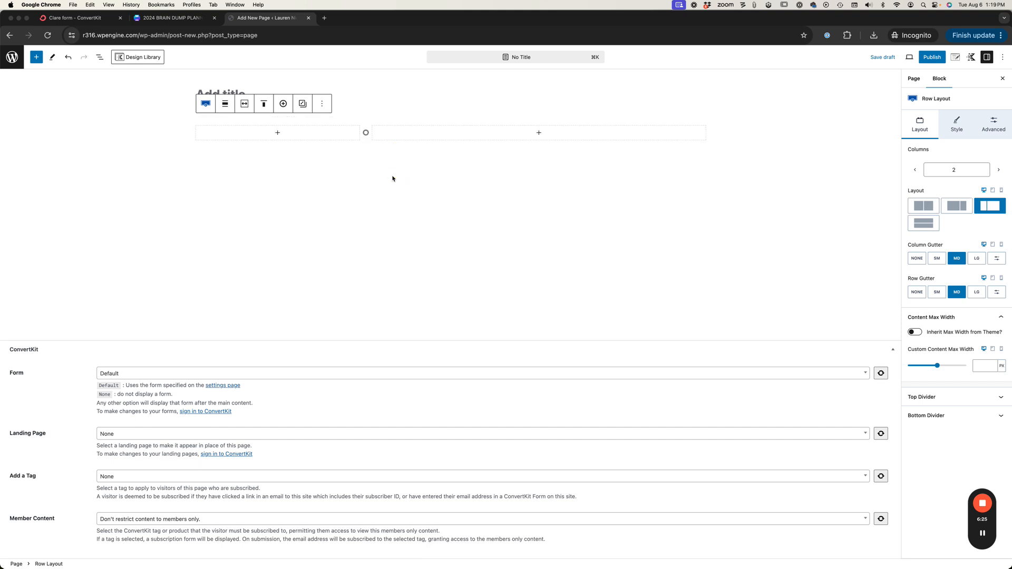
pyautogui.click(539, 133)
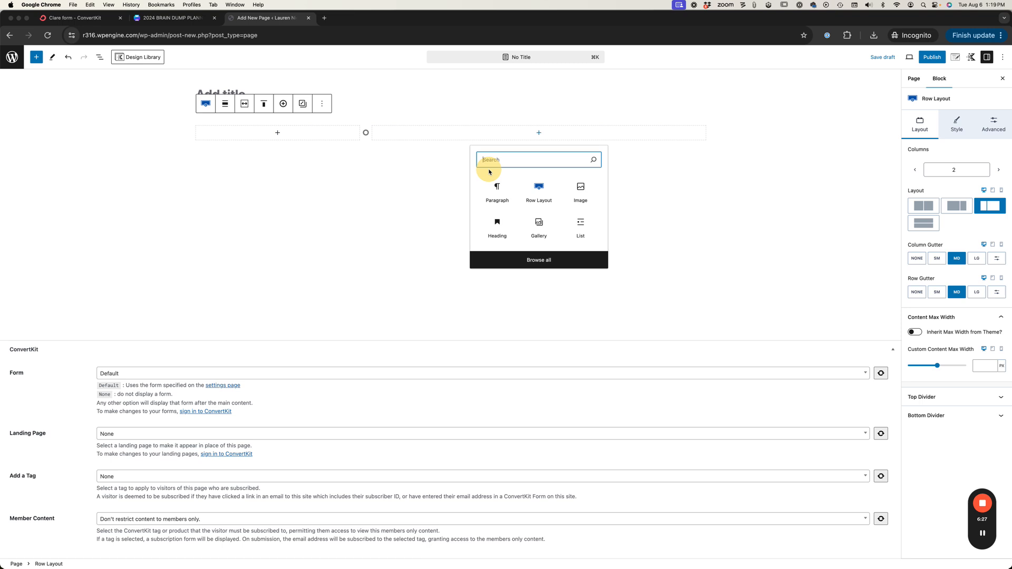
# Place a ConvertKit Form block in the right column and begin a text block search in the left column
pyautogui.write('conv')
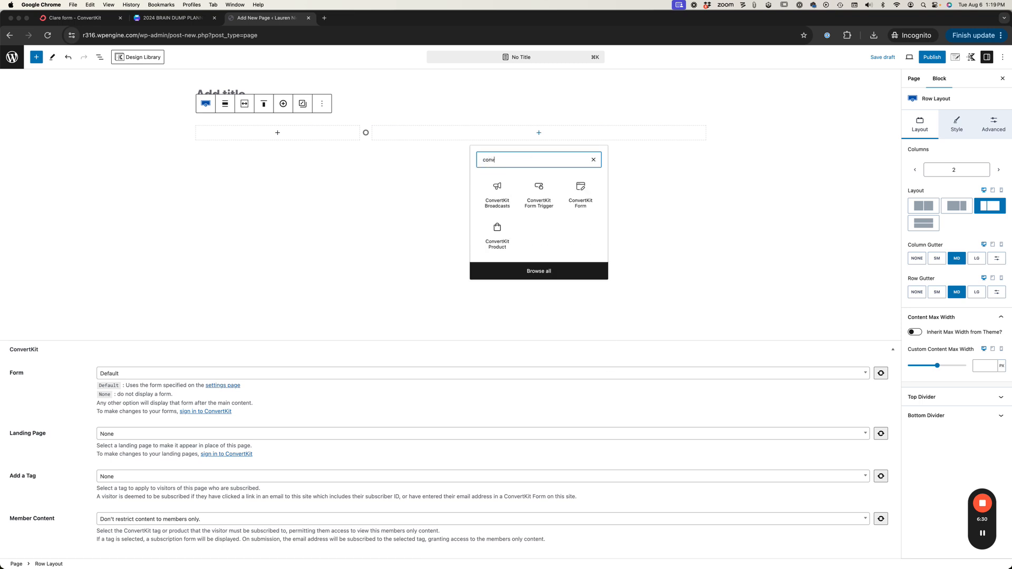
pyautogui.click(580, 195)
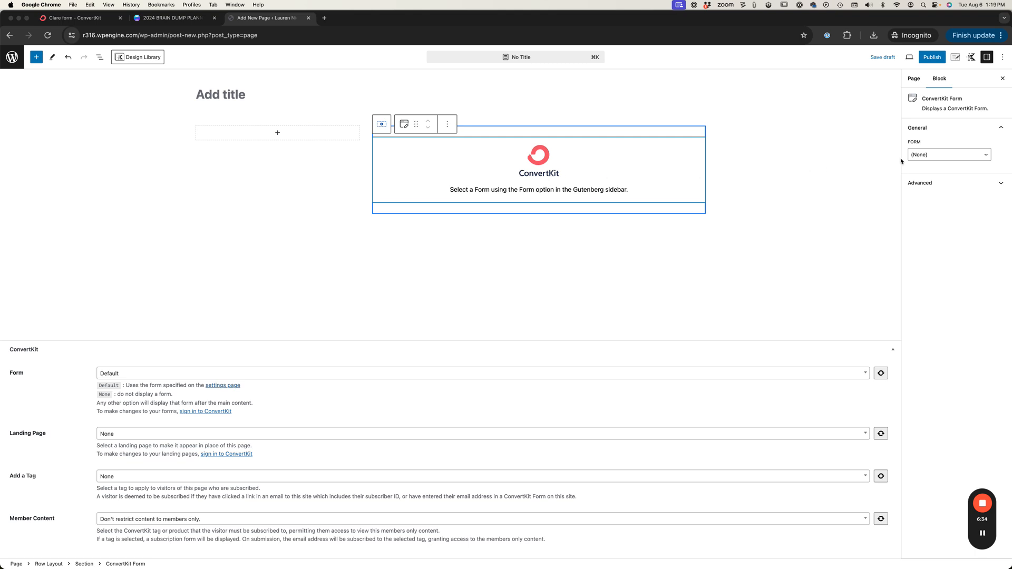
pyautogui.click(949, 153)
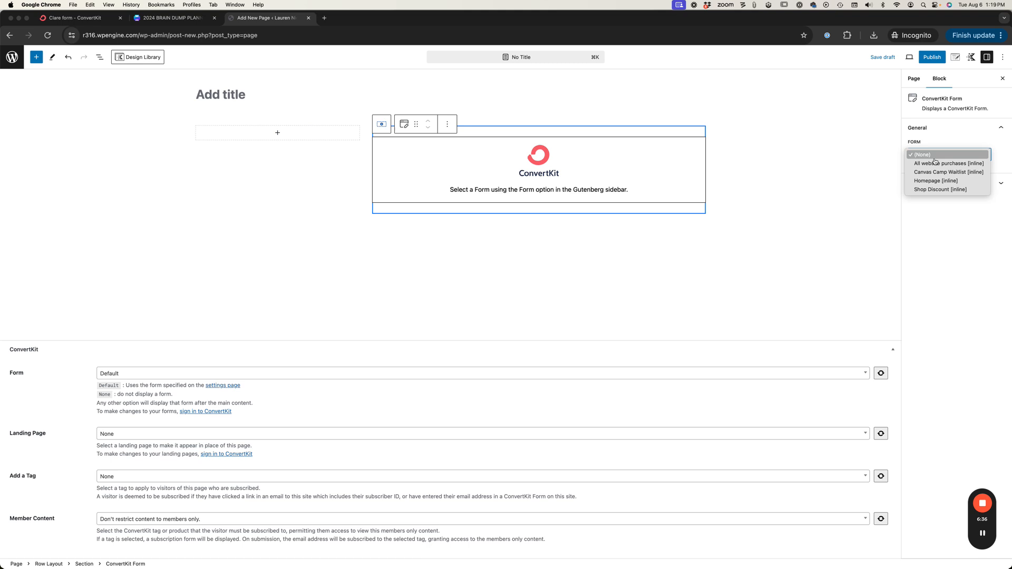
pyautogui.moveTo(926, 160)
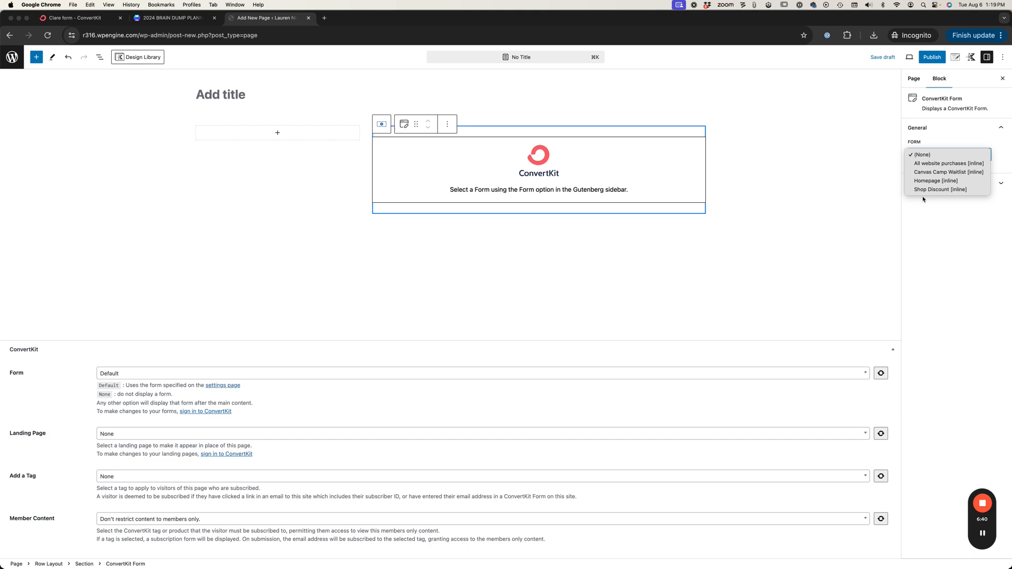
pyautogui.moveTo(948, 171)
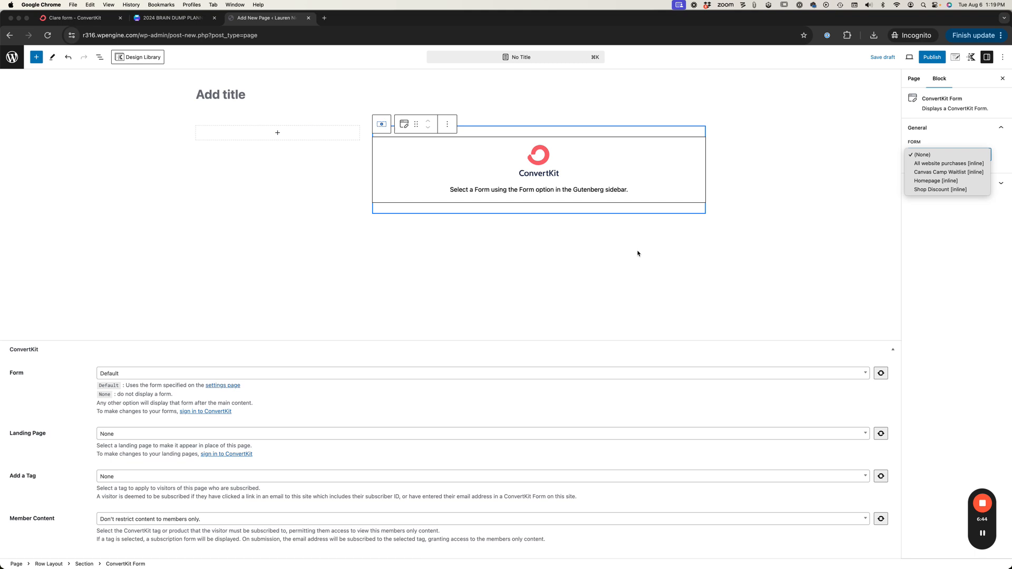
pyautogui.moveTo(963, 231)
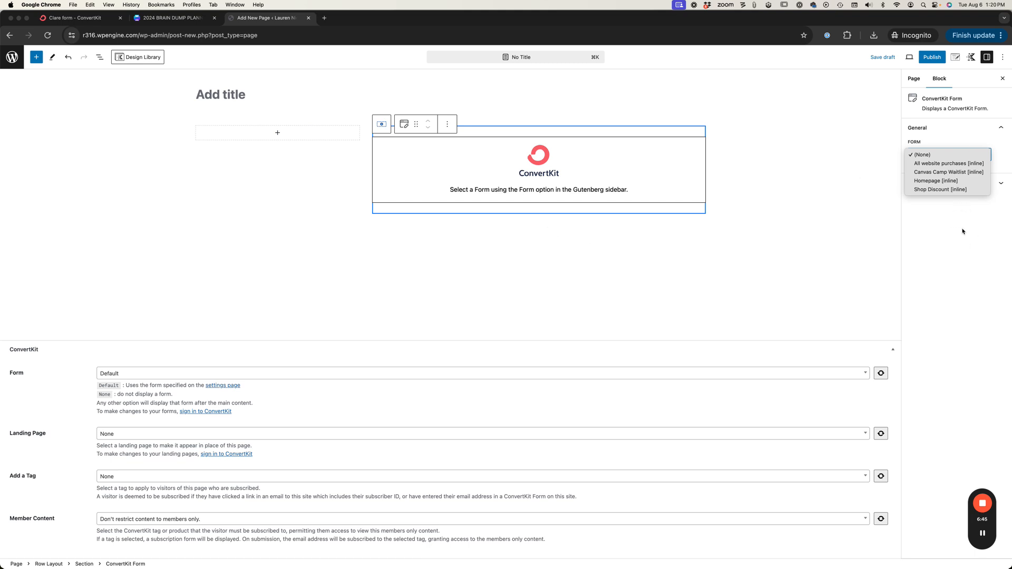
pyautogui.moveTo(899, 236)
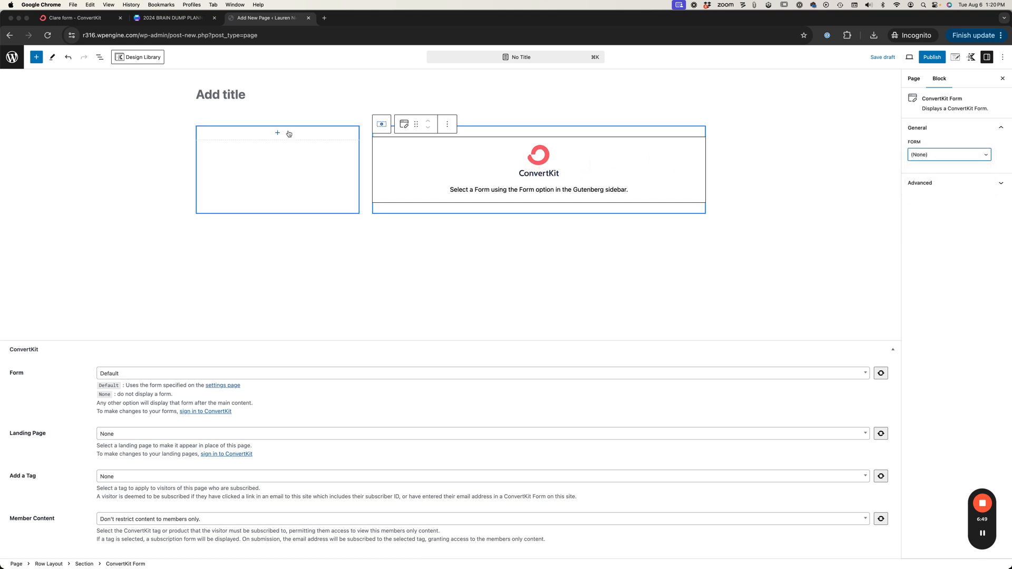
pyautogui.click(277, 134)
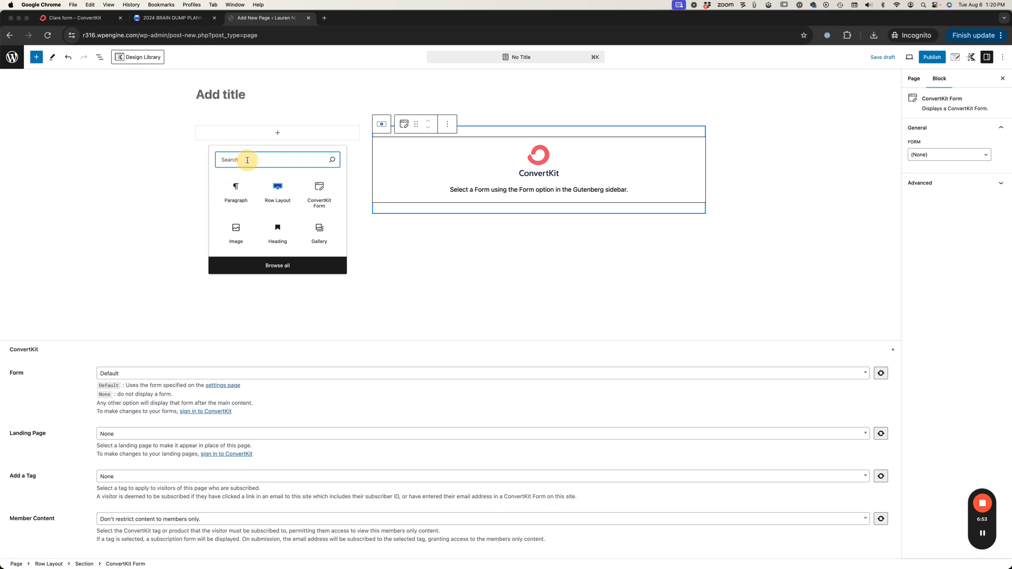
pyautogui.write('text')
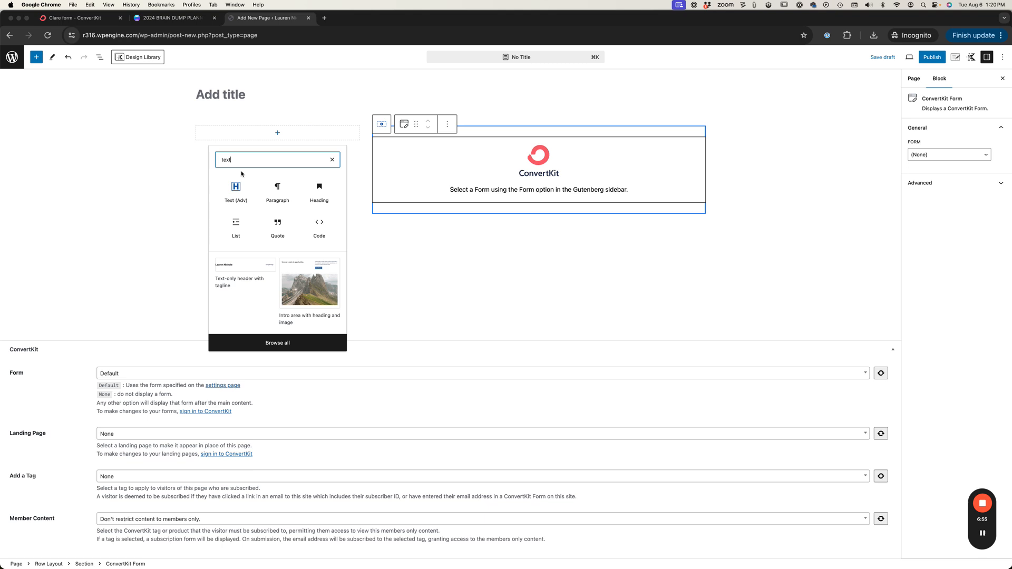
# Add a Text (Adv) heading reading 'Join the newsletter & Receive our Free 2024 Brain Dump Planner' in the left column
pyautogui.click(235, 191)
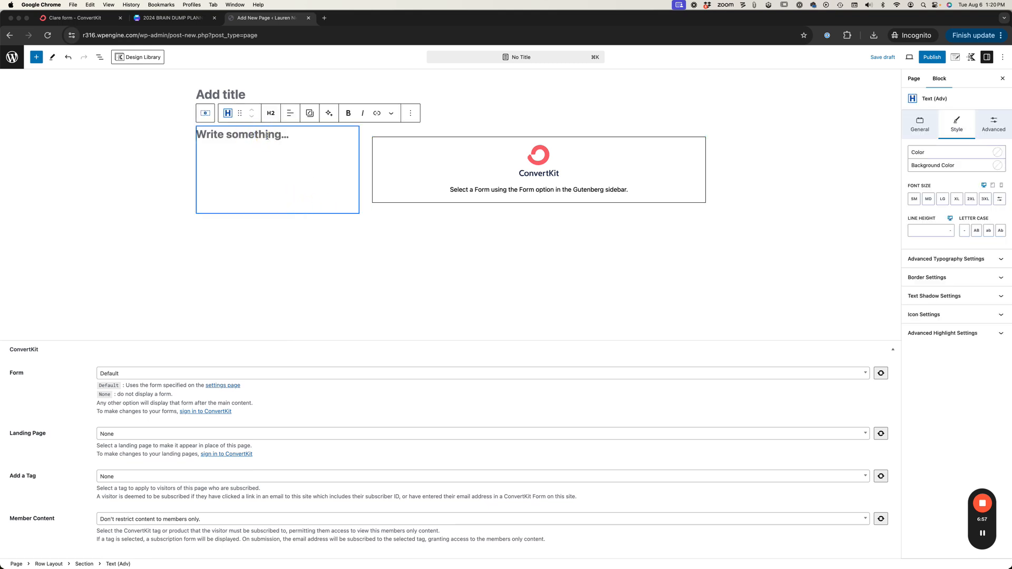
pyautogui.write('Join')
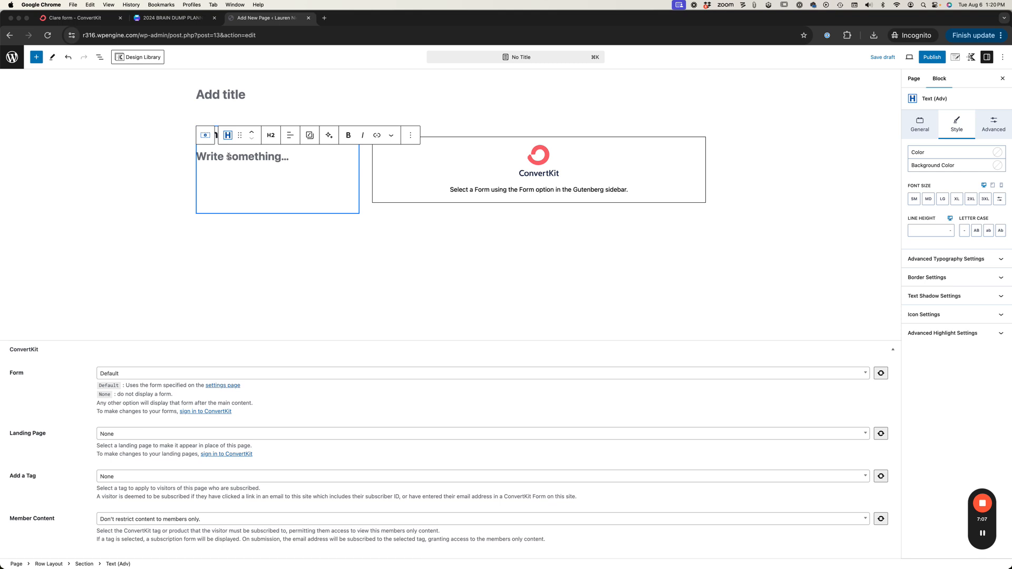
pyautogui.write('Join the newsletter')
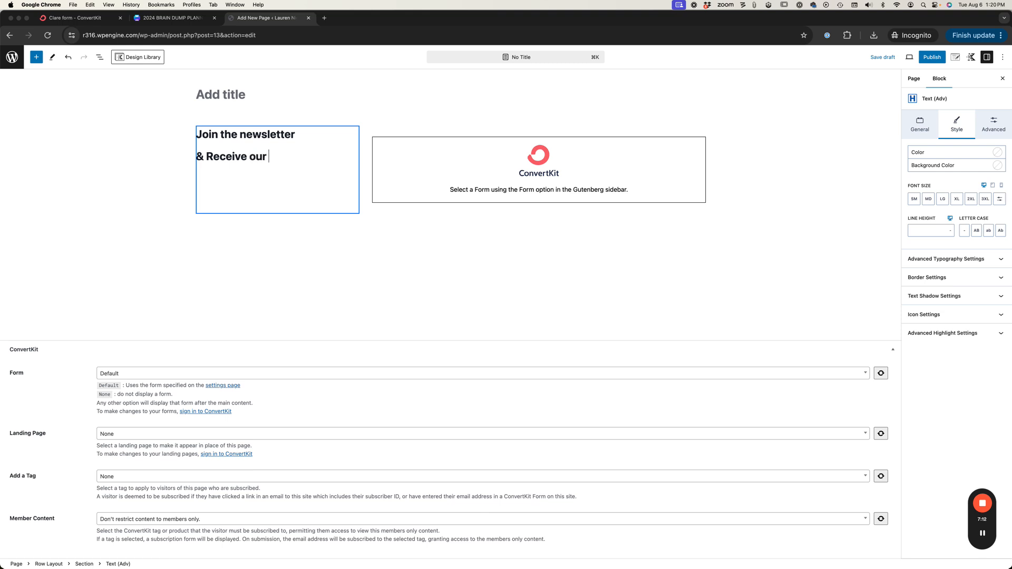
pyautogui.write('Free')
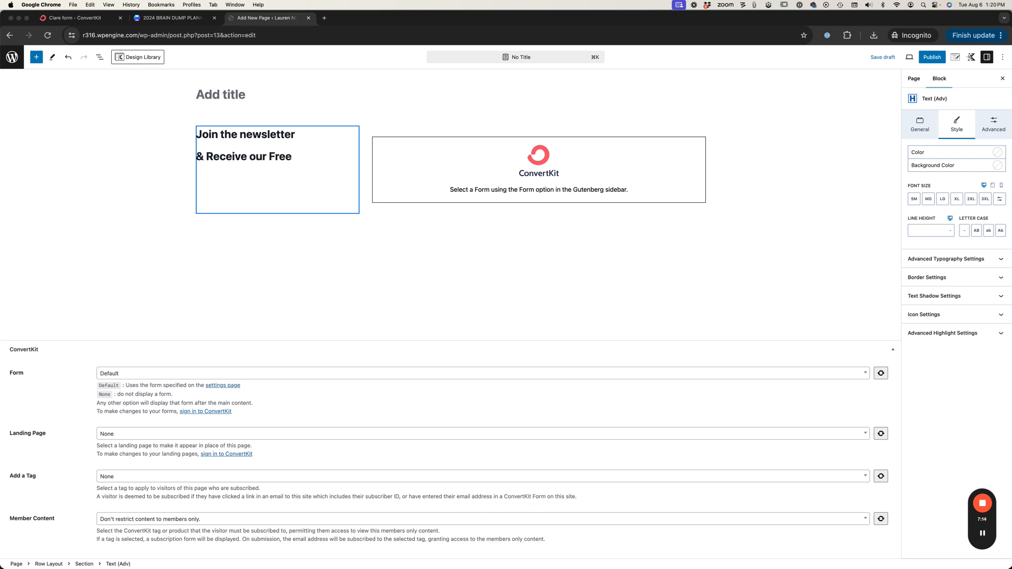
pyautogui.write('2024 Brain D')
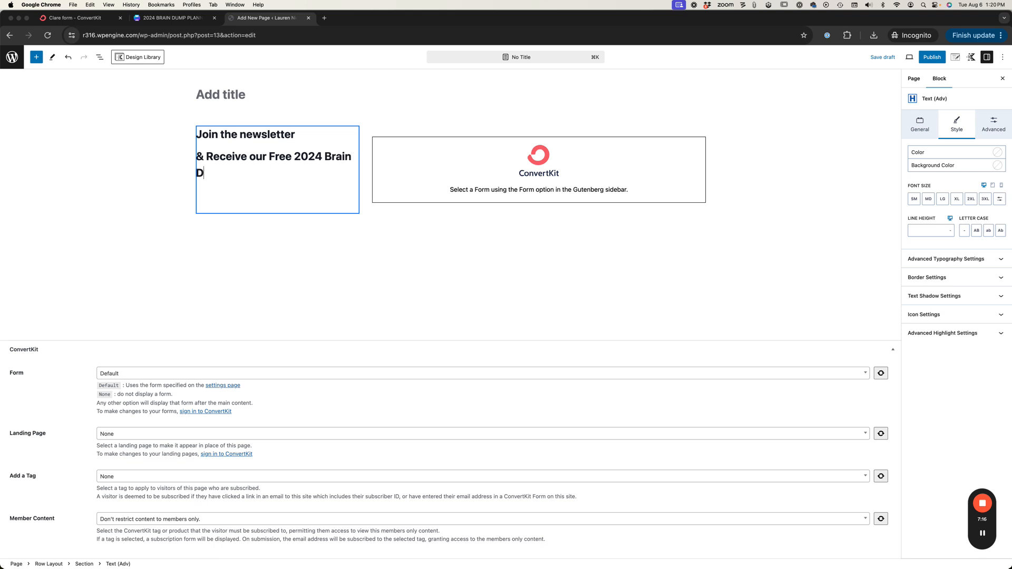
pyautogui.write('ump Planner')
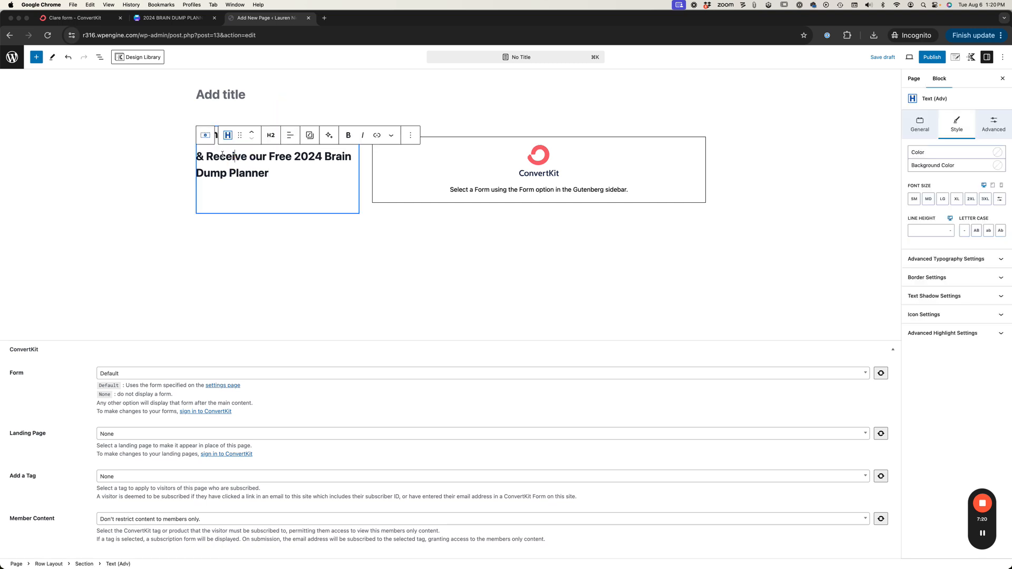
# Make 'Join the newsletter' a smaller heading tag, align the row's columns to the middle, and return to Pages
pyautogui.click(99, 57)
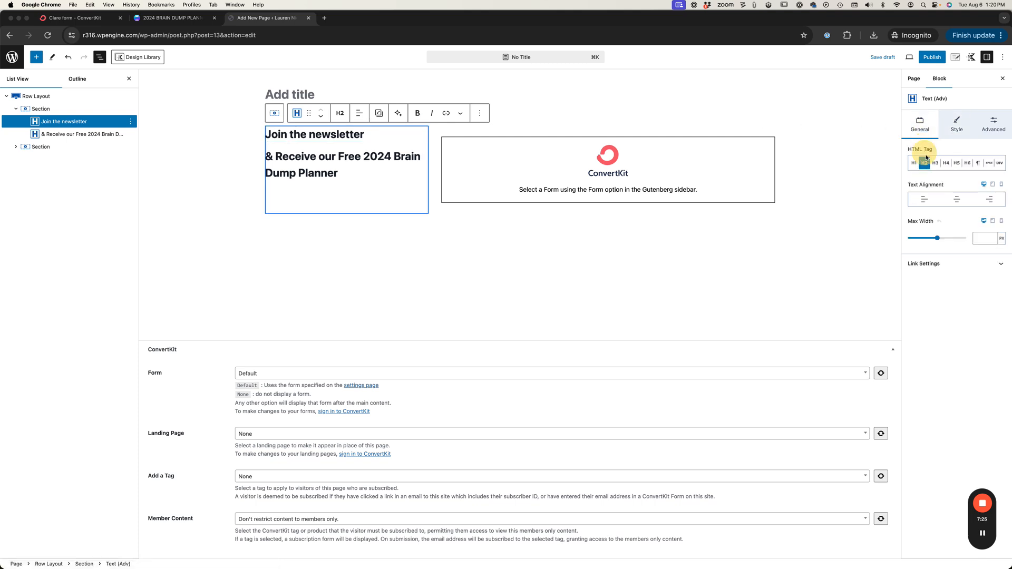
pyautogui.click(946, 162)
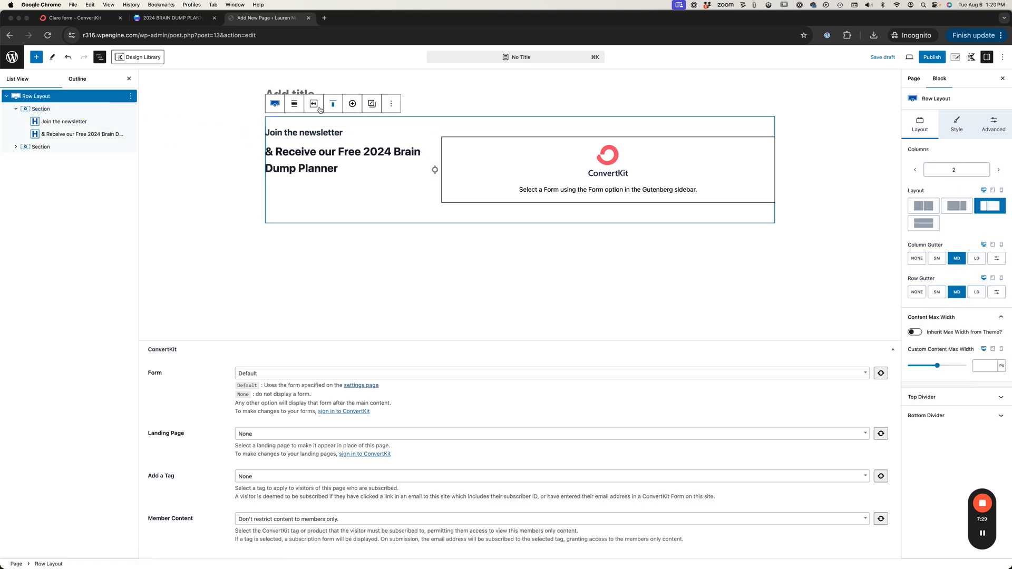
pyautogui.click(333, 104)
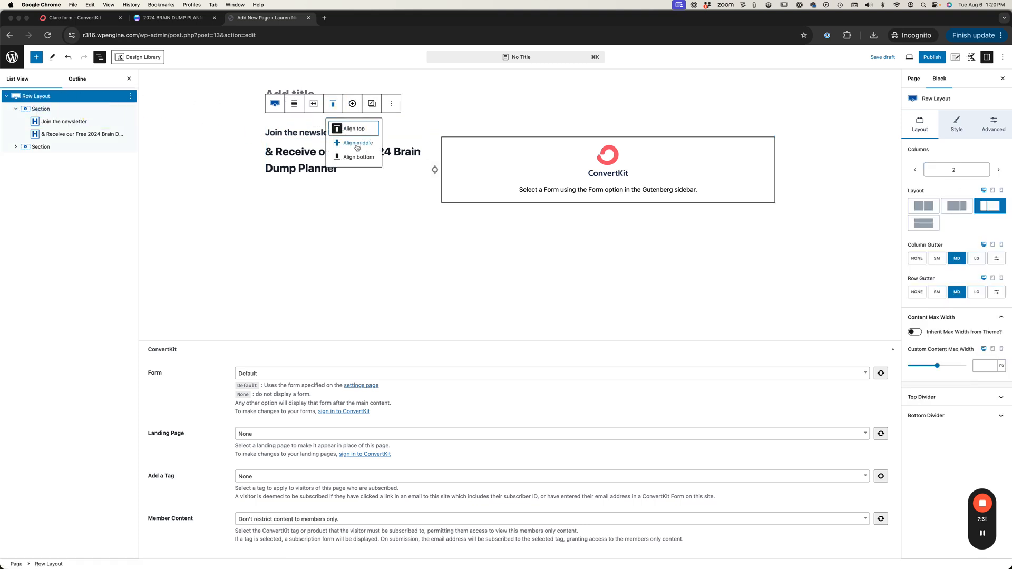
pyautogui.click(353, 128)
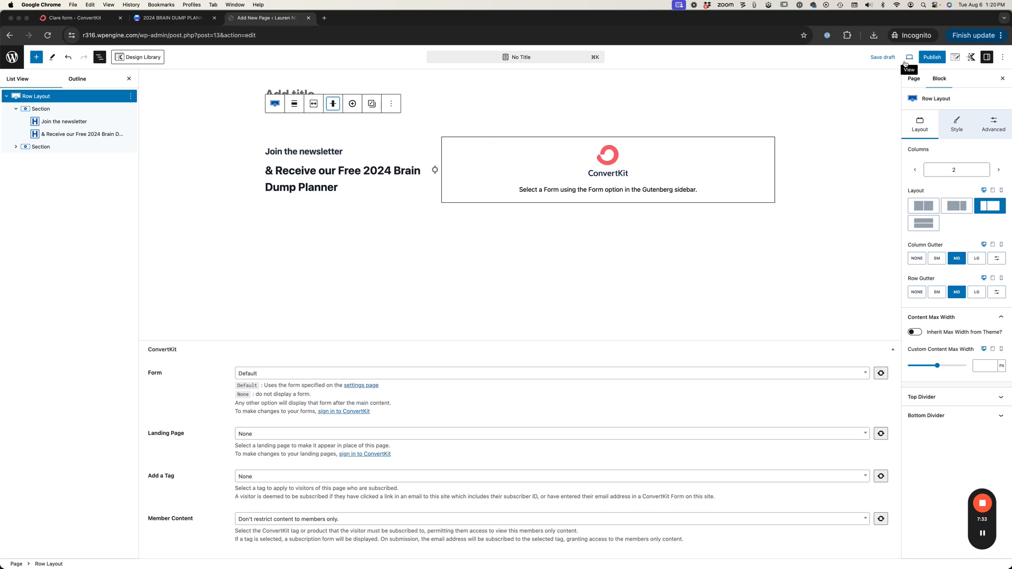
pyautogui.click(883, 57)
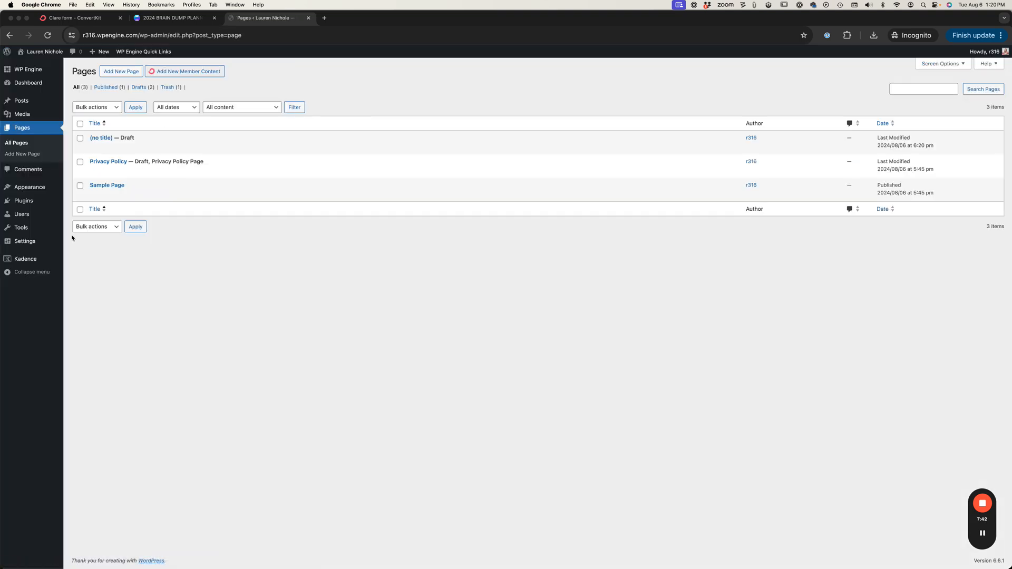
# Save the ConvertKit plugin settings so the FREEBIE planner form appears under Default Form (Pages), then go to Pages
pyautogui.click(24, 241)
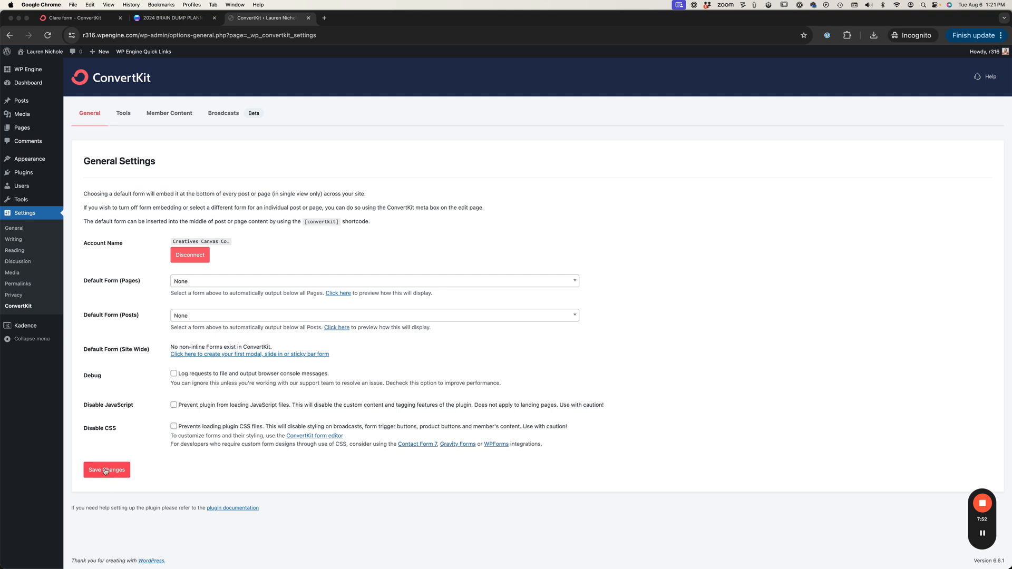
pyautogui.click(106, 471)
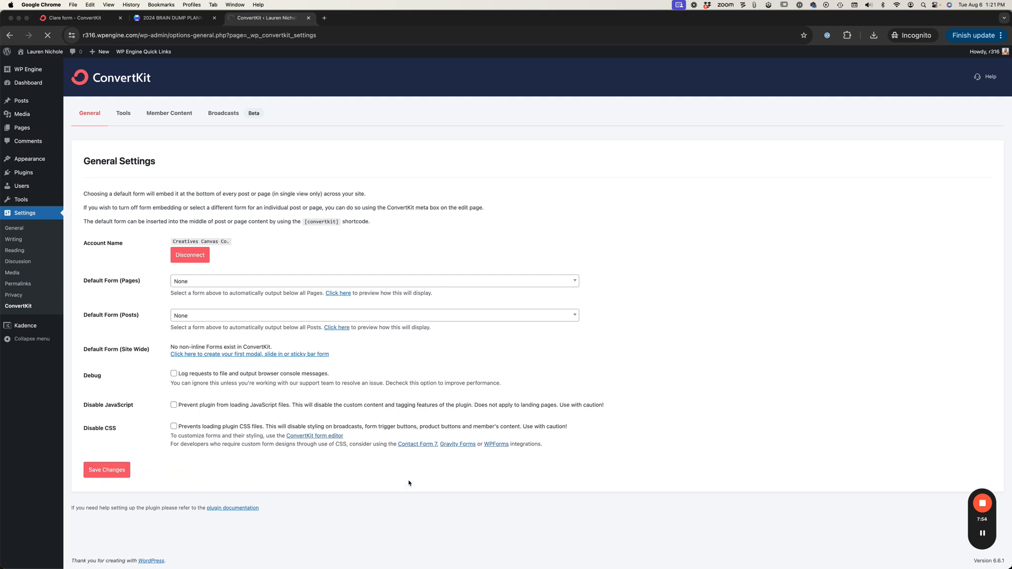
pyautogui.click(107, 469)
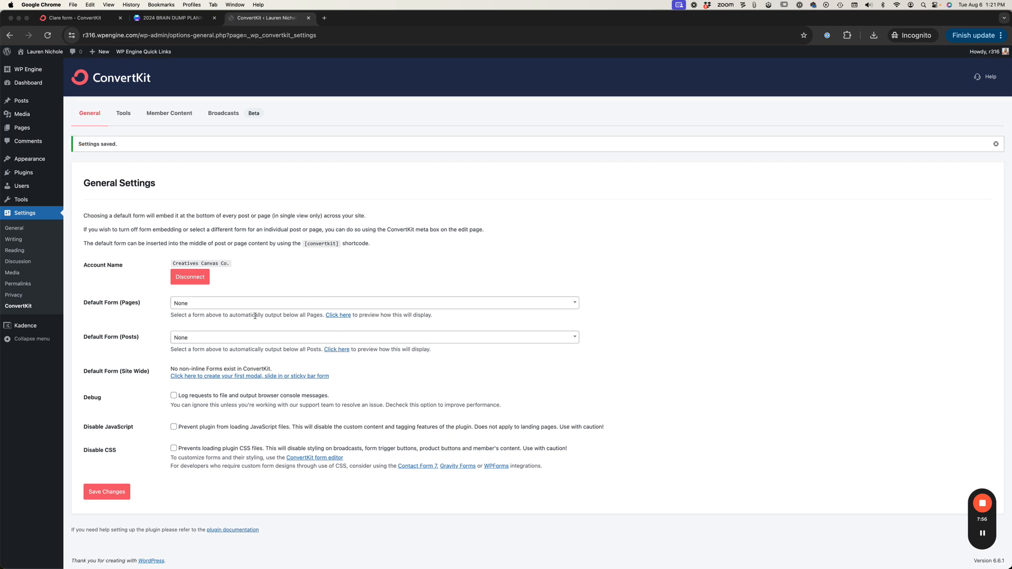
pyautogui.click(373, 303)
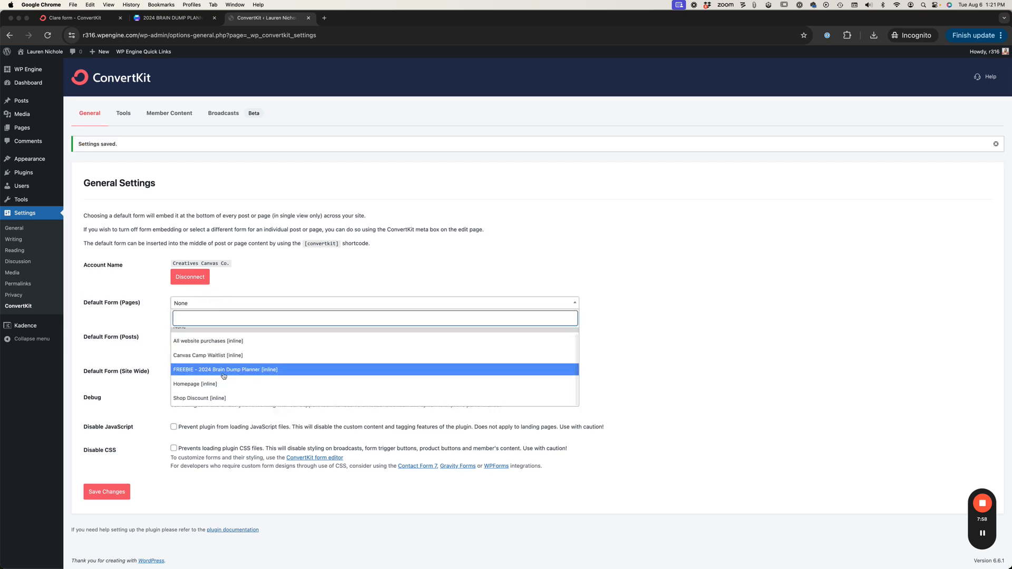
pyautogui.click(21, 128)
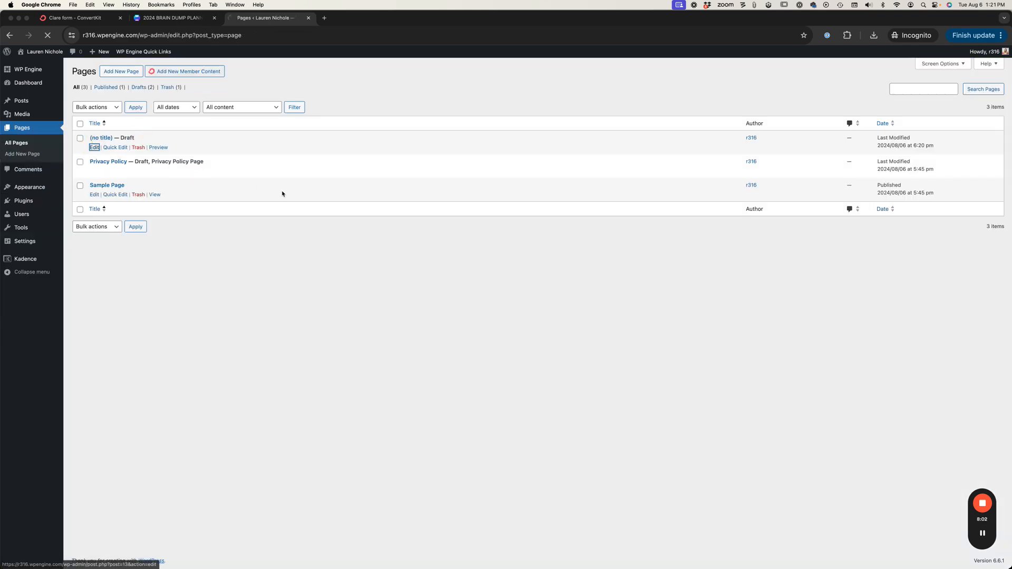
# Choose the FREEBIE - 2024 Brain Dump Planner form in the embedded ConvertKit block and preview the draft
pyautogui.click(94, 148)
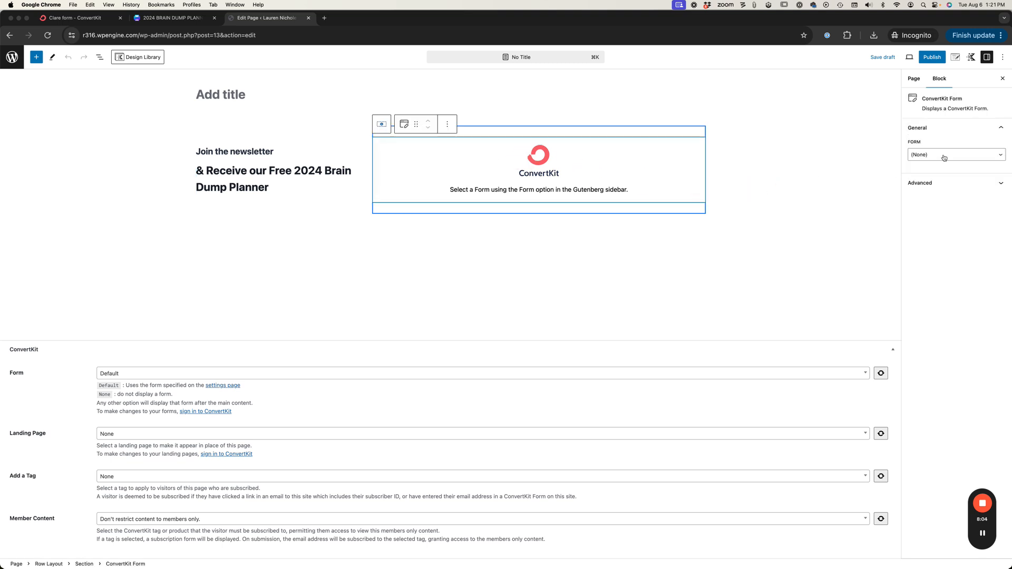
pyautogui.click(955, 154)
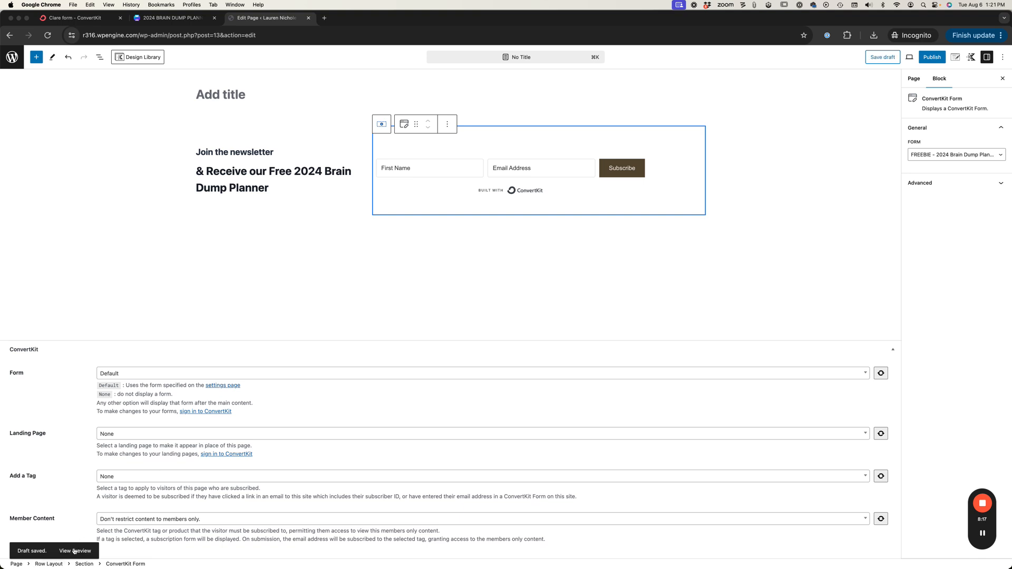
pyautogui.click(87, 551)
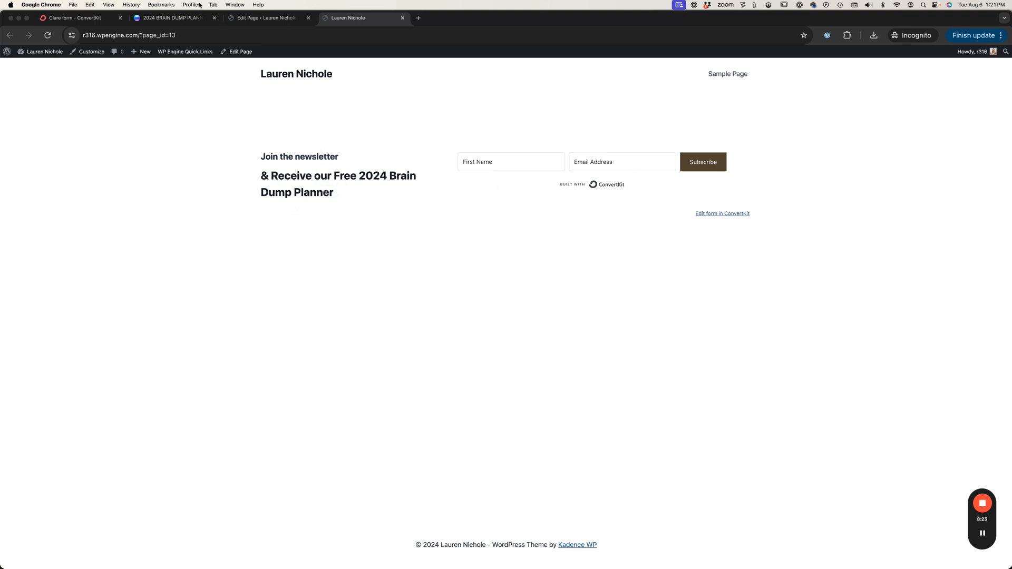
pyautogui.click(265, 18)
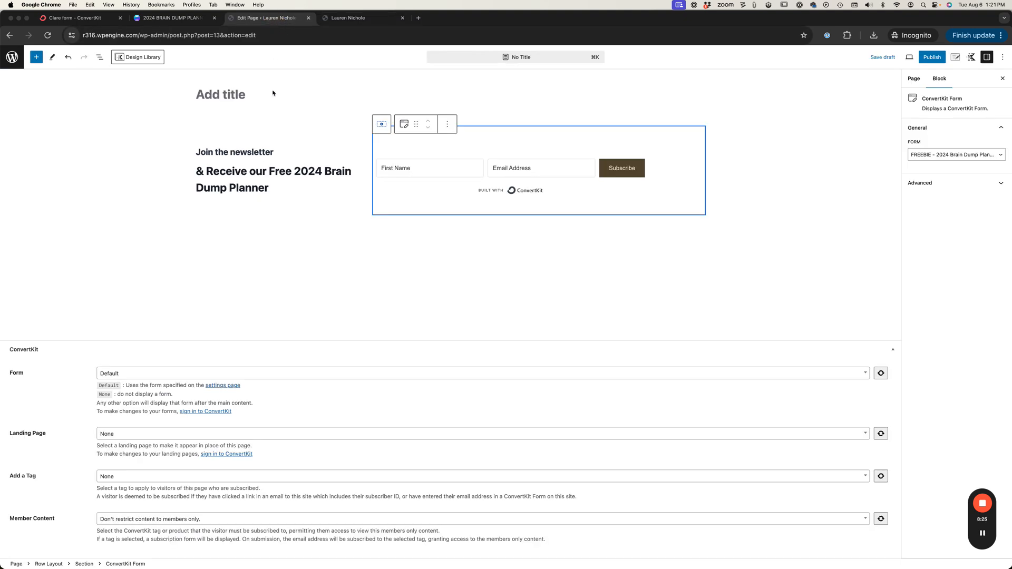
# Set the row to Full width with Use Theme Content Inner Width on, and give it a light blue-grey background
pyautogui.click(99, 57)
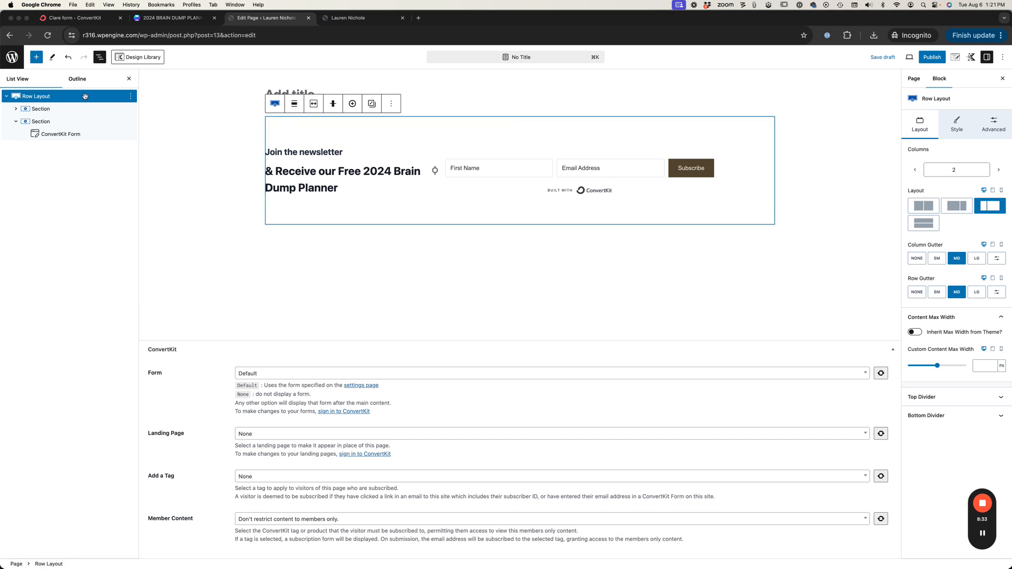
pyautogui.click(294, 104)
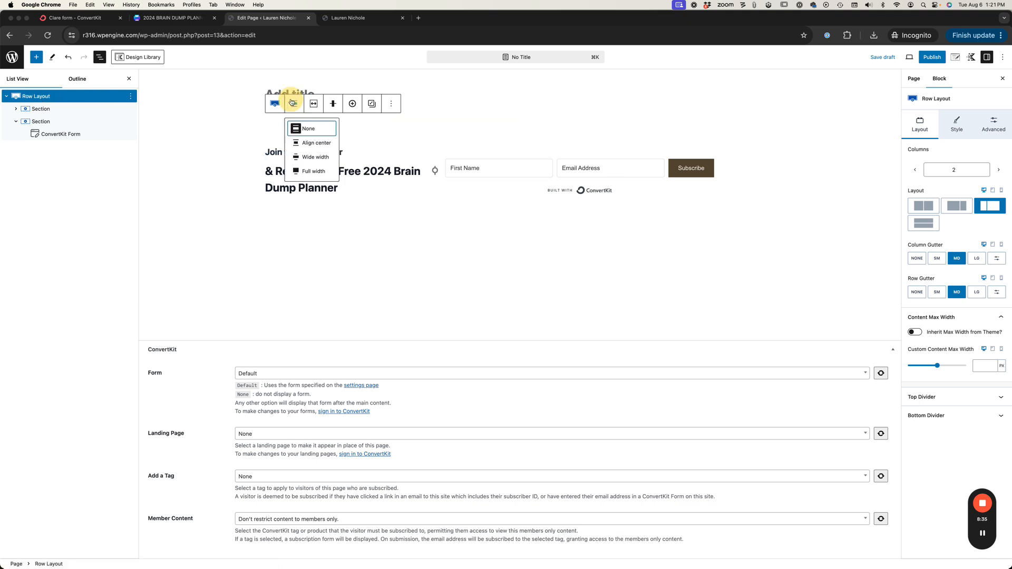
pyautogui.click(308, 128)
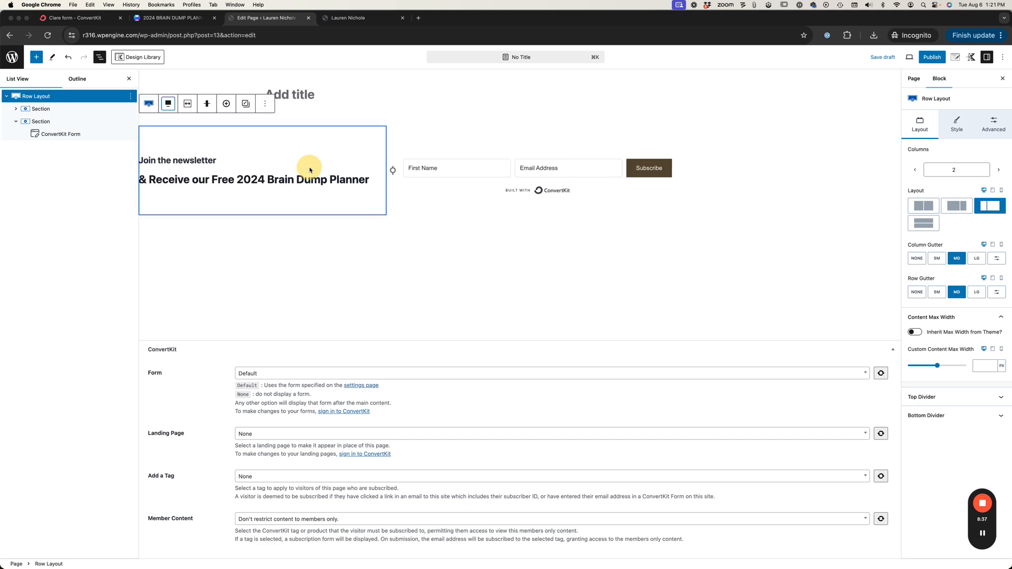
pyautogui.click(187, 104)
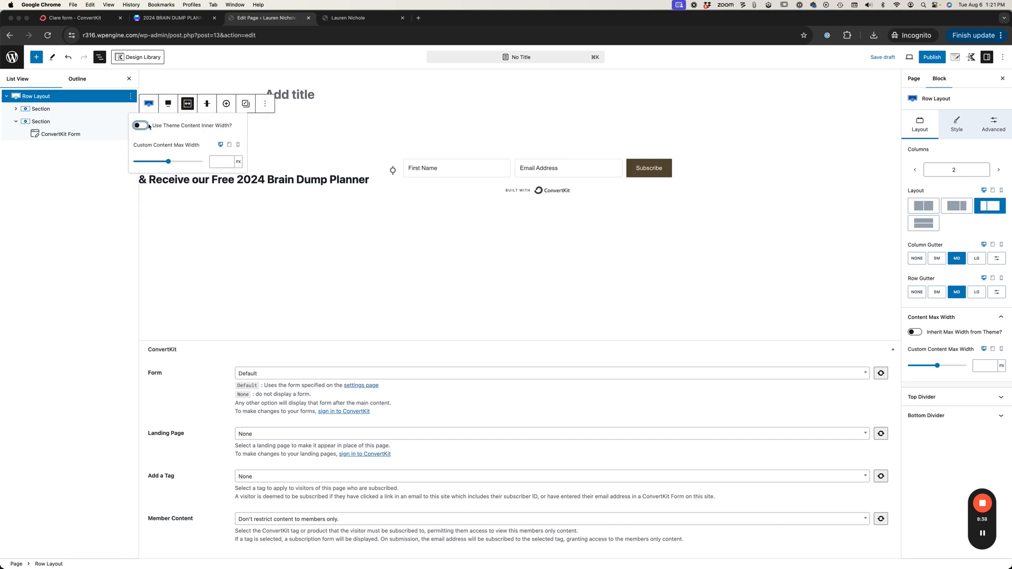
pyautogui.click(140, 126)
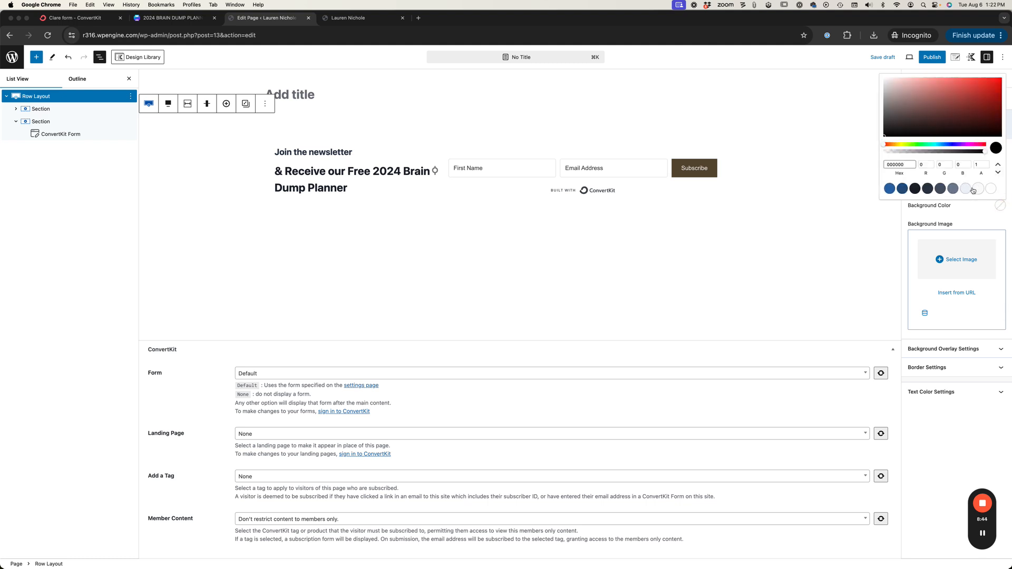
pyautogui.click(966, 189)
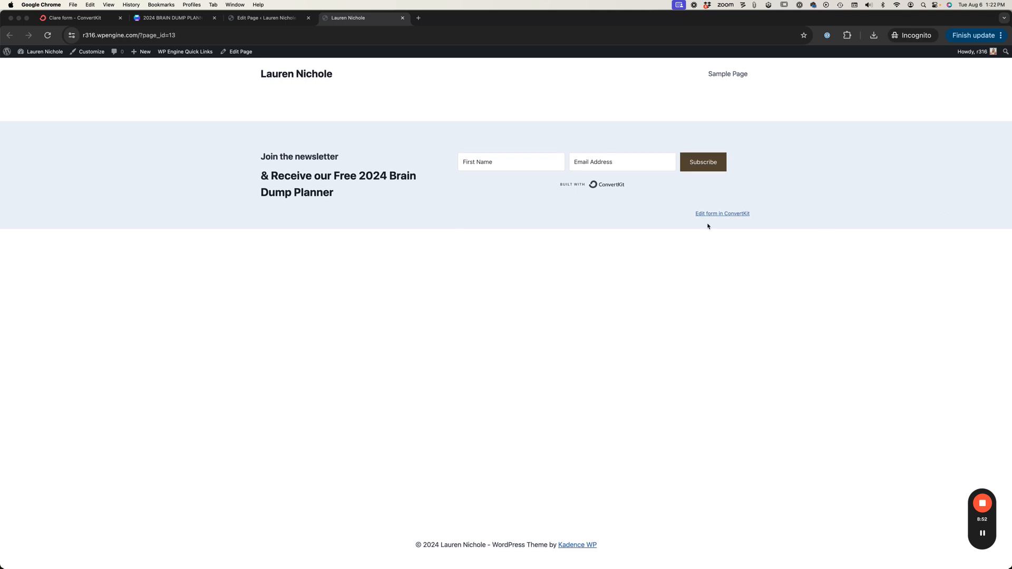
pyautogui.moveTo(756, 200)
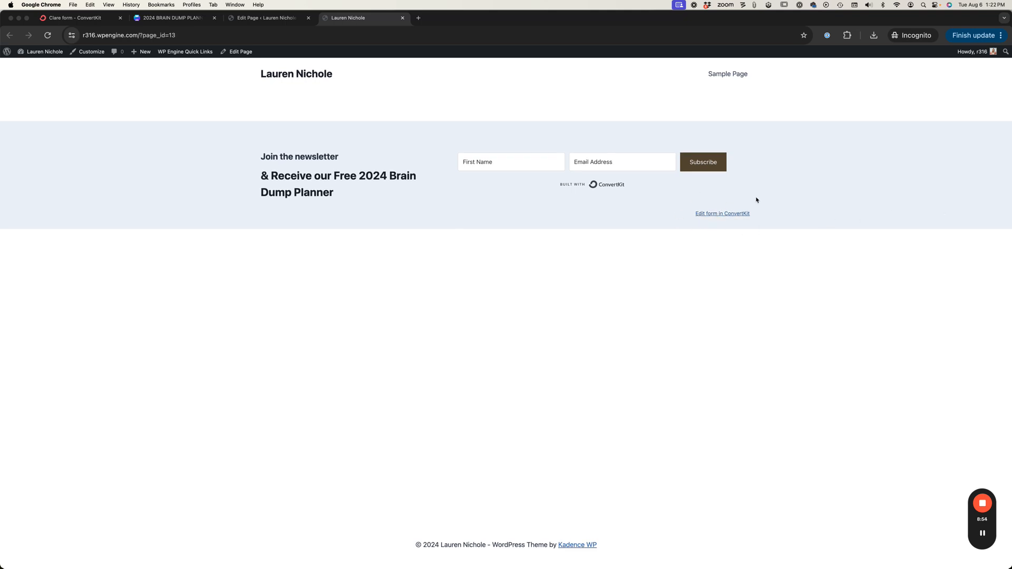
pyautogui.moveTo(822, 215)
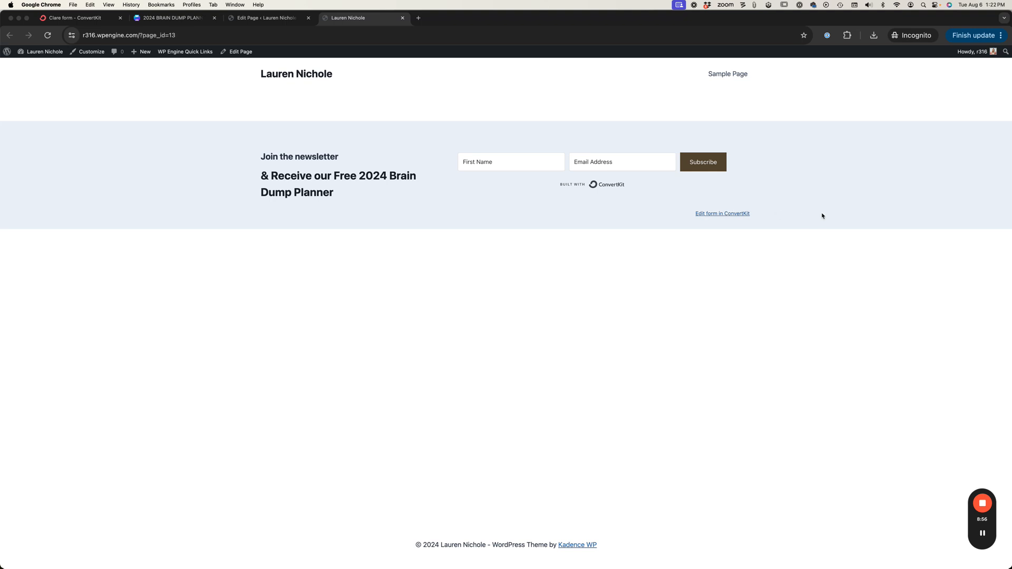
pyautogui.moveTo(760, 217)
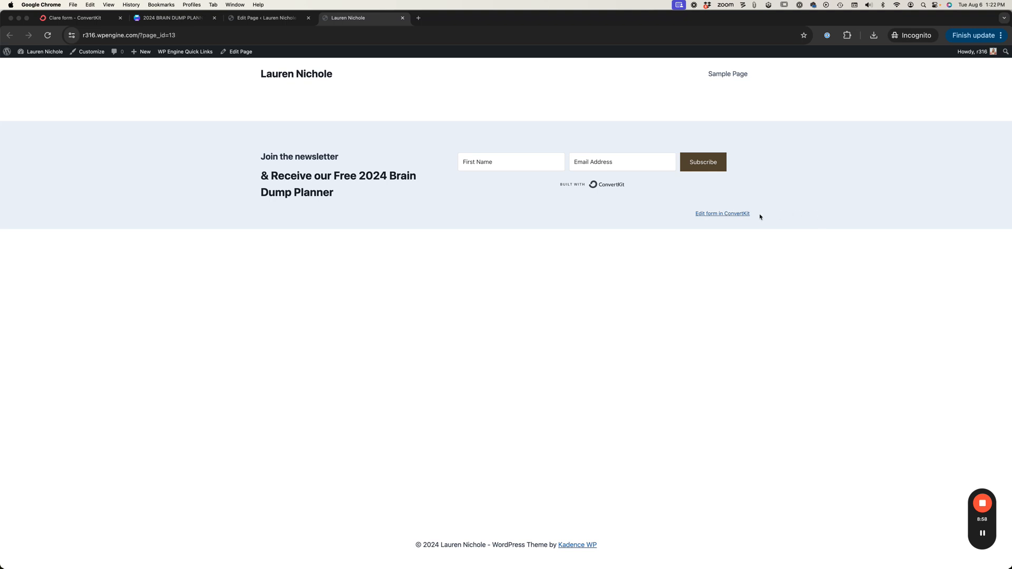
pyautogui.moveTo(715, 204)
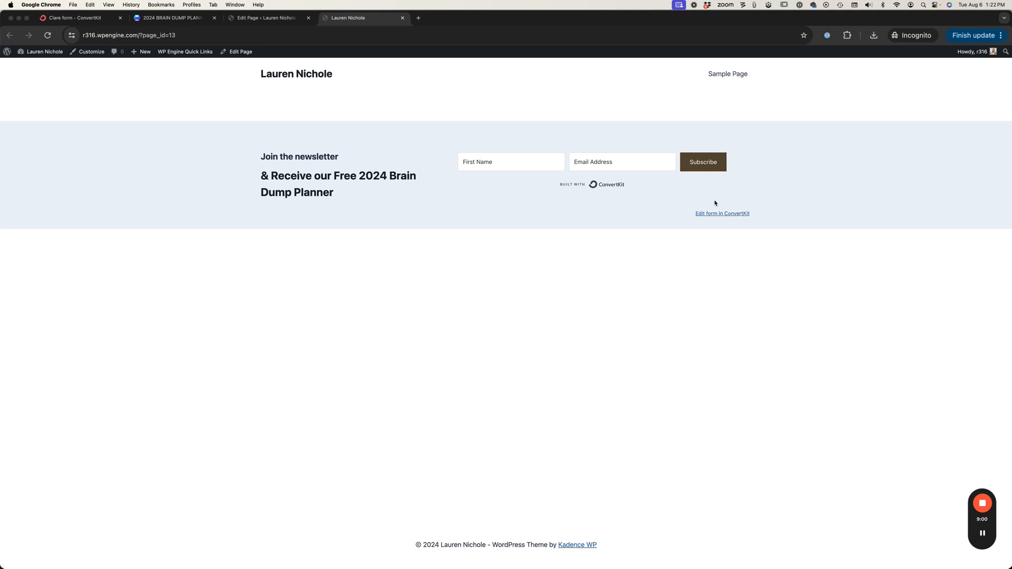
pyautogui.moveTo(297, 216)
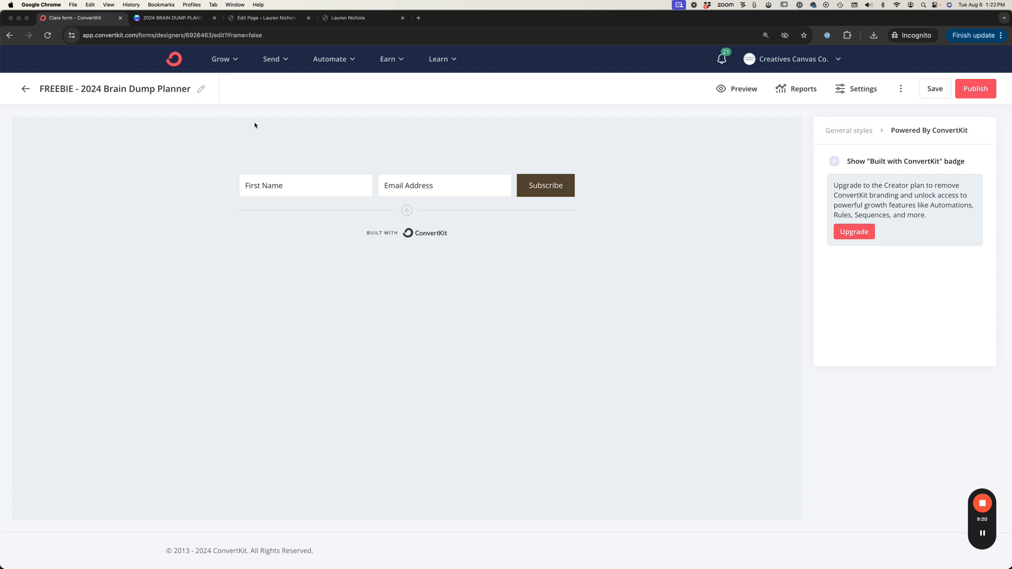
pyautogui.moveTo(266, 125)
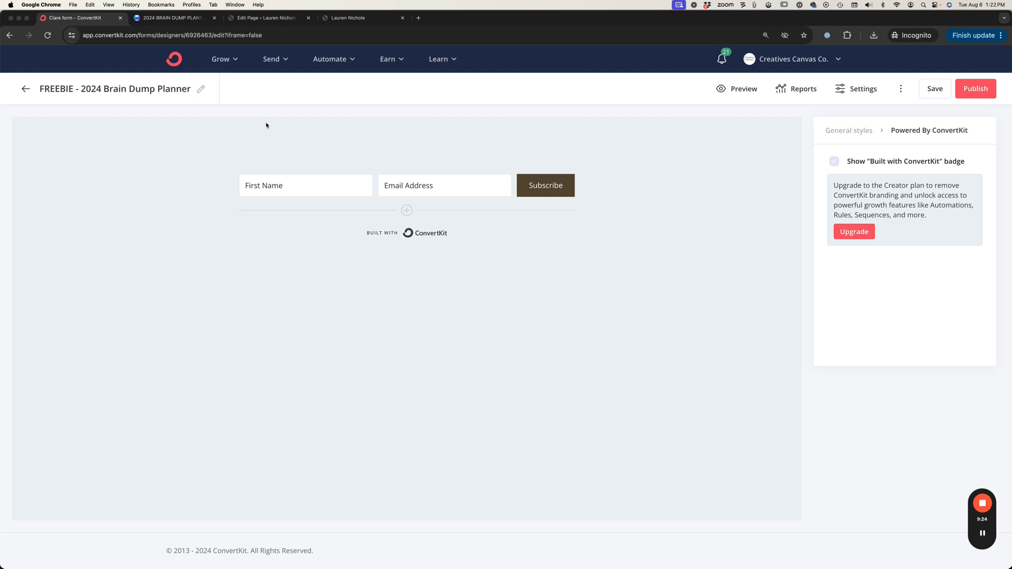
pyautogui.moveTo(274, 130)
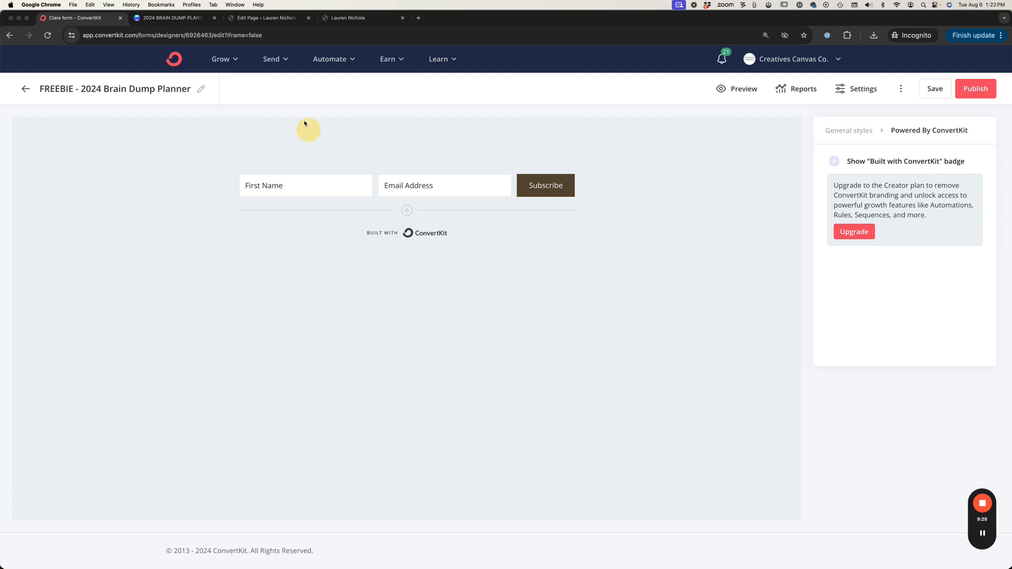
# Visit Send > Sequences, then Automate > Visual Automations, both locked behind the Creator plan
pyautogui.click(271, 60)
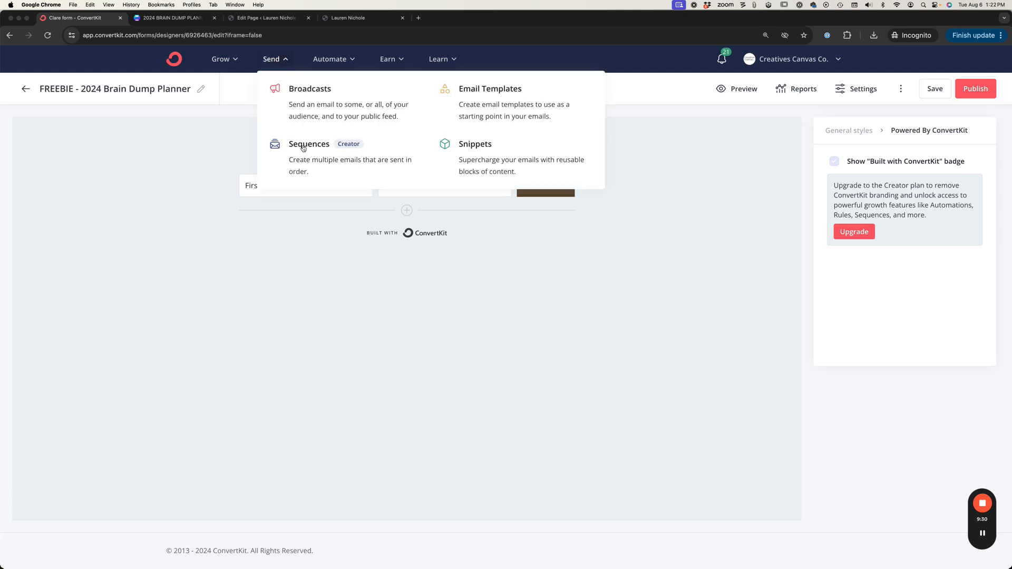
pyautogui.click(309, 144)
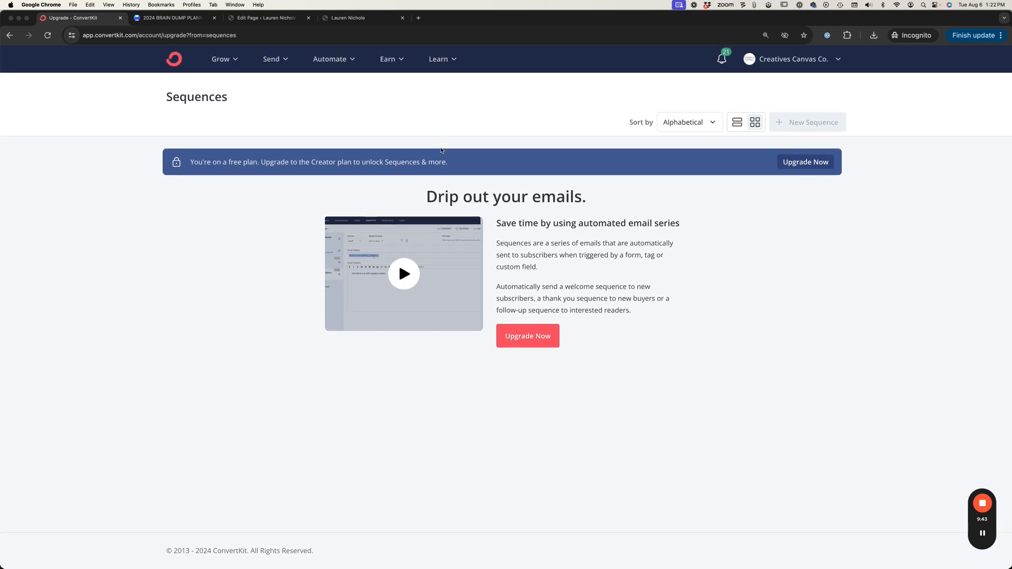
pyautogui.click(330, 59)
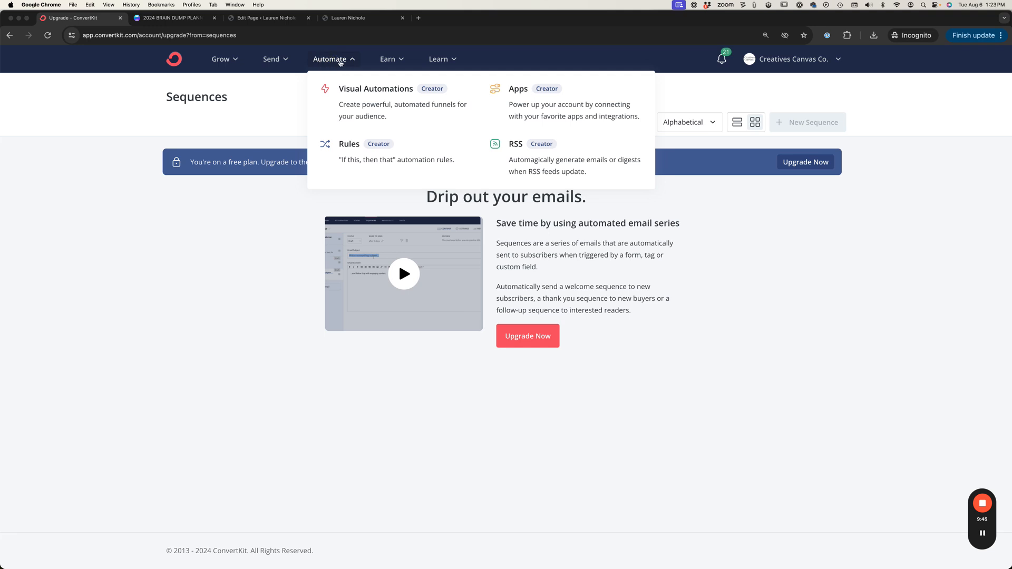
pyautogui.click(376, 88)
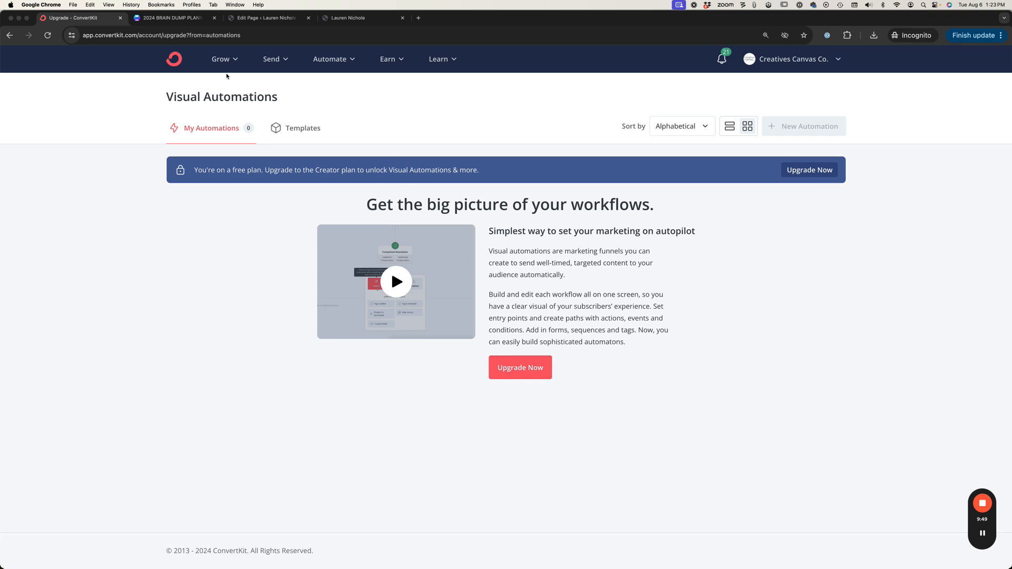
pyautogui.moveTo(227, 62)
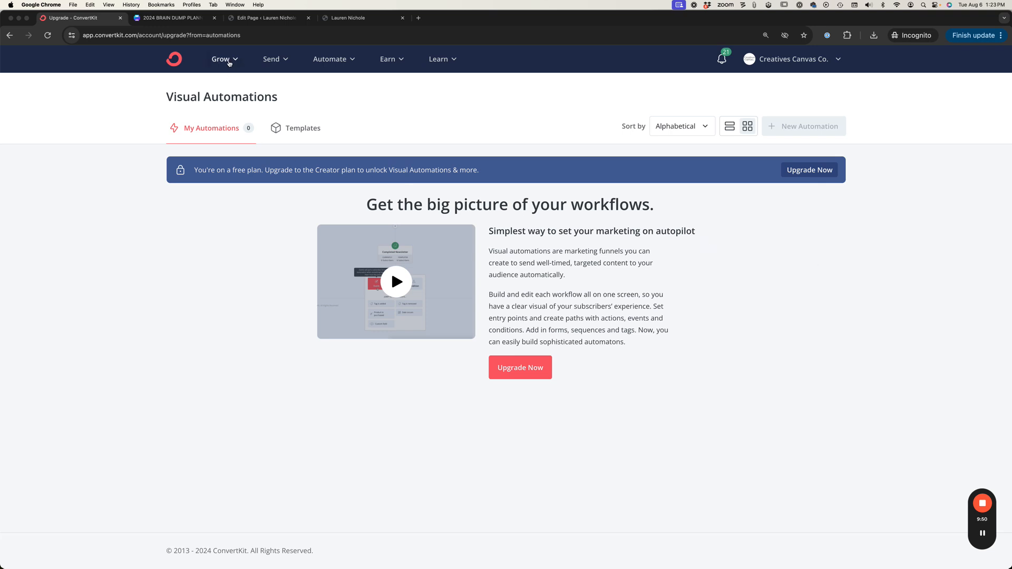
pyautogui.moveTo(320, 100)
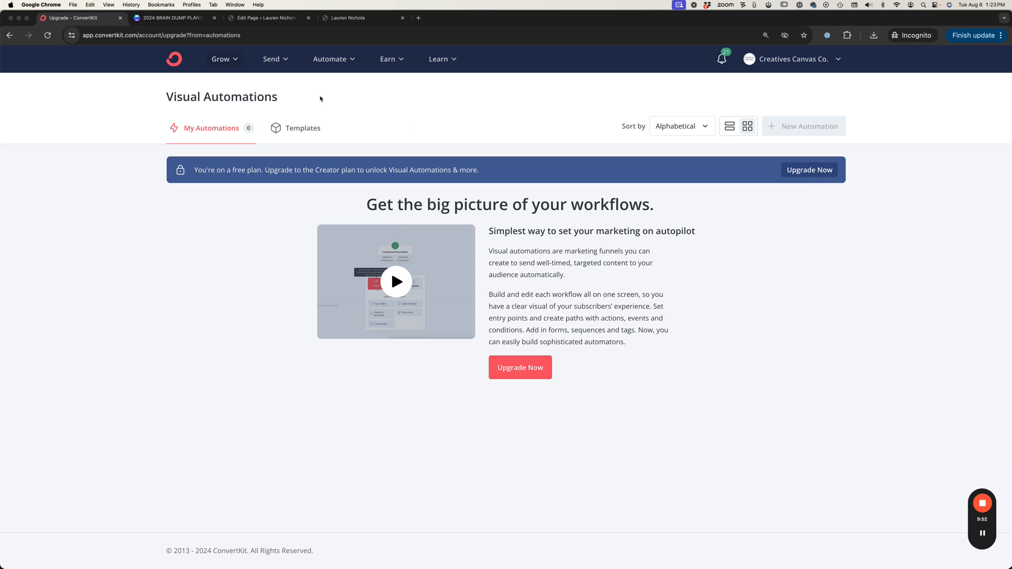
pyautogui.moveTo(710, 241)
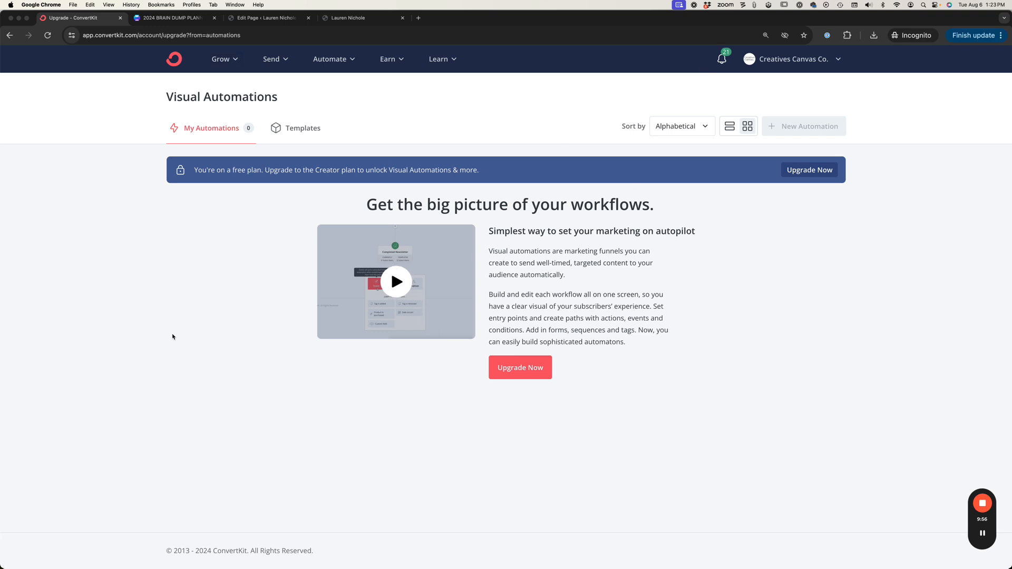
pyautogui.moveTo(237, 62)
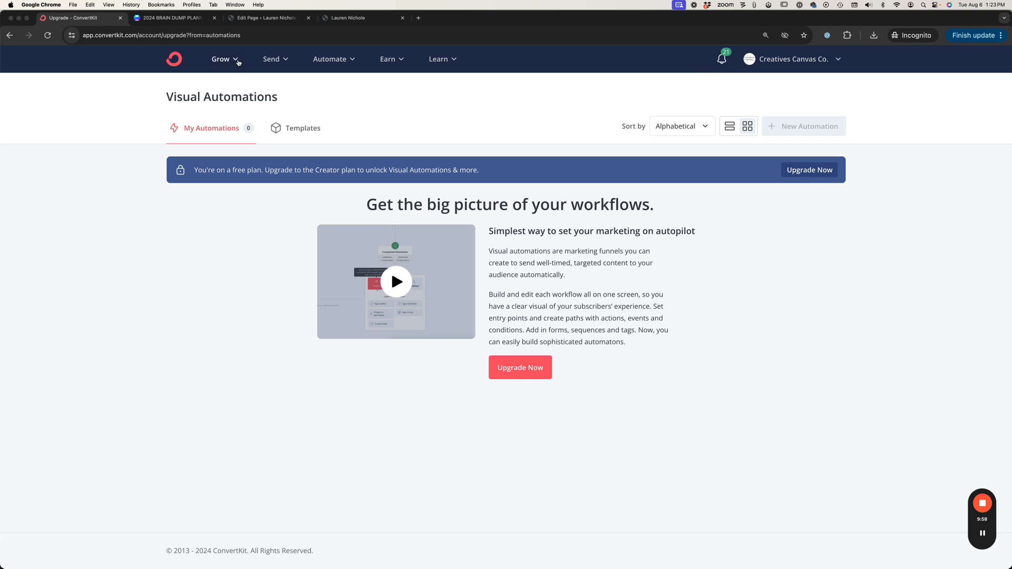
# Go to Grow > Landing Pages & Forms and scroll to the forms list with the FREEBIE planner form
pyautogui.click(222, 59)
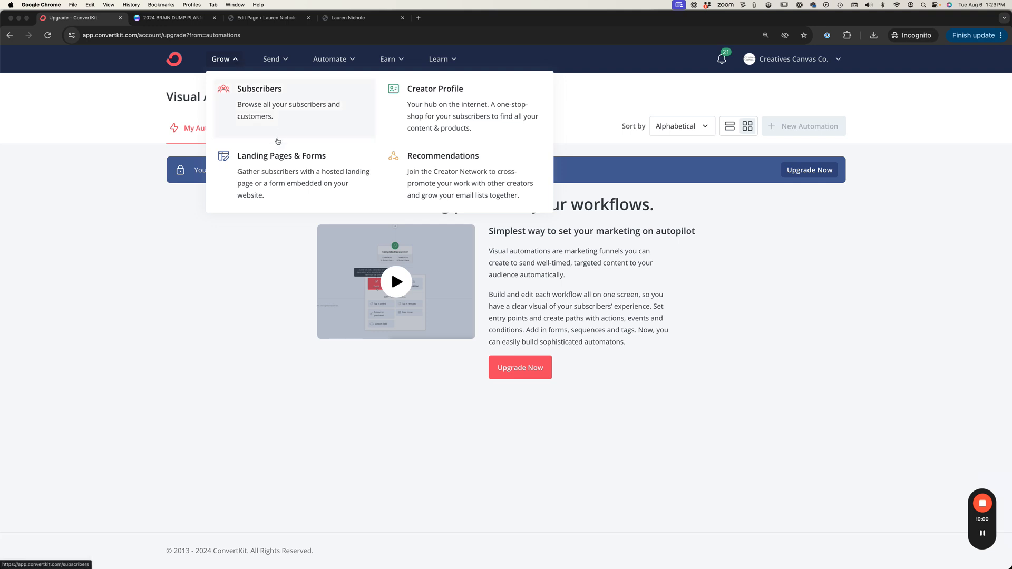
pyautogui.moveTo(430, 203)
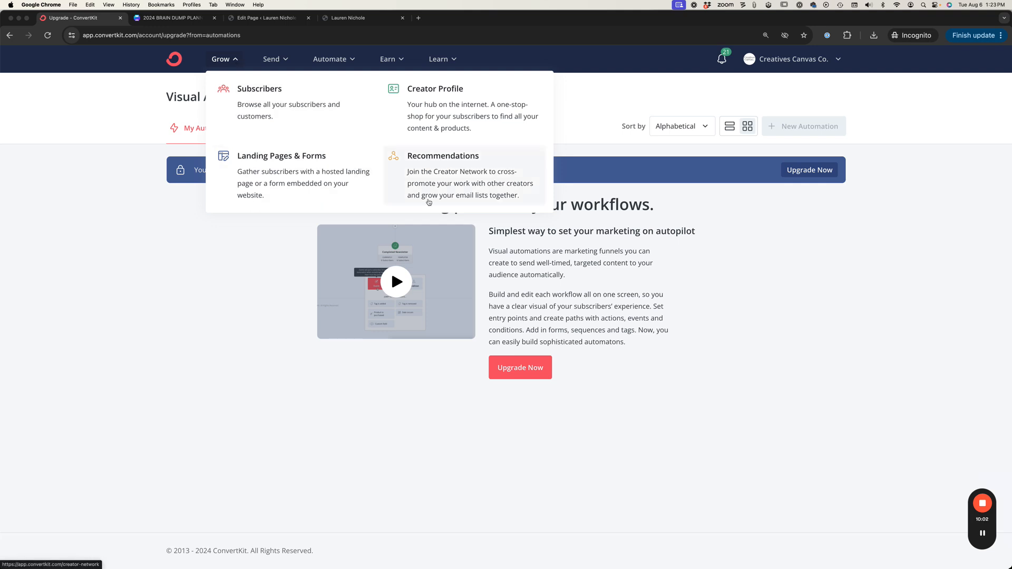
pyautogui.moveTo(310, 197)
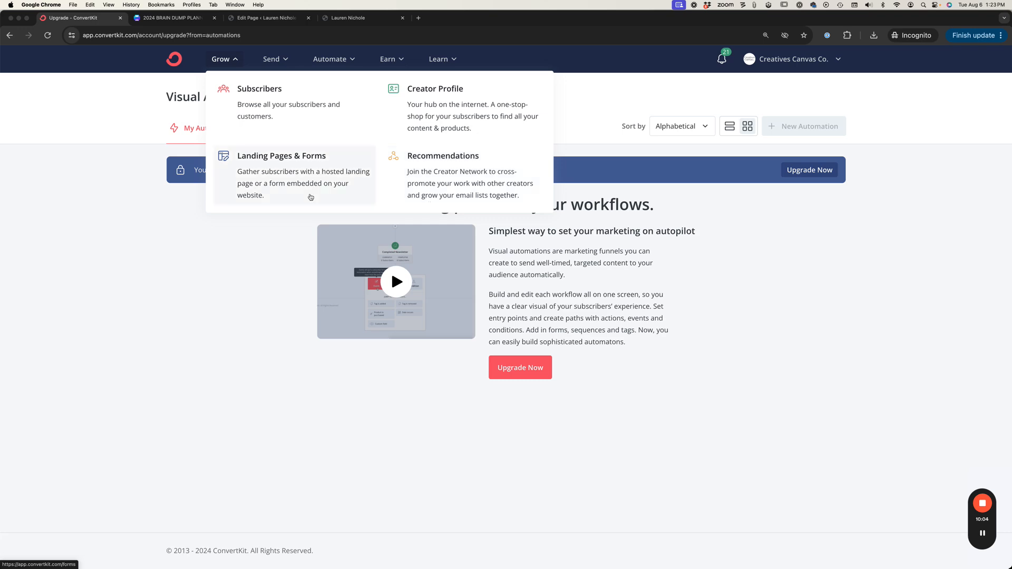
pyautogui.click(281, 156)
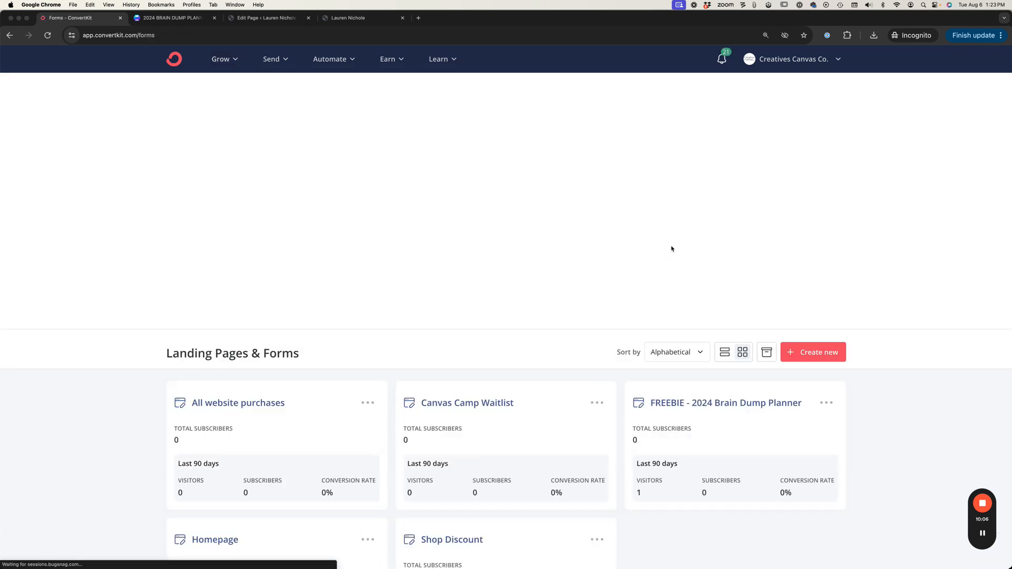
pyautogui.scroll(-3)
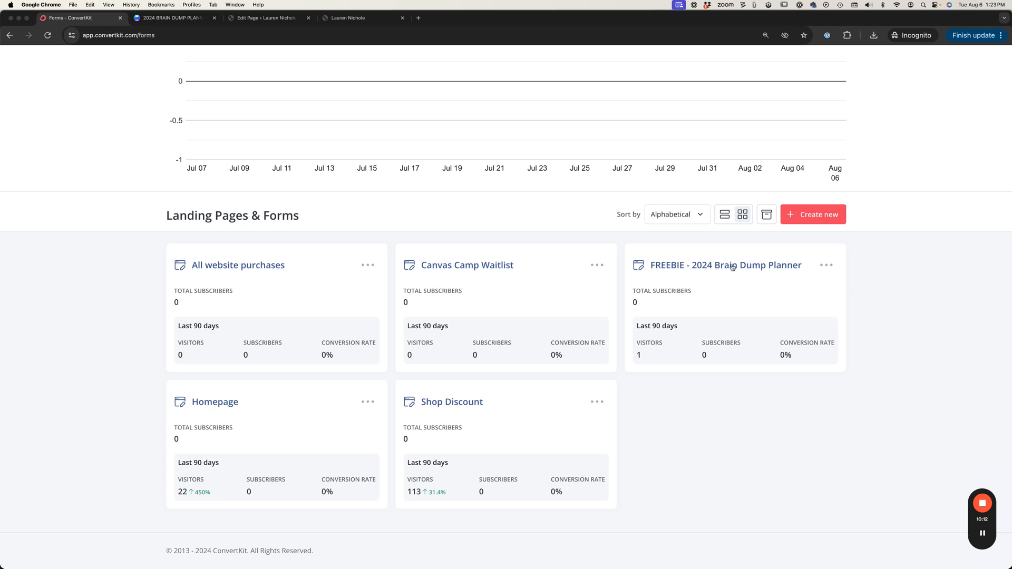
pyautogui.moveTo(768, 310)
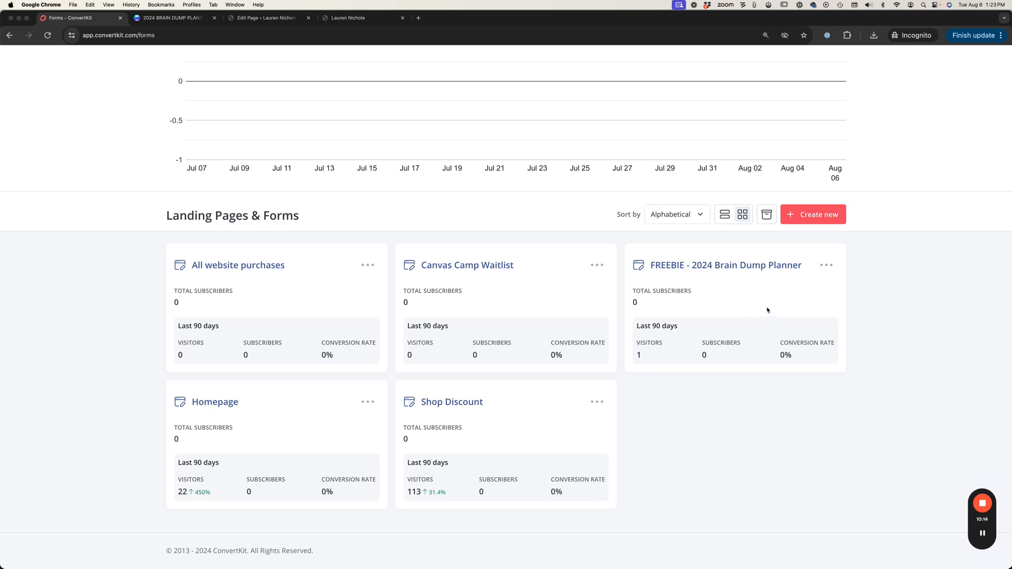